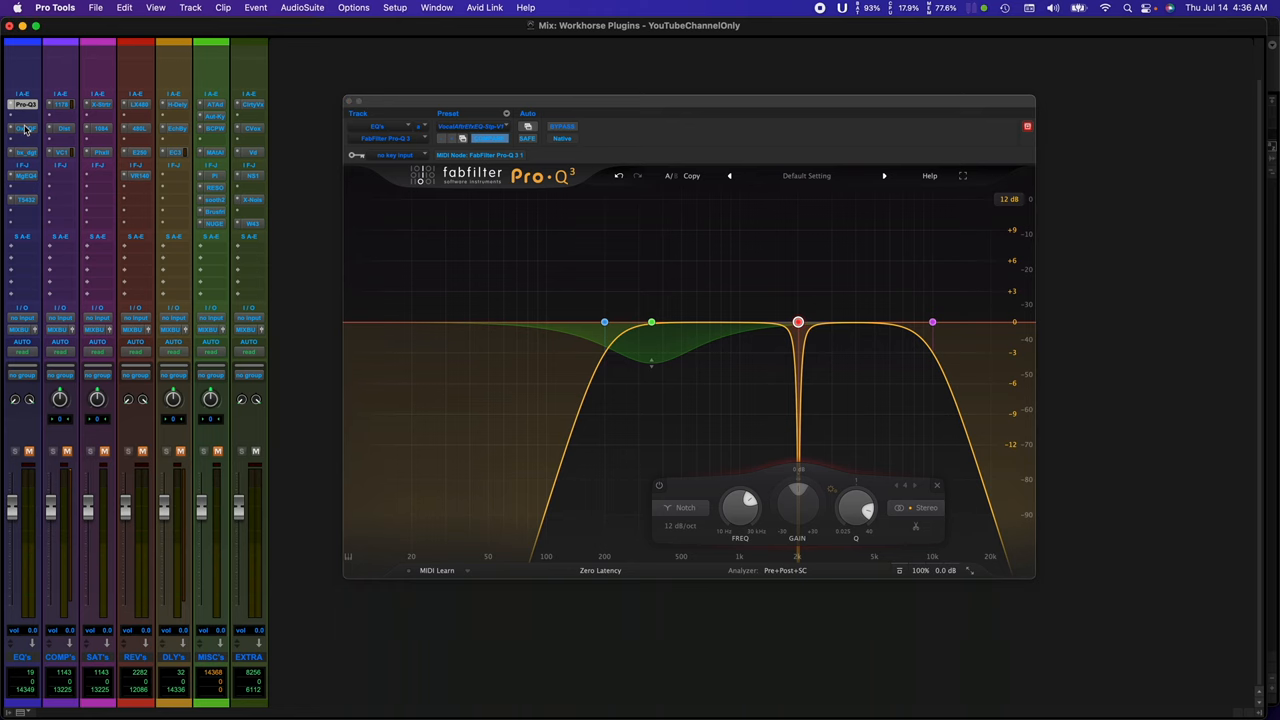
# Inspect the Pro-Q 3's 200 Hz low-cut band settings.
pyautogui.click(22, 155)
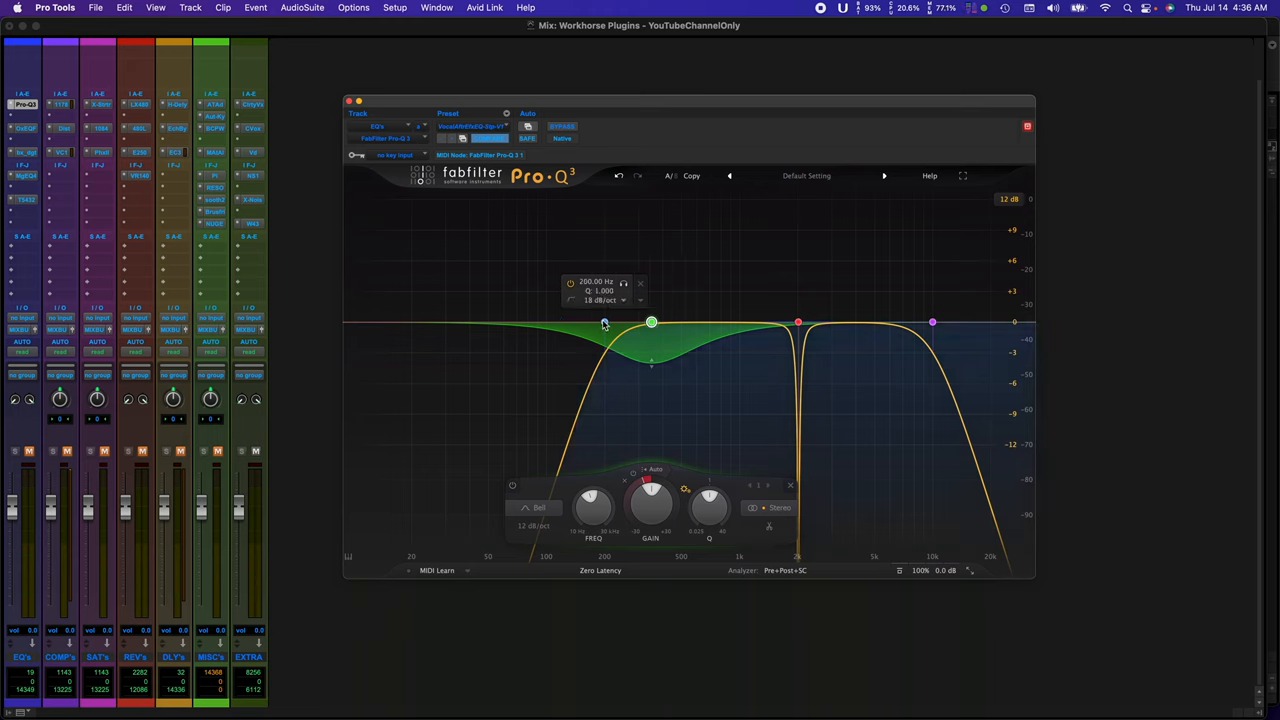
pyautogui.click(932, 322)
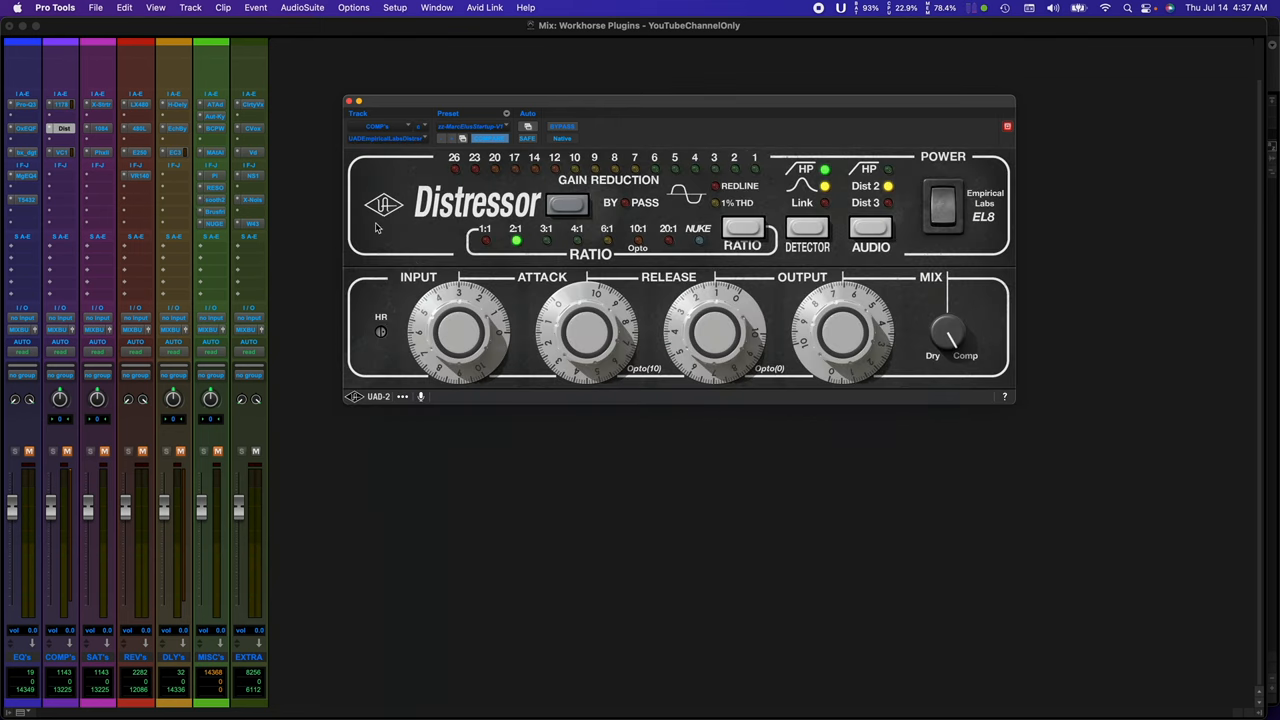
# Step the Distressor ratio through 4:1 and another setting, then open VCS-1 on COMP's track.
pyautogui.click(546, 240)
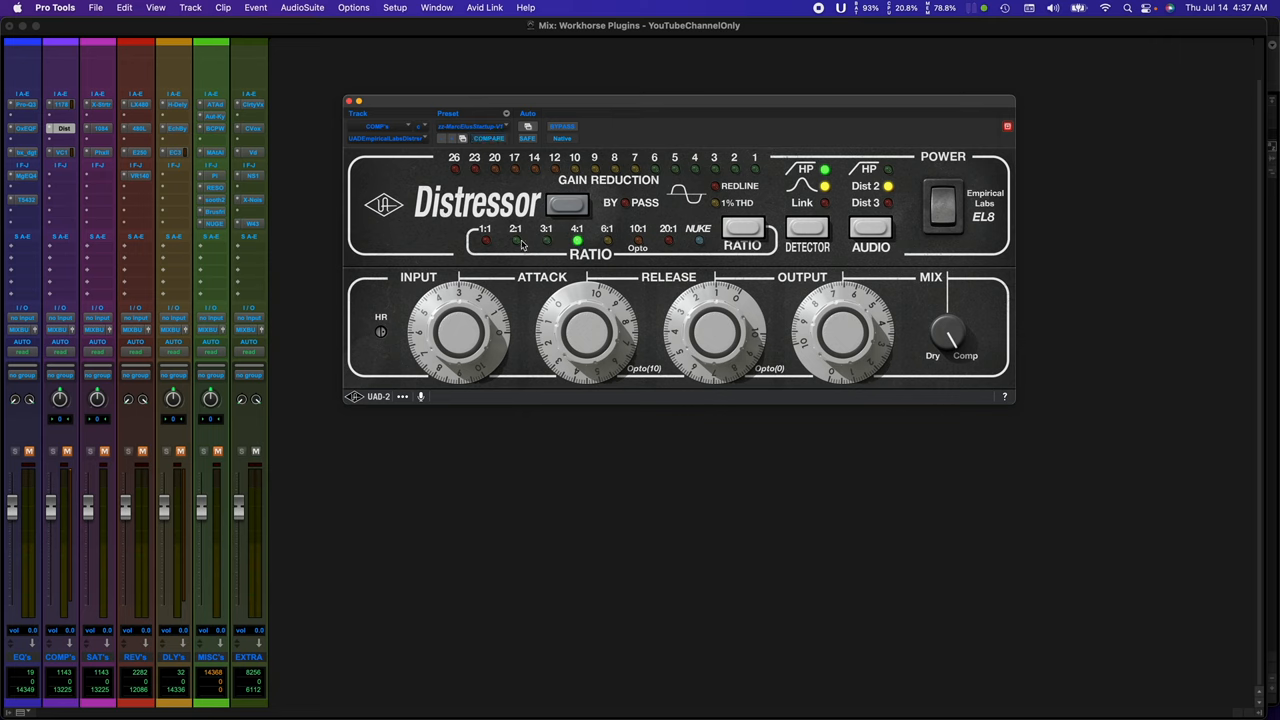
pyautogui.click(485, 240)
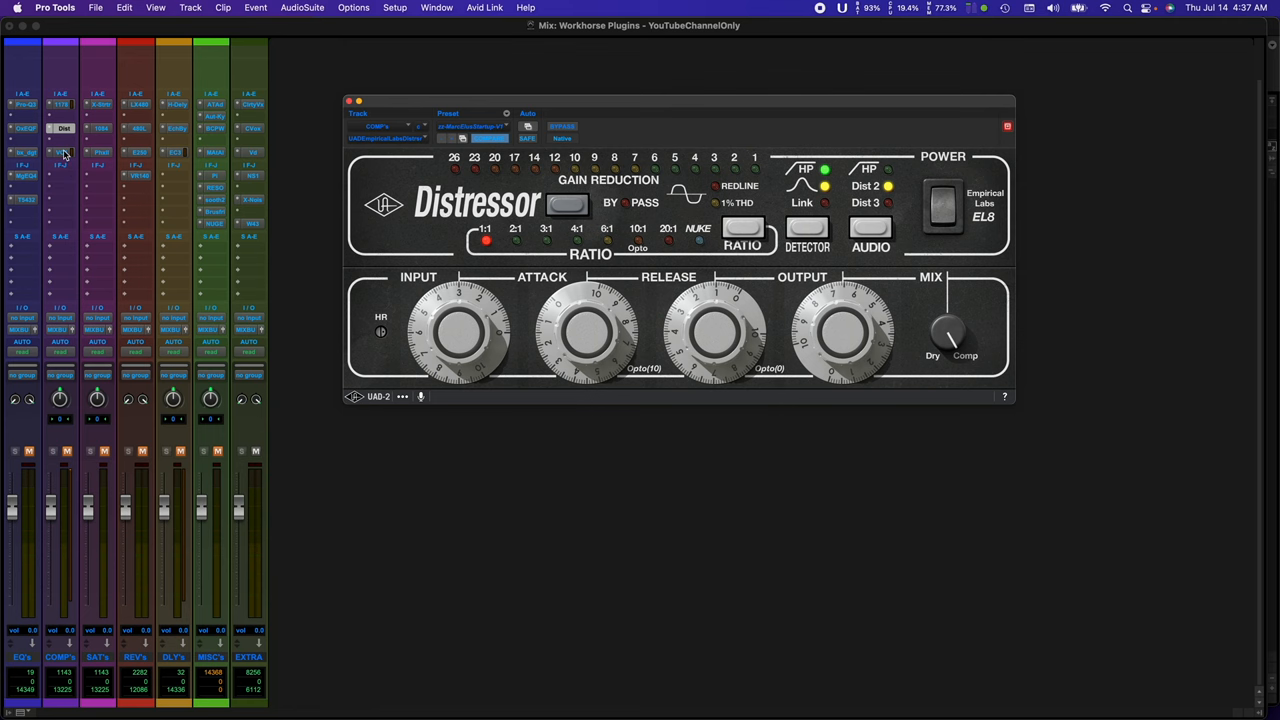
pyautogui.click(60, 152)
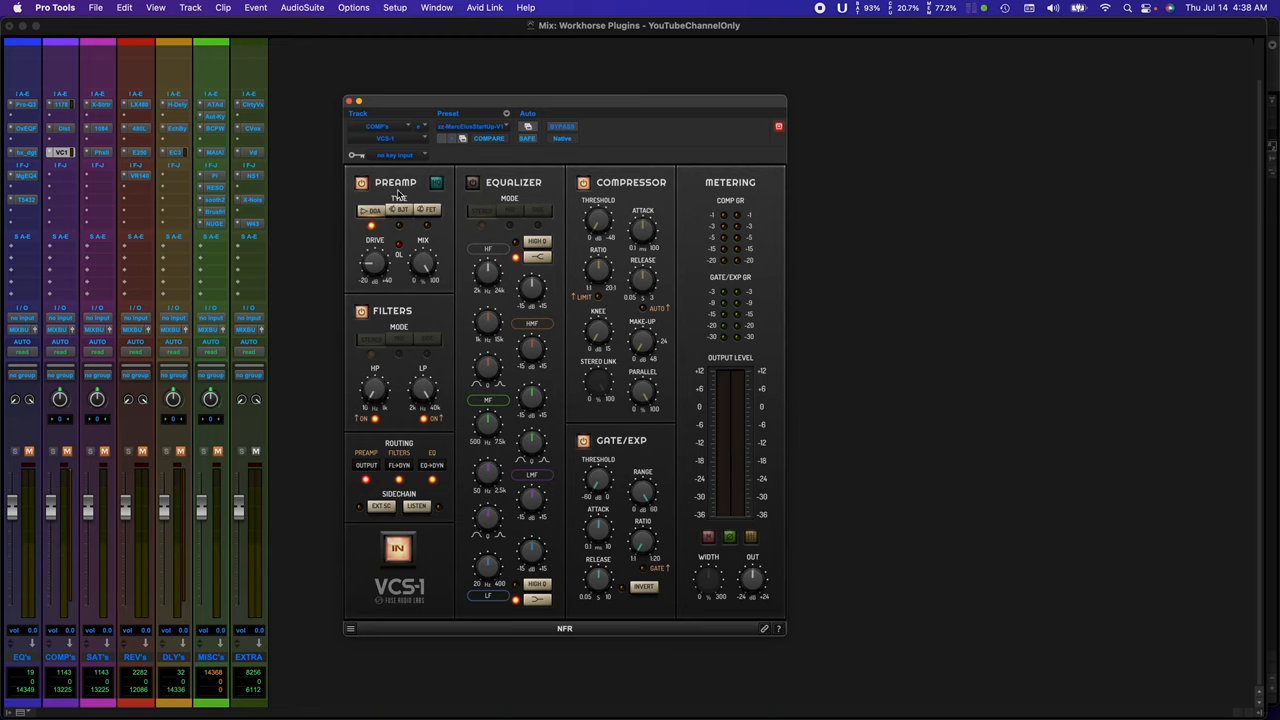
# Check the VCS-1 high-pass filter frequency, reading about 10.8 Hz.
pyautogui.click(424, 210)
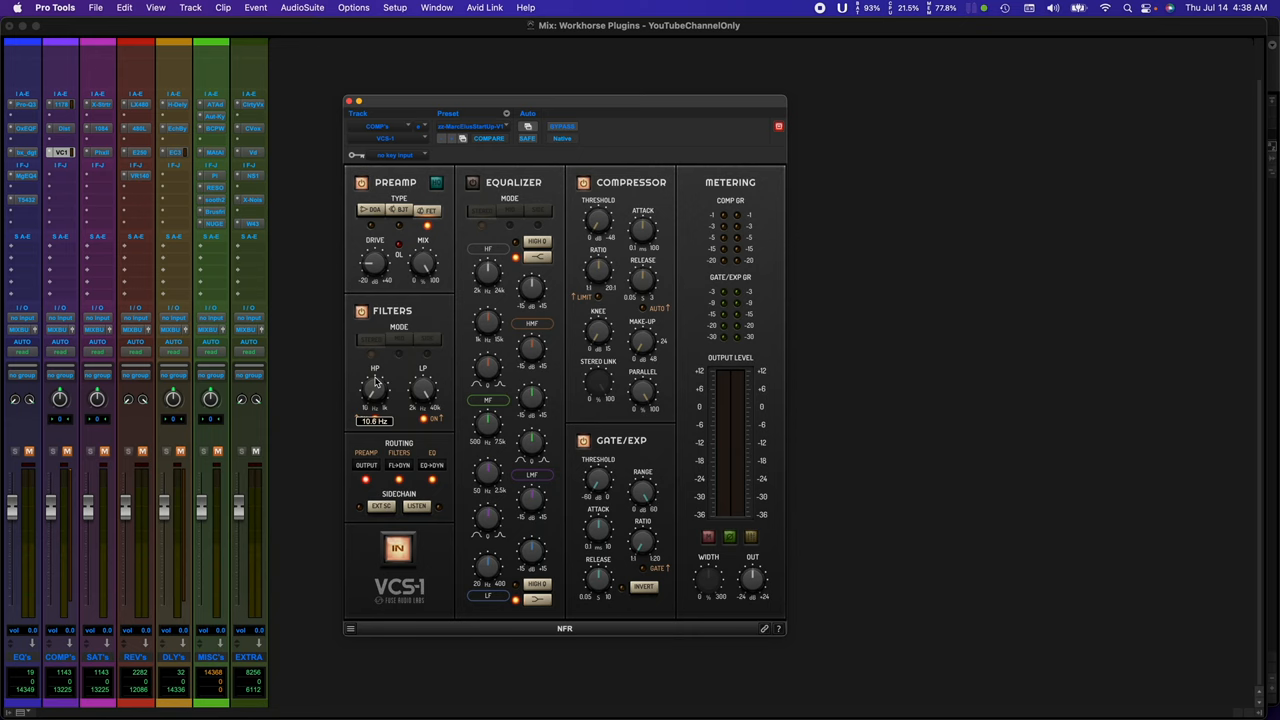
pyautogui.click(369, 465)
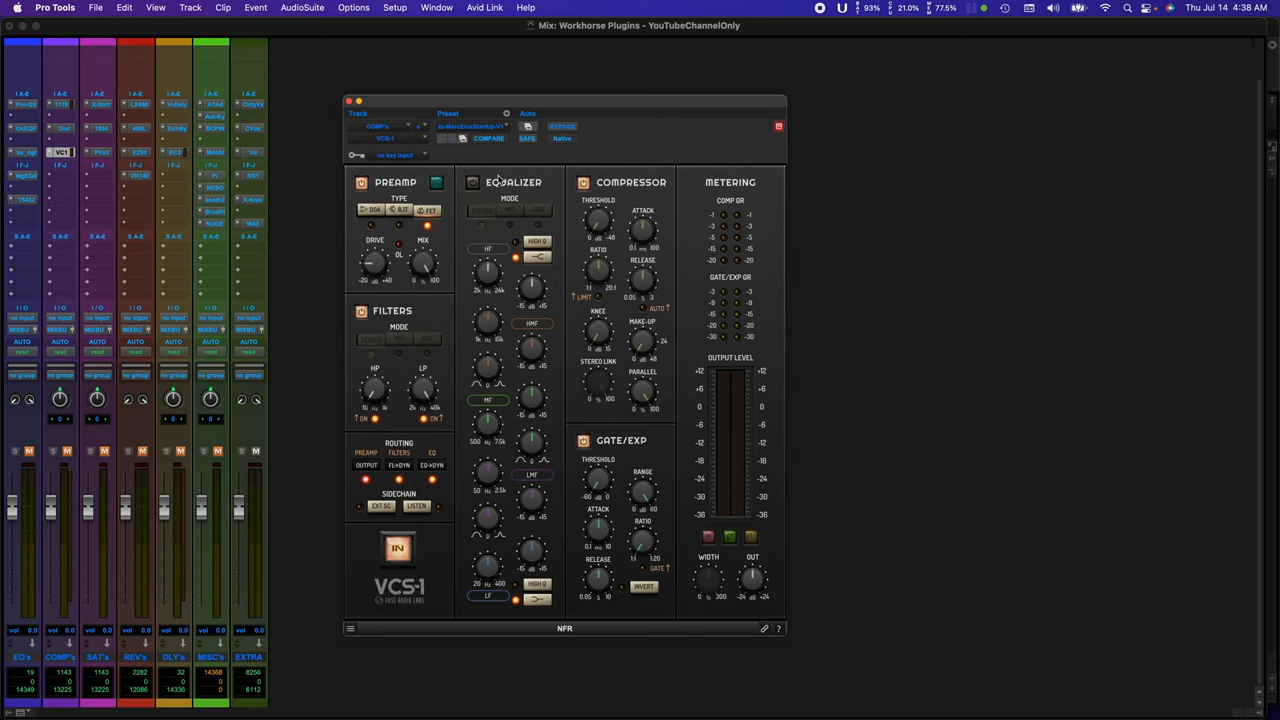
pyautogui.moveTo(595, 311)
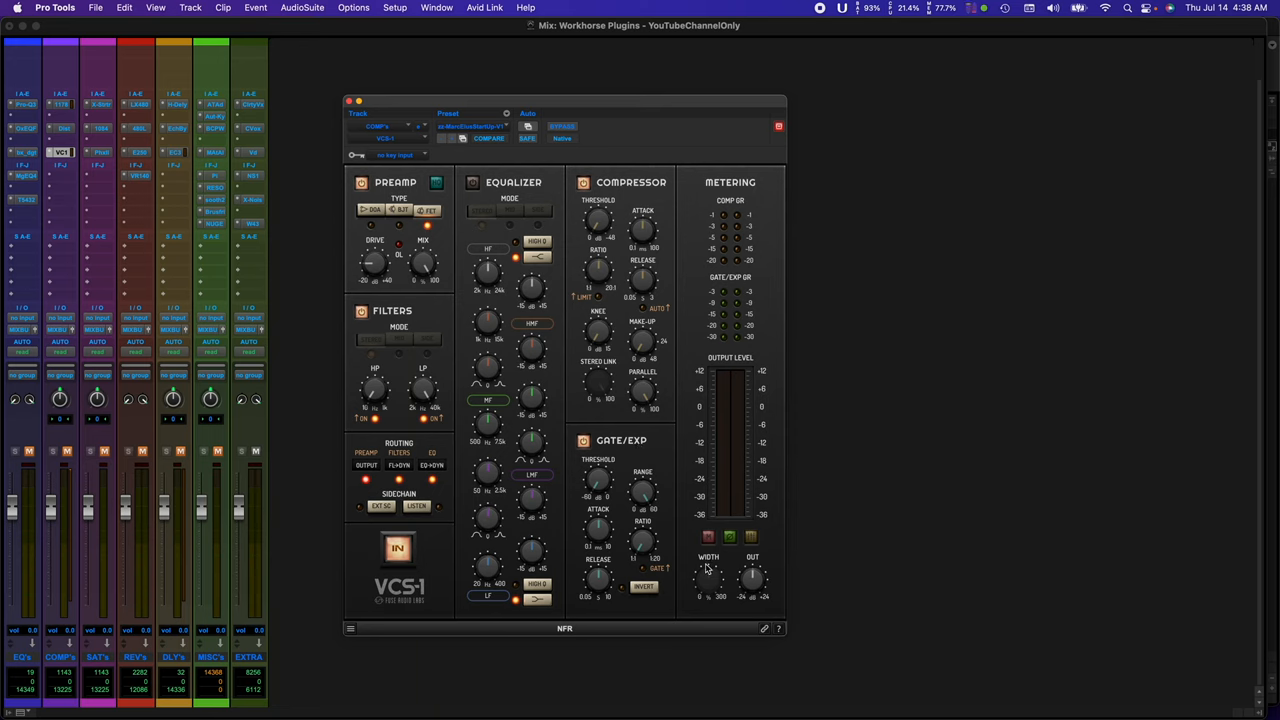
pyautogui.moveTo(650, 435)
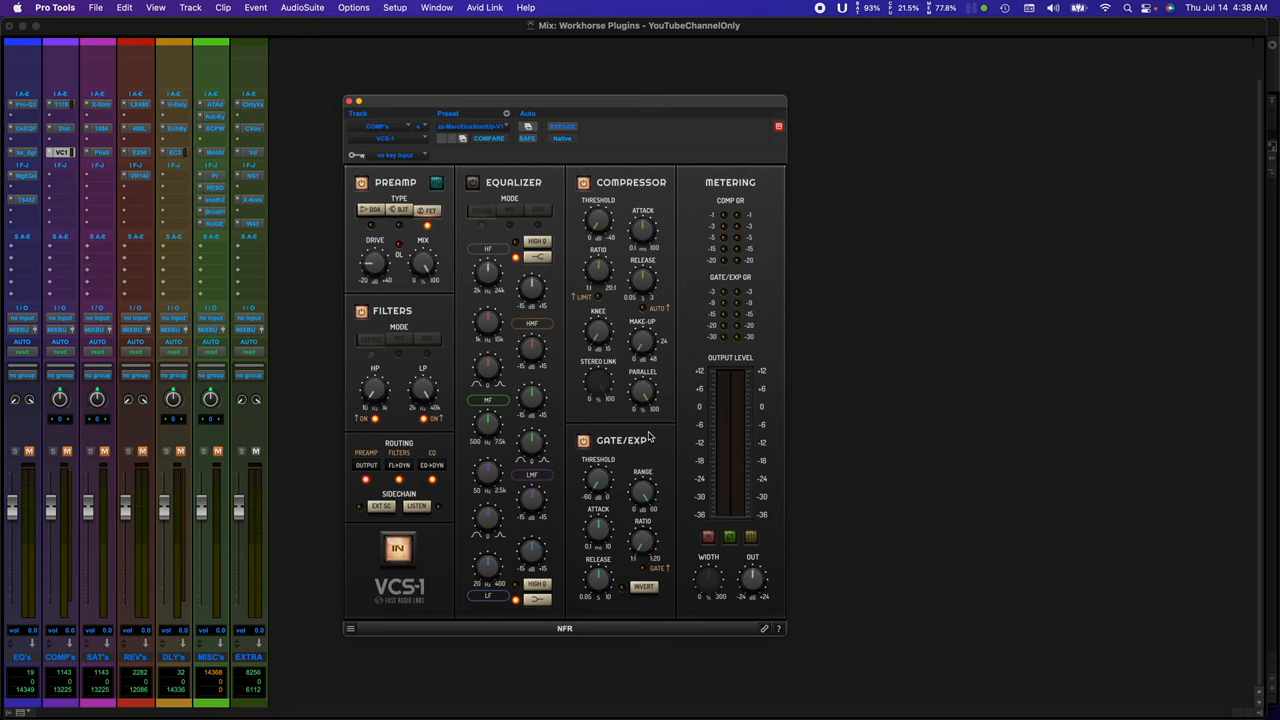
pyautogui.moveTo(368, 268)
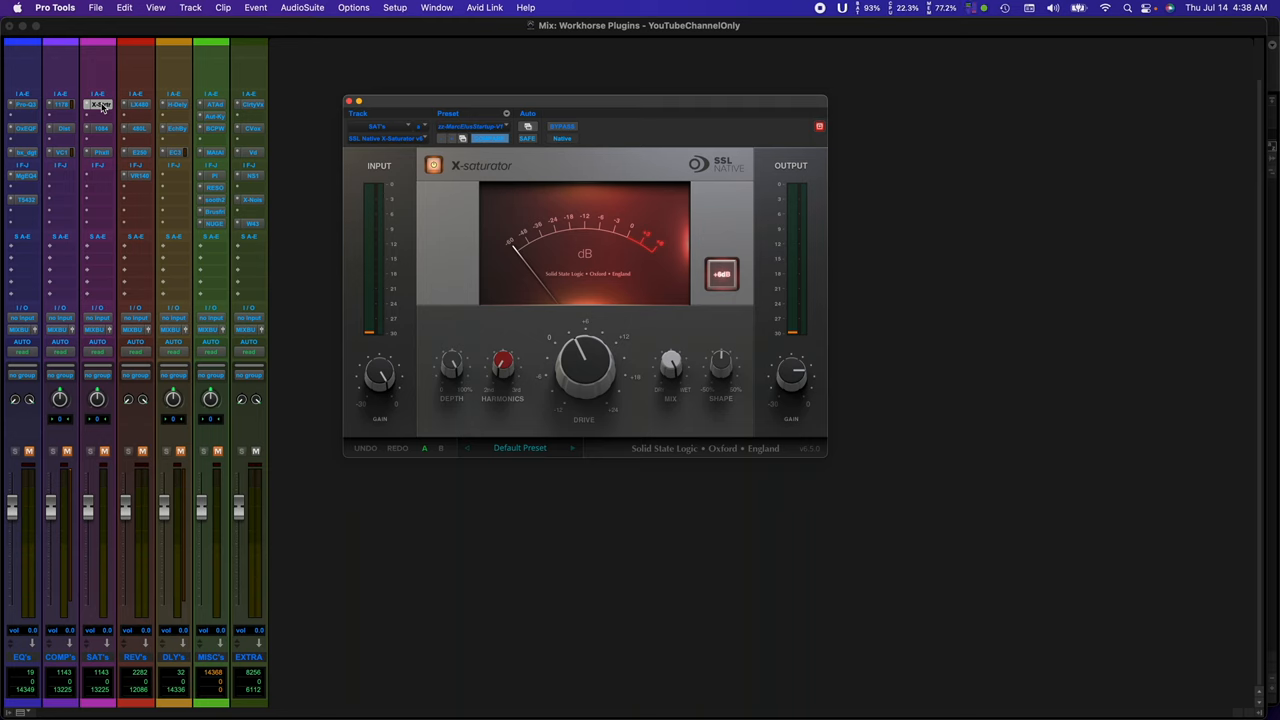
pyautogui.moveTo(475, 345)
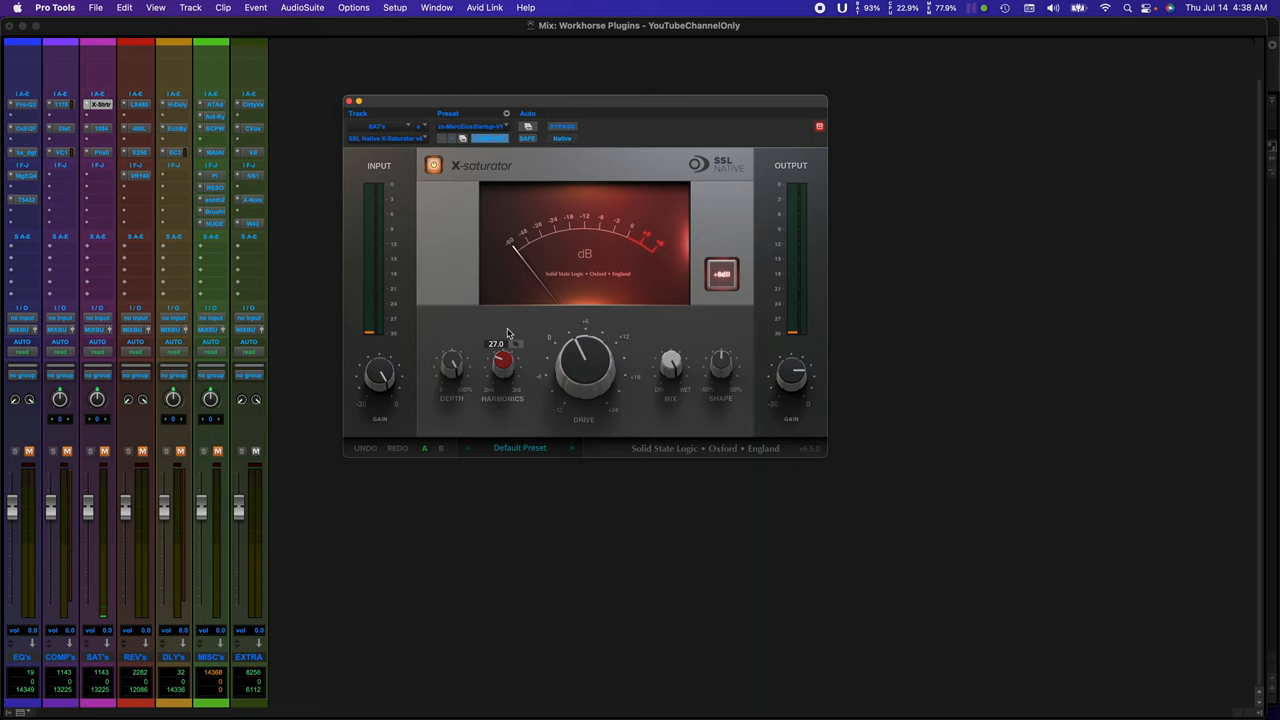
# Adjust X-Saturator harmonics and sweep its shape to 50, -19 and -50.
pyautogui.moveTo(502, 365); pyautogui.dragTo(502, 345)
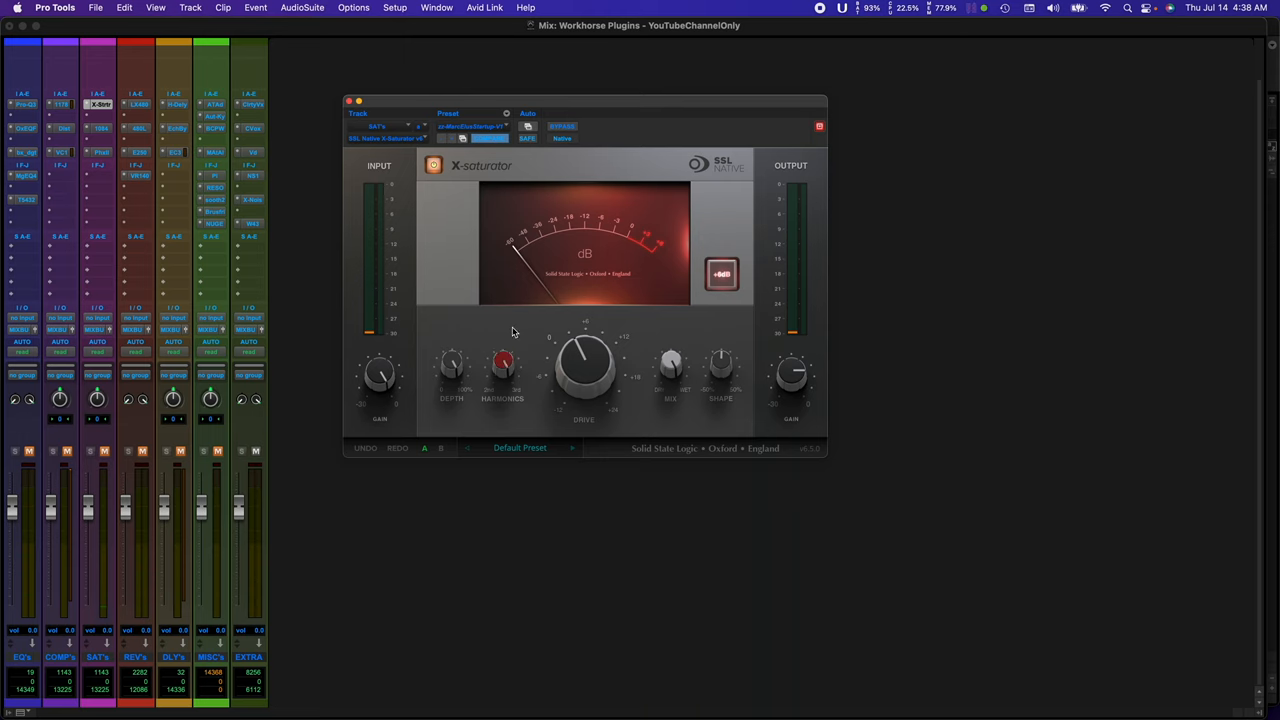
pyautogui.moveTo(584, 360); pyautogui.dragTo(584, 380)
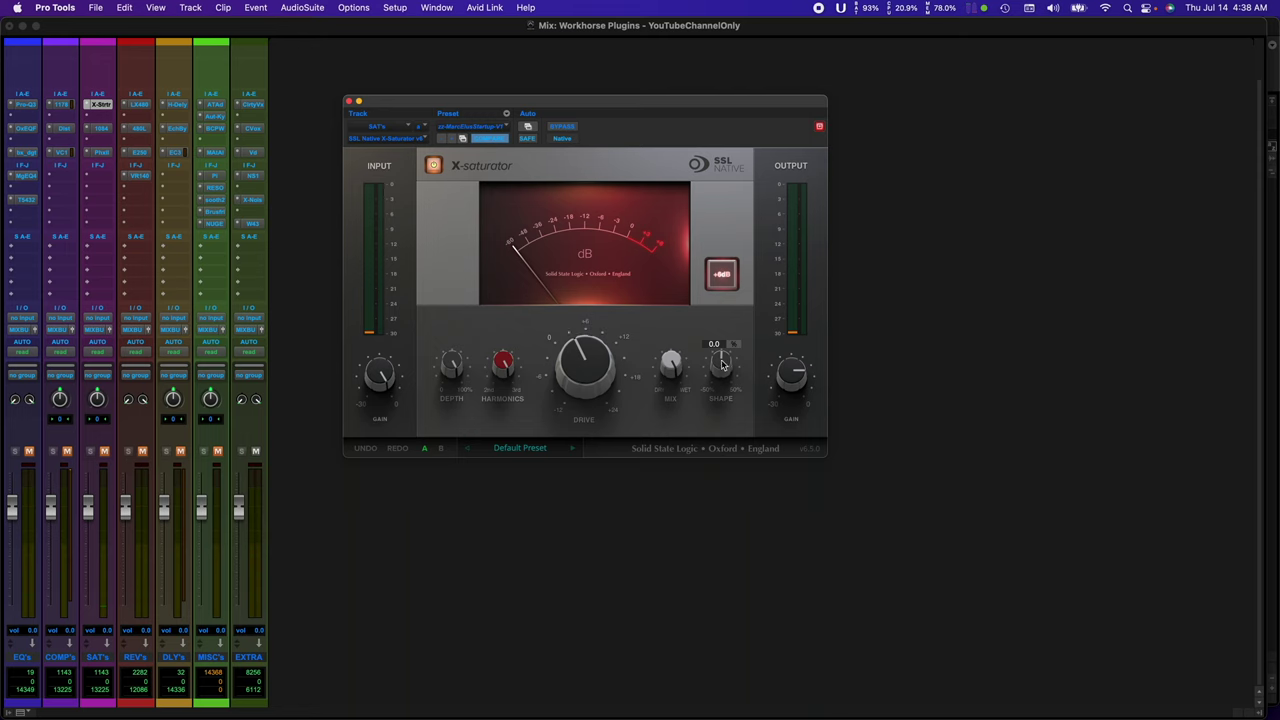
pyautogui.moveTo(721, 365); pyautogui.dragTo(721, 350)
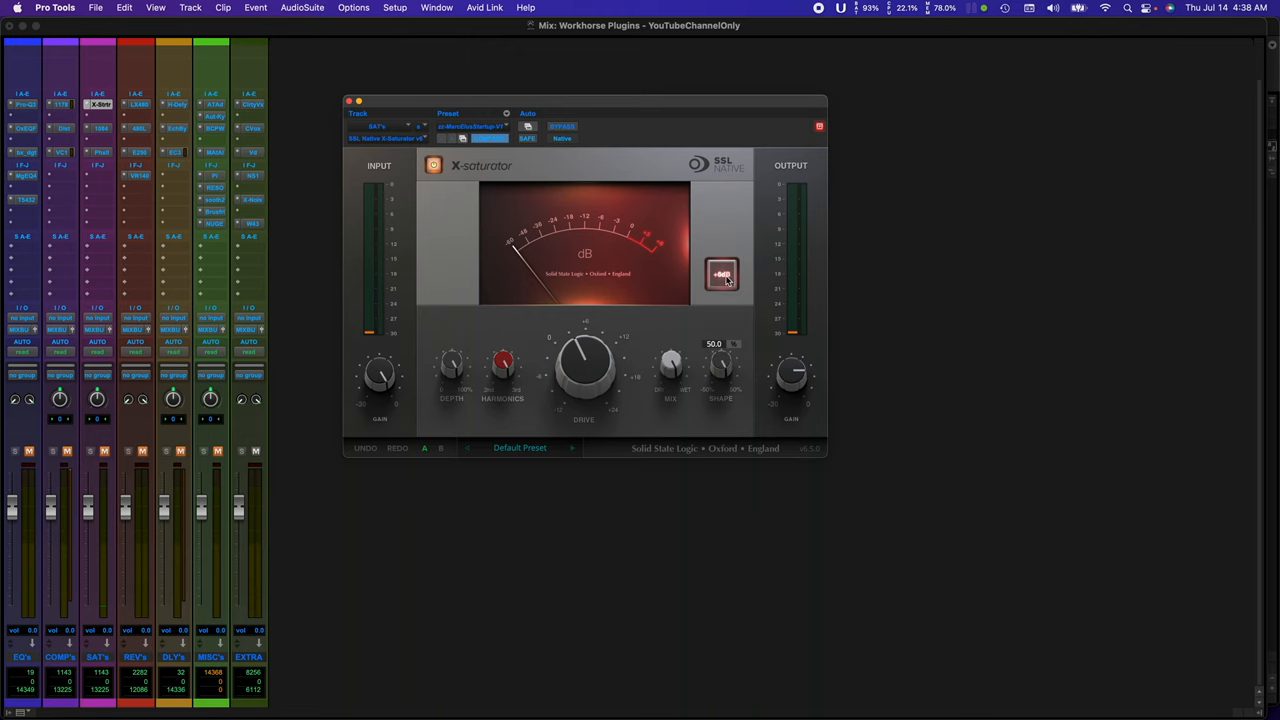
pyautogui.moveTo(720, 365); pyautogui.dragTo(715, 390)
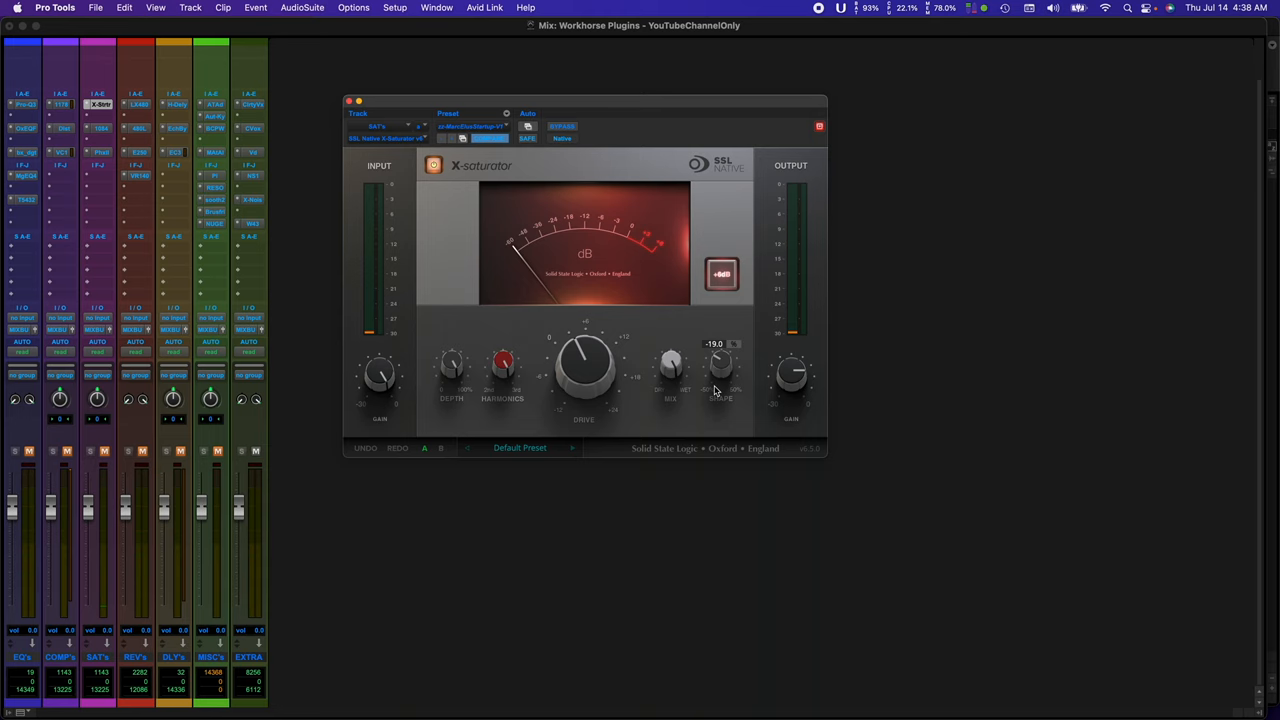
pyautogui.moveTo(721, 370); pyautogui.dragTo(708, 433)
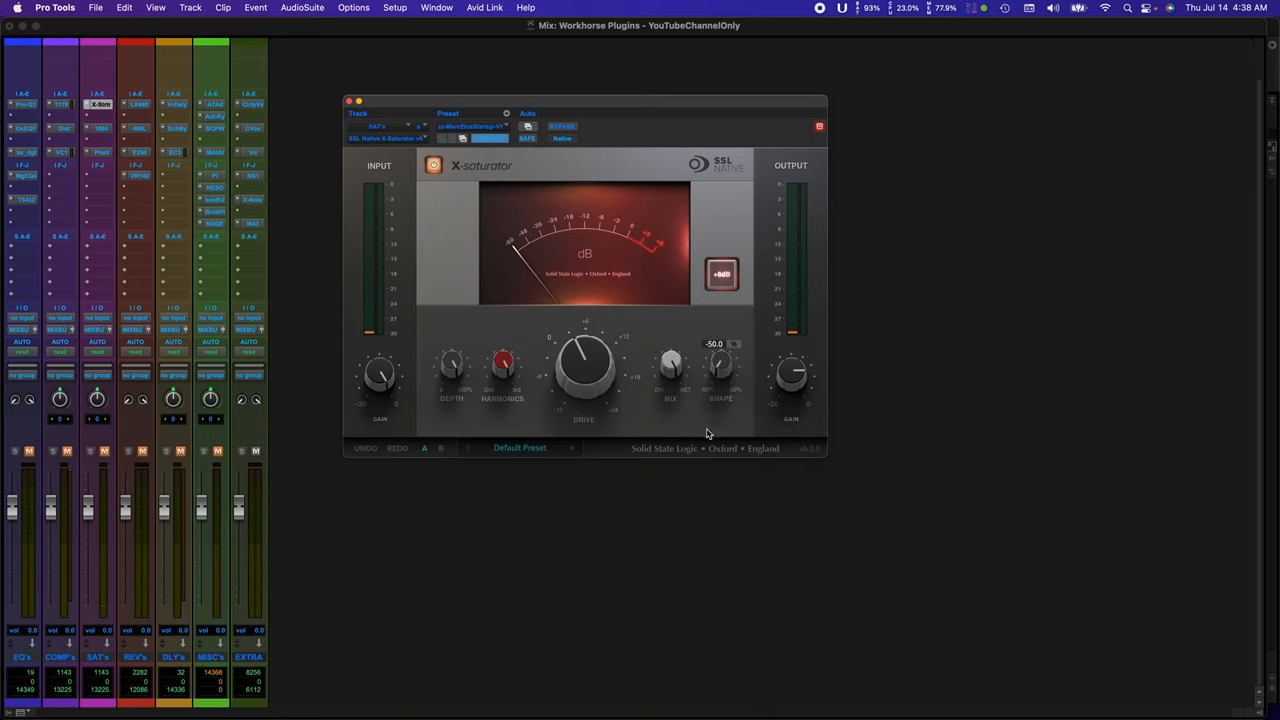
pyautogui.moveTo(720, 365); pyautogui.dragTo(720, 345)
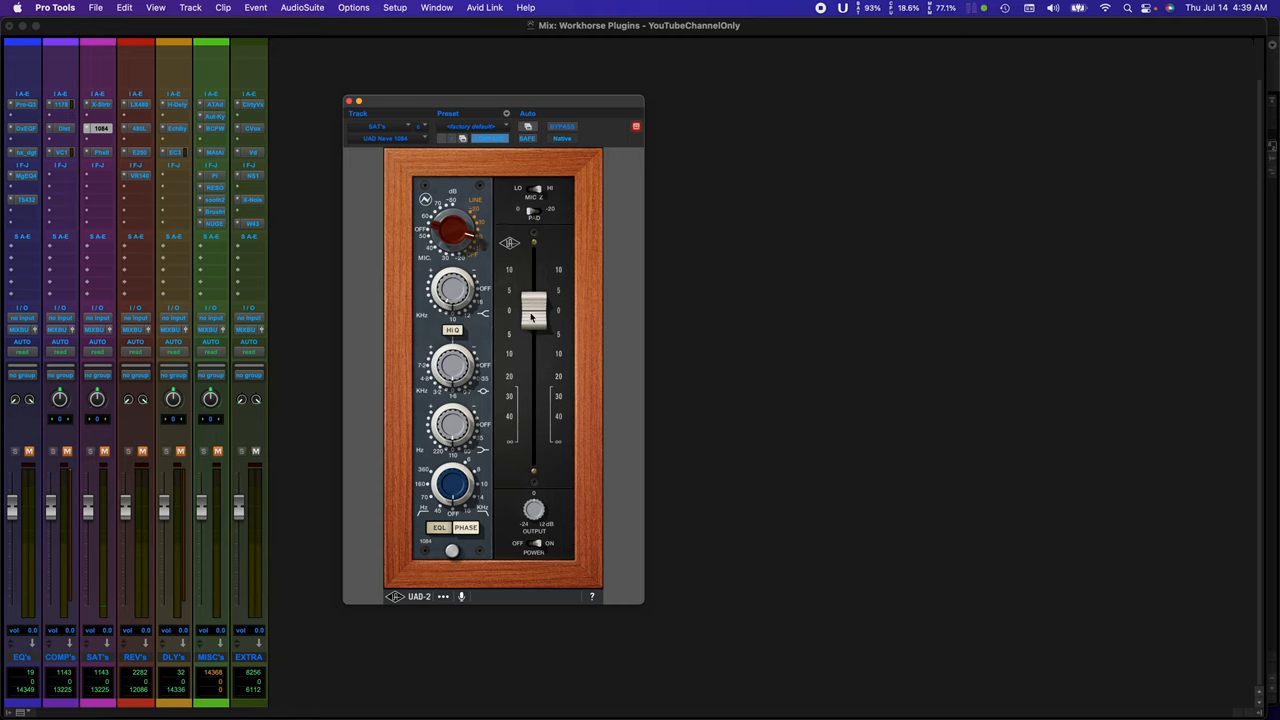
# Boost the 1084 level to about +10 and back to zero, then open Phoenix II on SAT's track.
pyautogui.moveTo(533, 310); pyautogui.dragTo(533, 275)
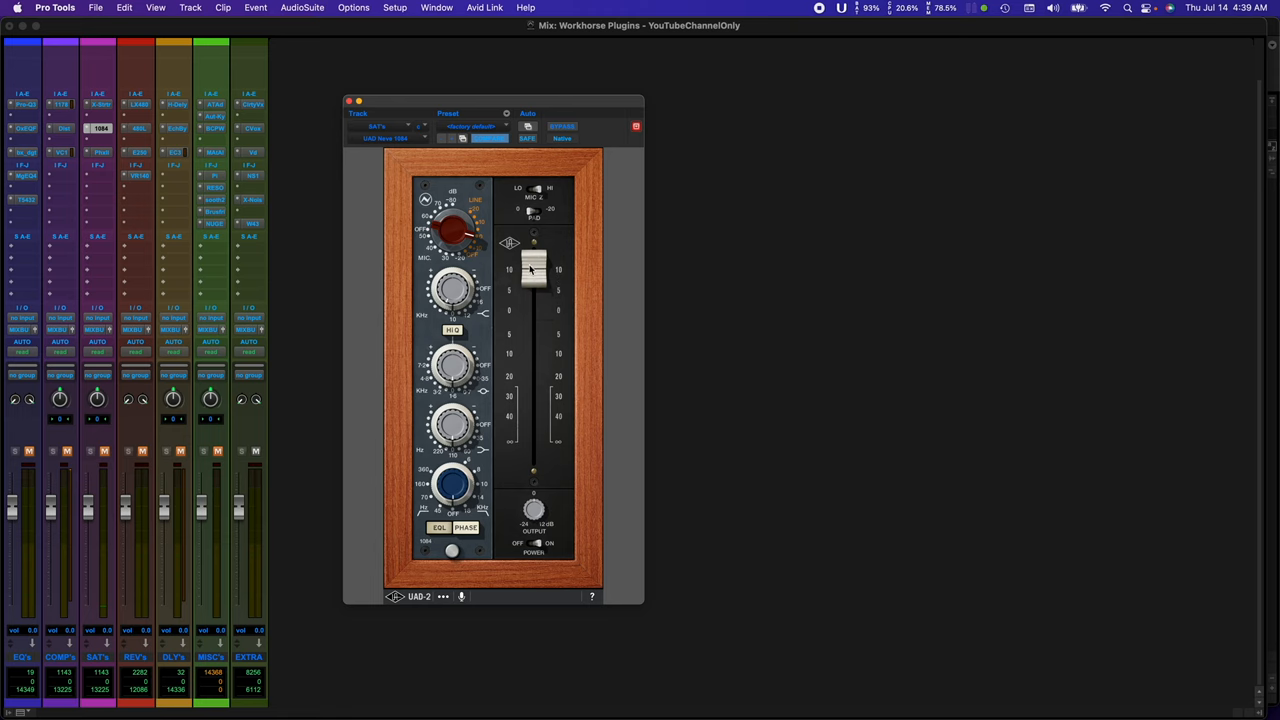
pyautogui.moveTo(532, 270); pyautogui.dragTo(532, 310)
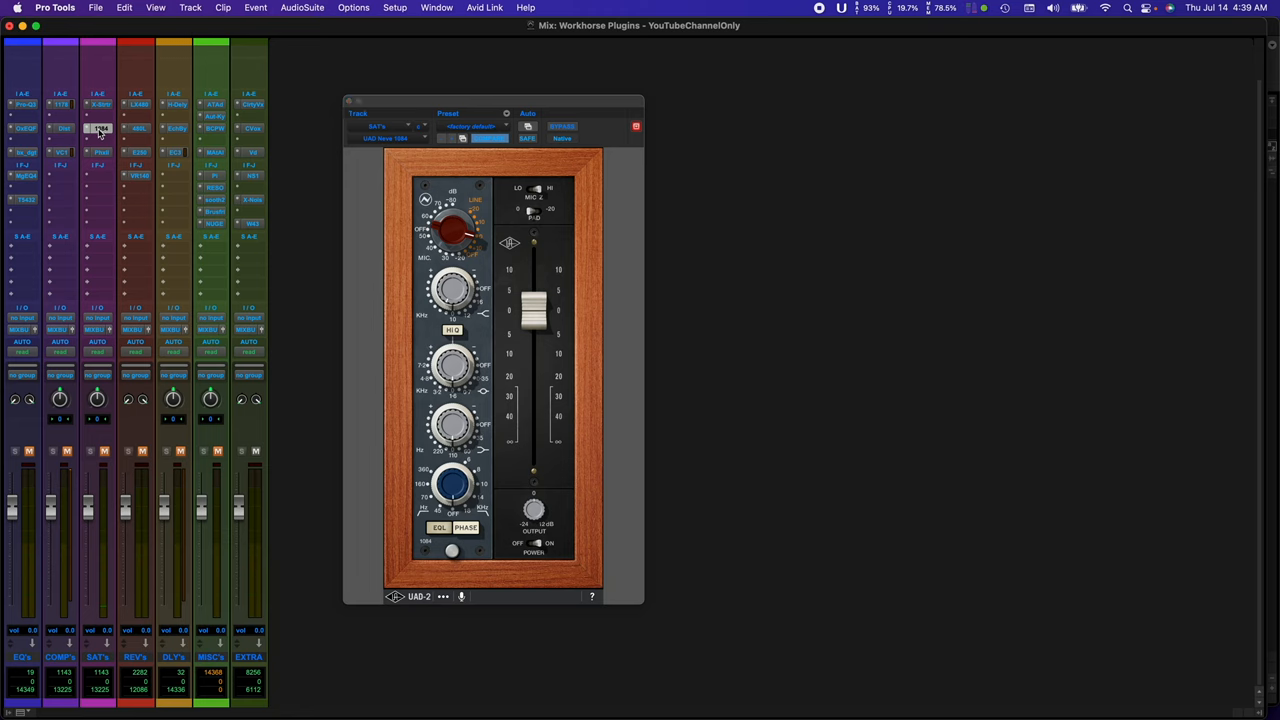
pyautogui.click(97, 152)
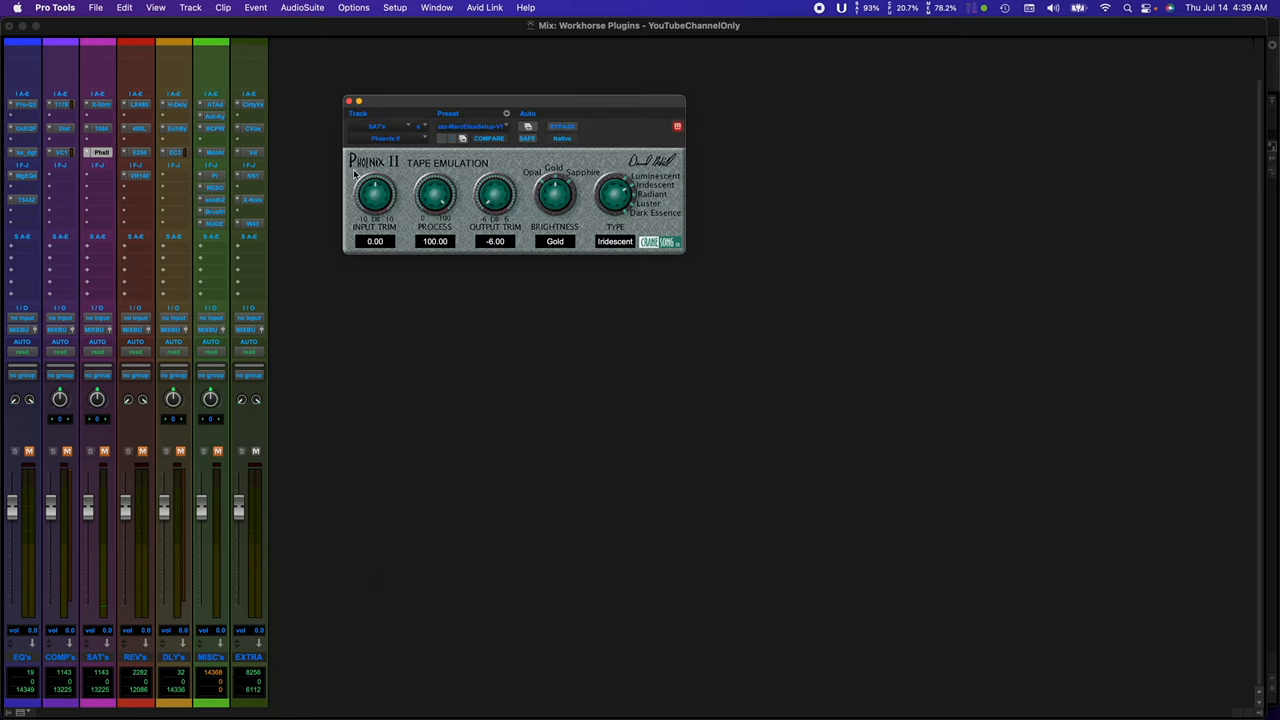
pyautogui.moveTo(401, 187)
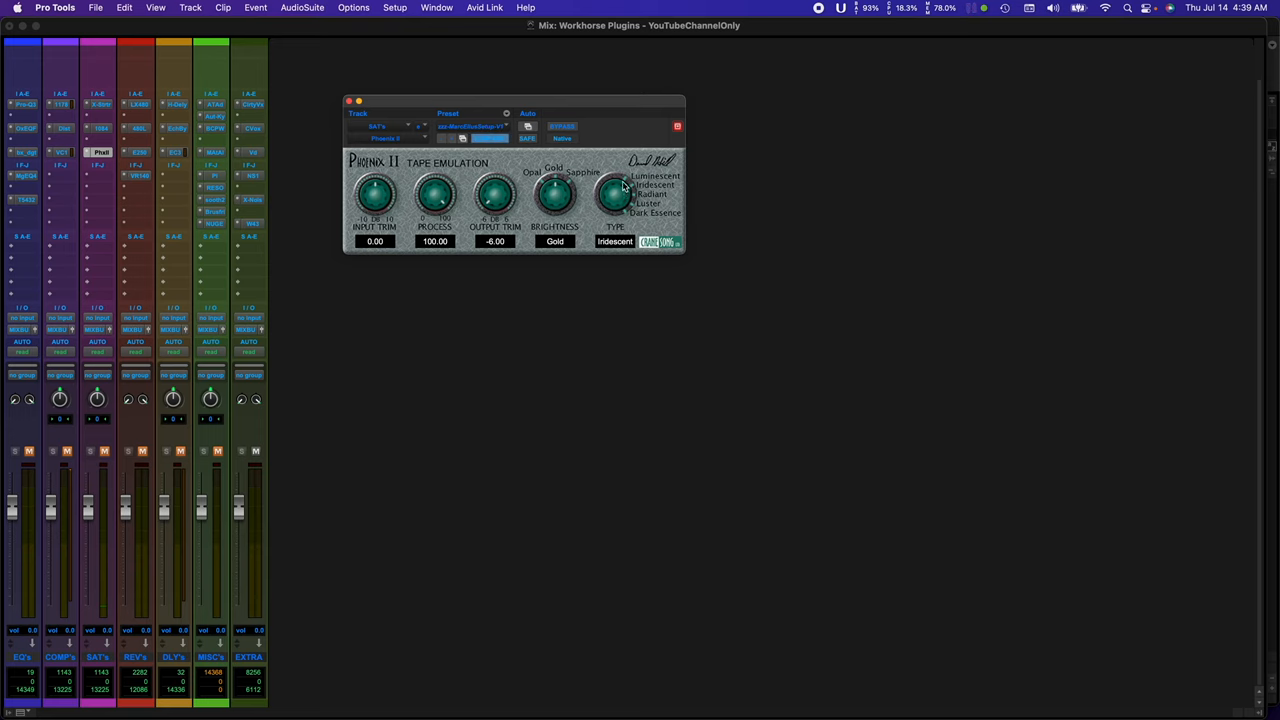
pyautogui.click(641, 202)
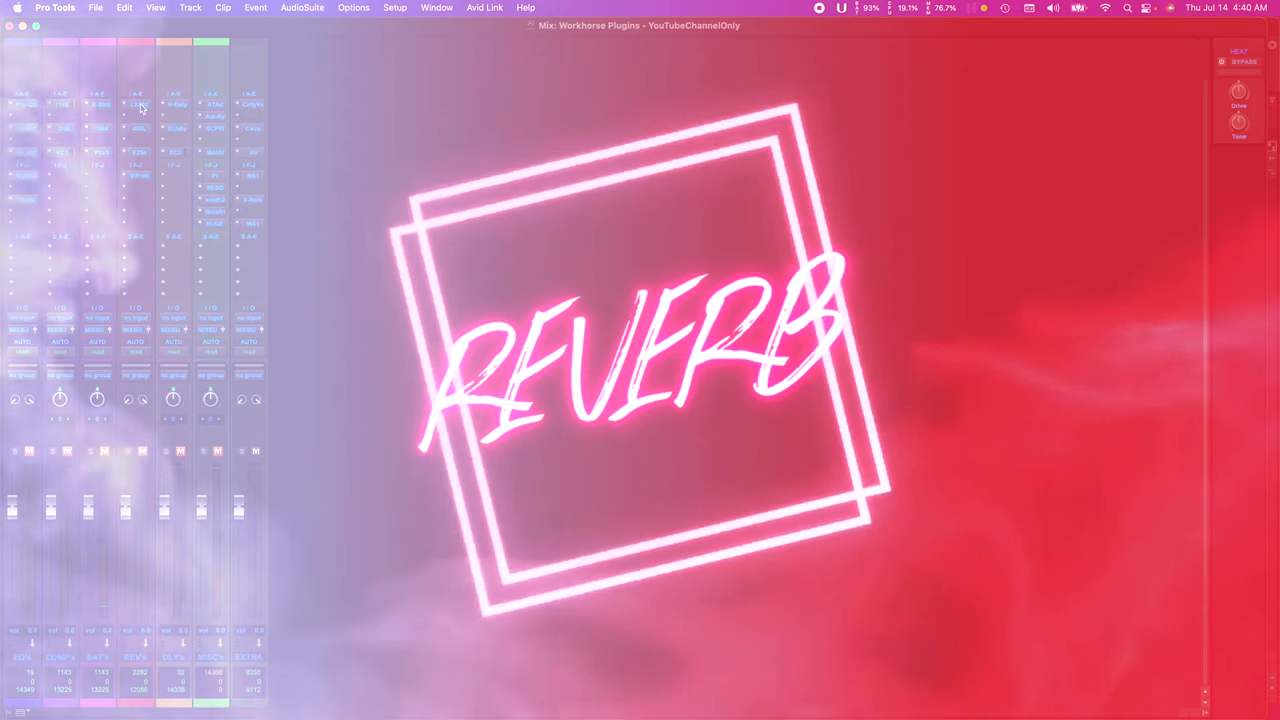
# Open the LX480 reverb on REV's track and view its time and filter pages.
pyautogui.click(137, 106)
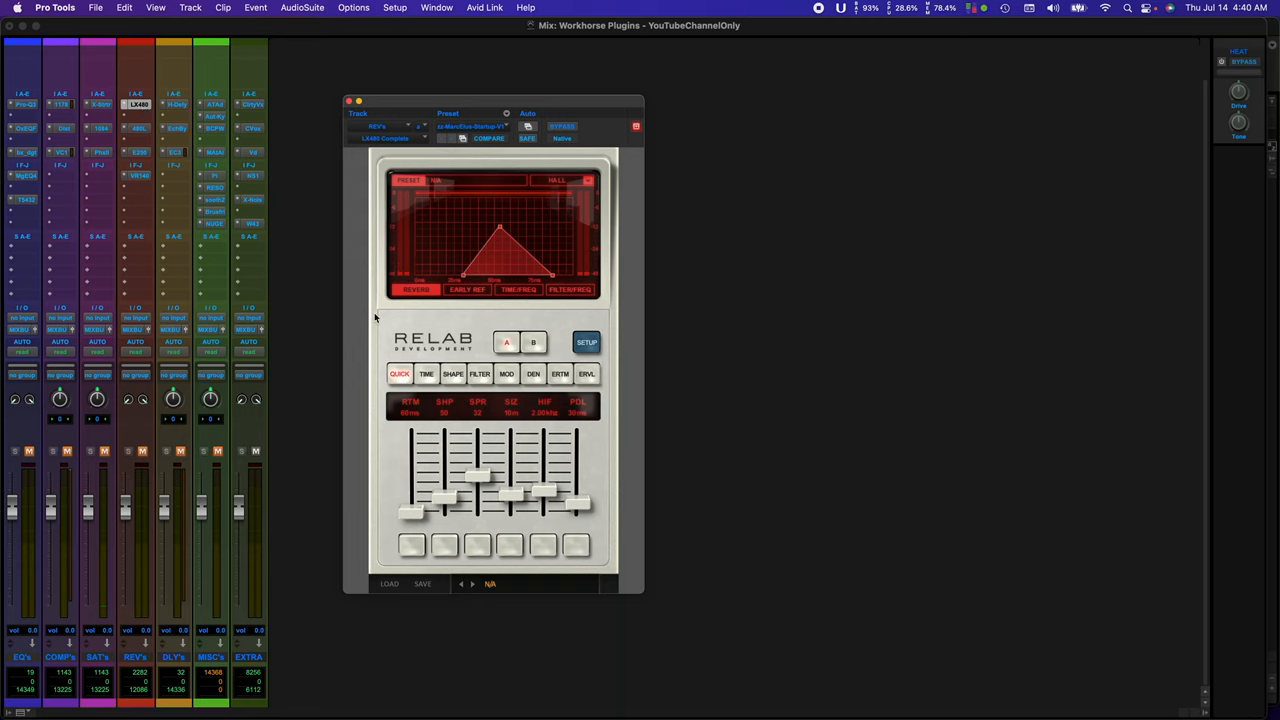
pyautogui.moveTo(374, 186)
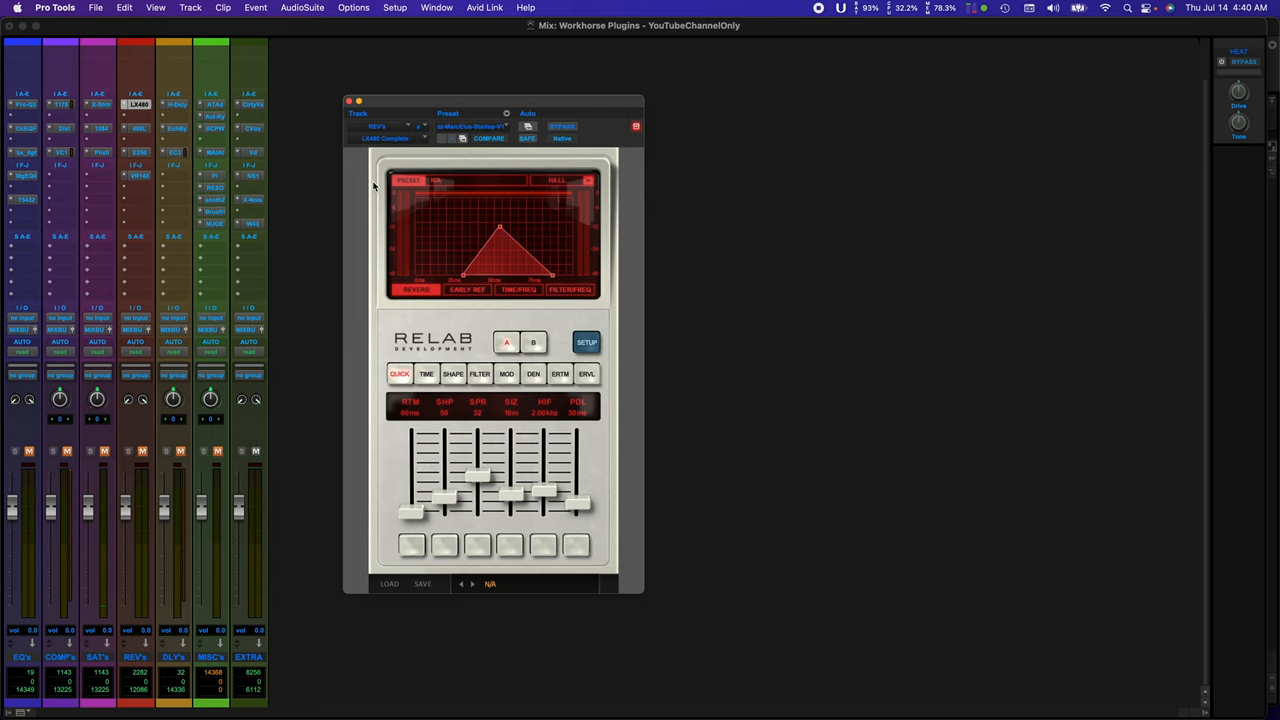
pyautogui.moveTo(376, 222)
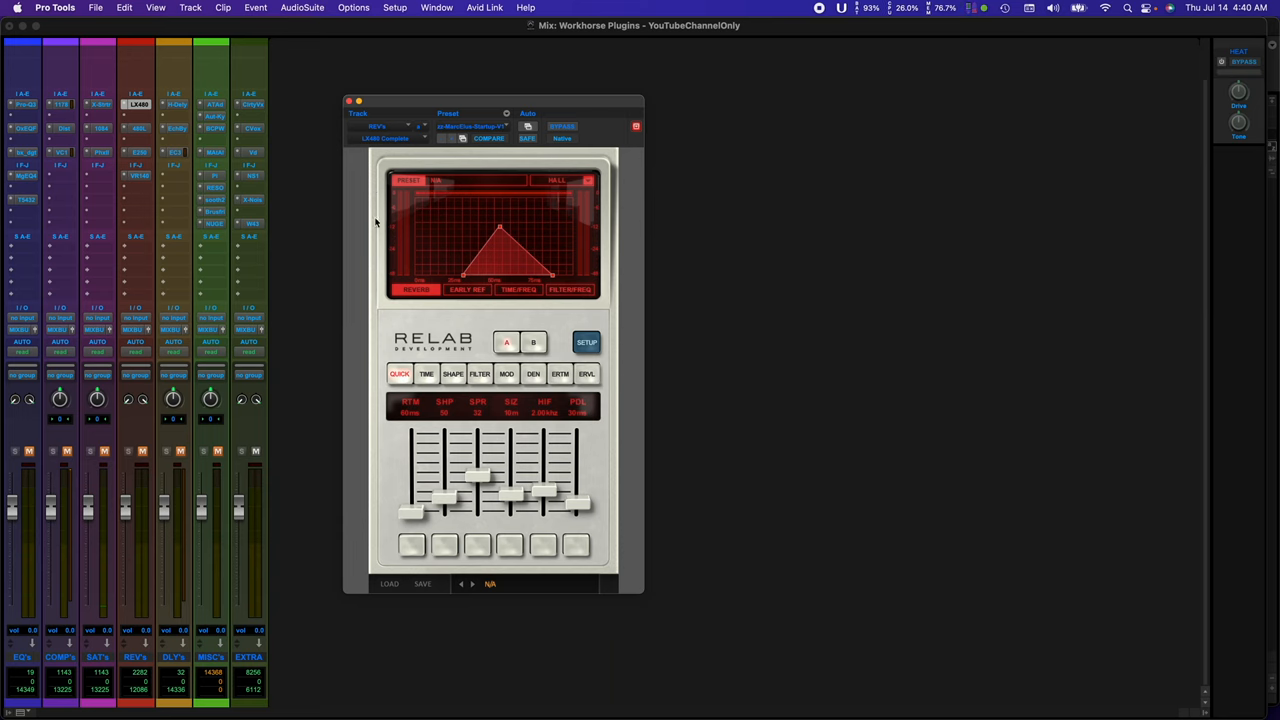
pyautogui.click(426, 374)
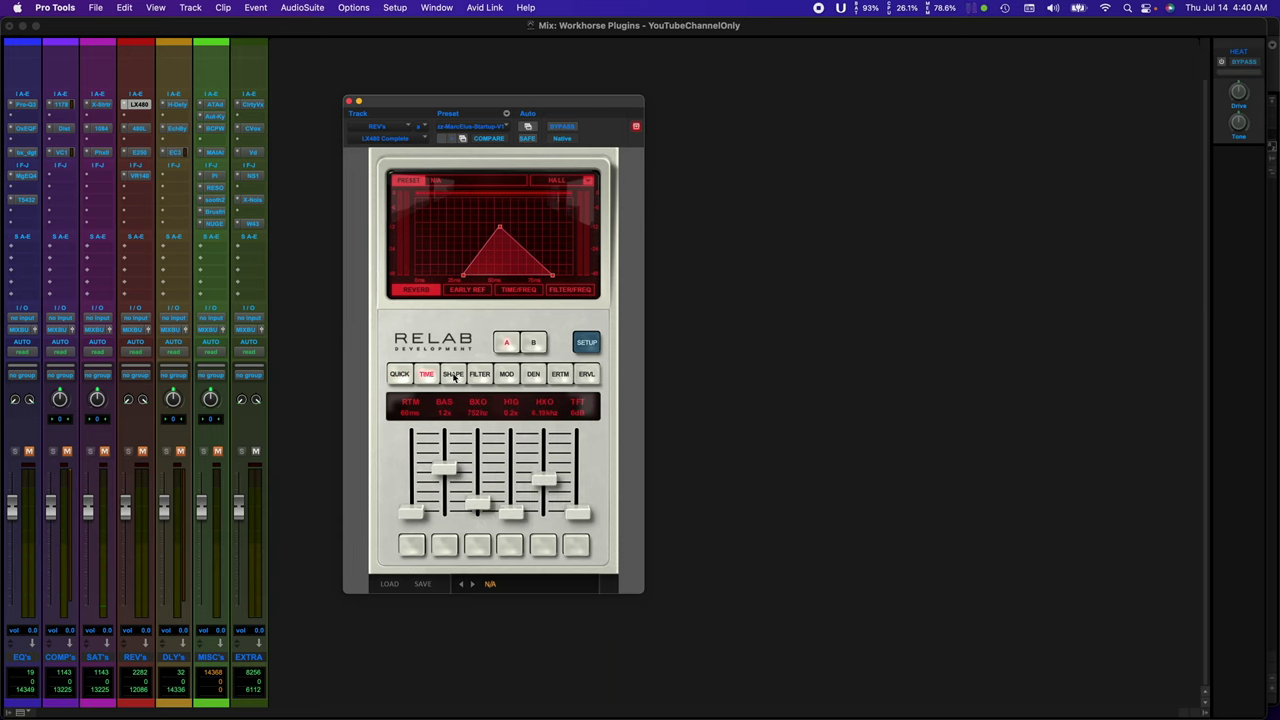
pyautogui.click(479, 374)
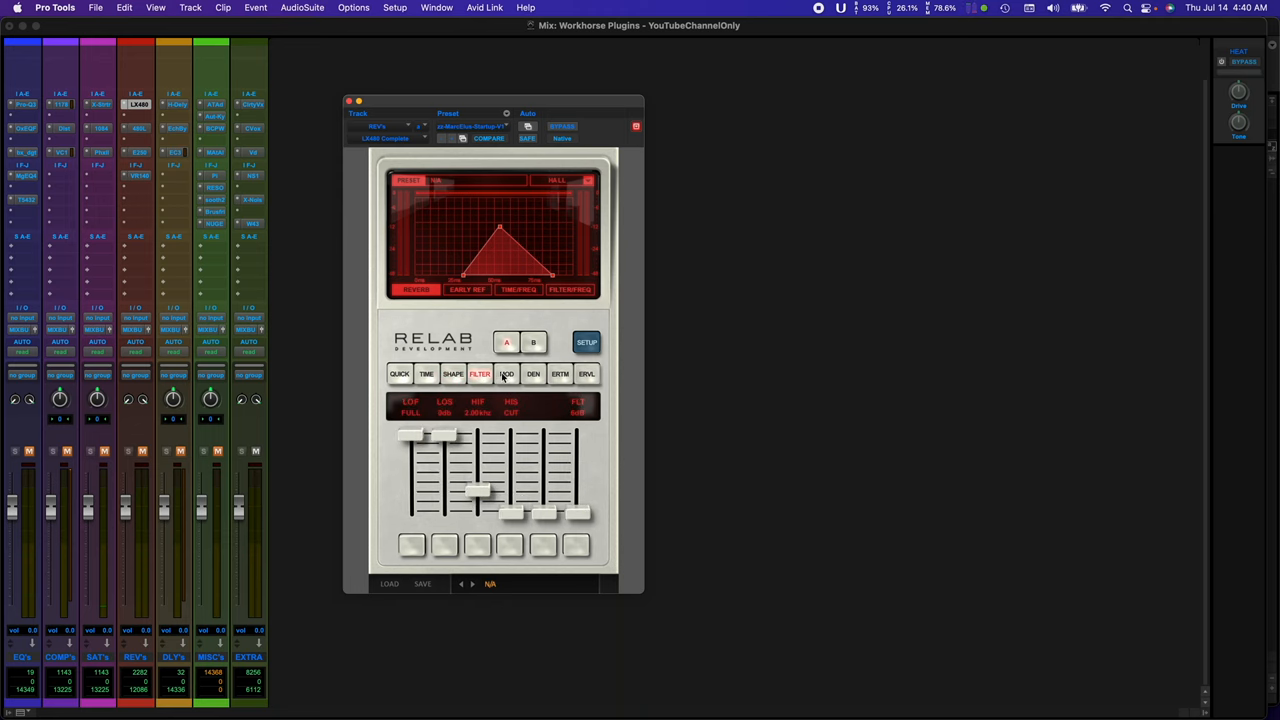
pyautogui.moveTo(167, 140)
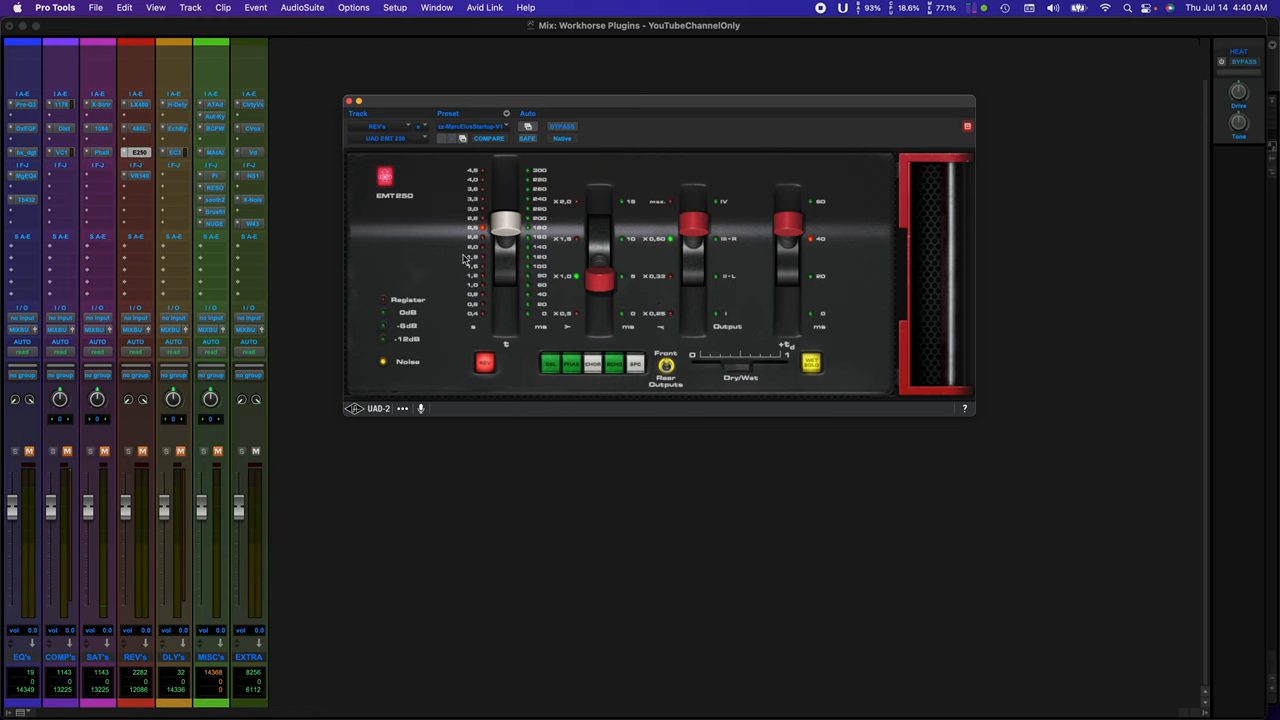
# Lower the EMT 250 decay, raise its second control, then open VREV-140 on REV's track.
pyautogui.moveTo(505, 230); pyautogui.dragTo(505, 240)
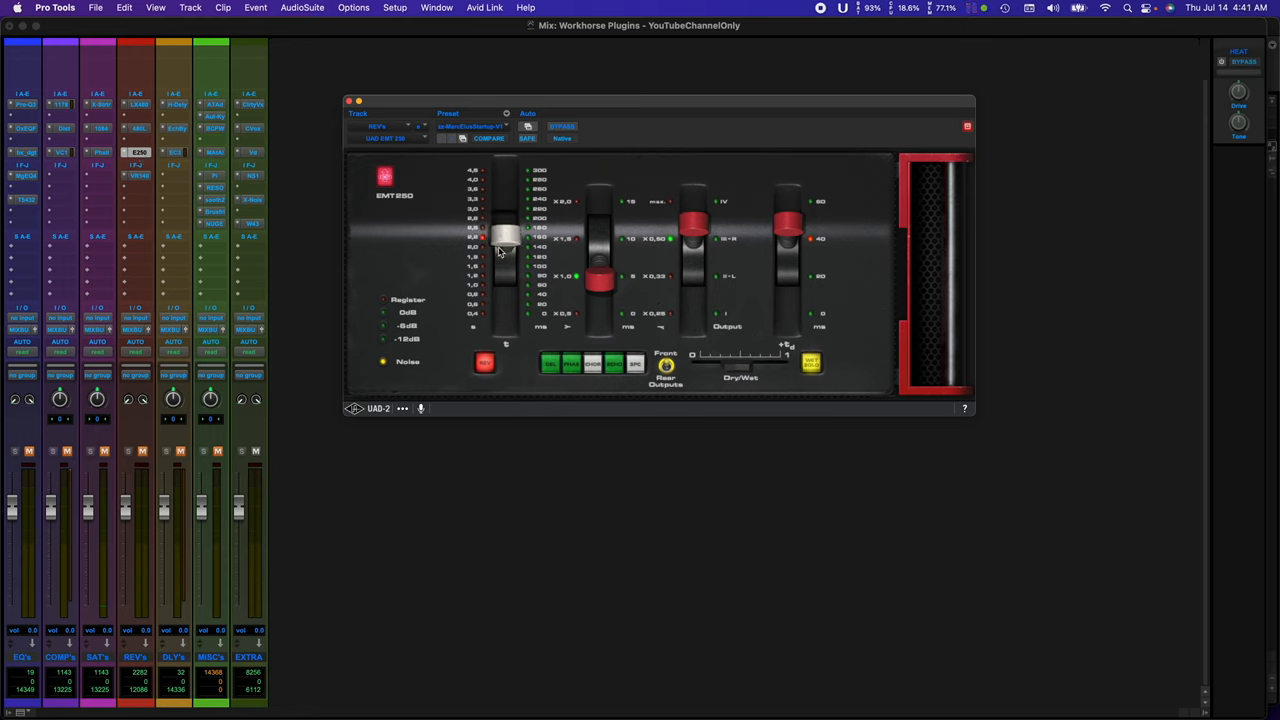
pyautogui.moveTo(503, 248); pyautogui.dragTo(503, 228)
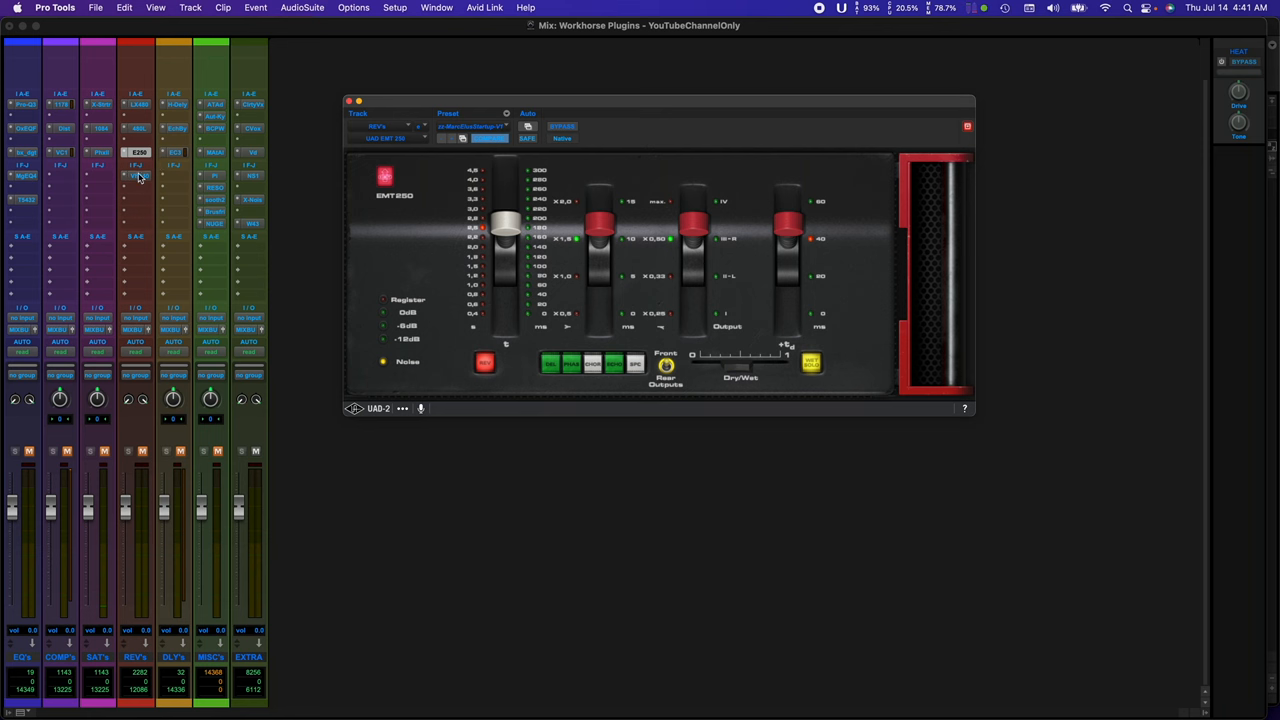
pyautogui.click(138, 176)
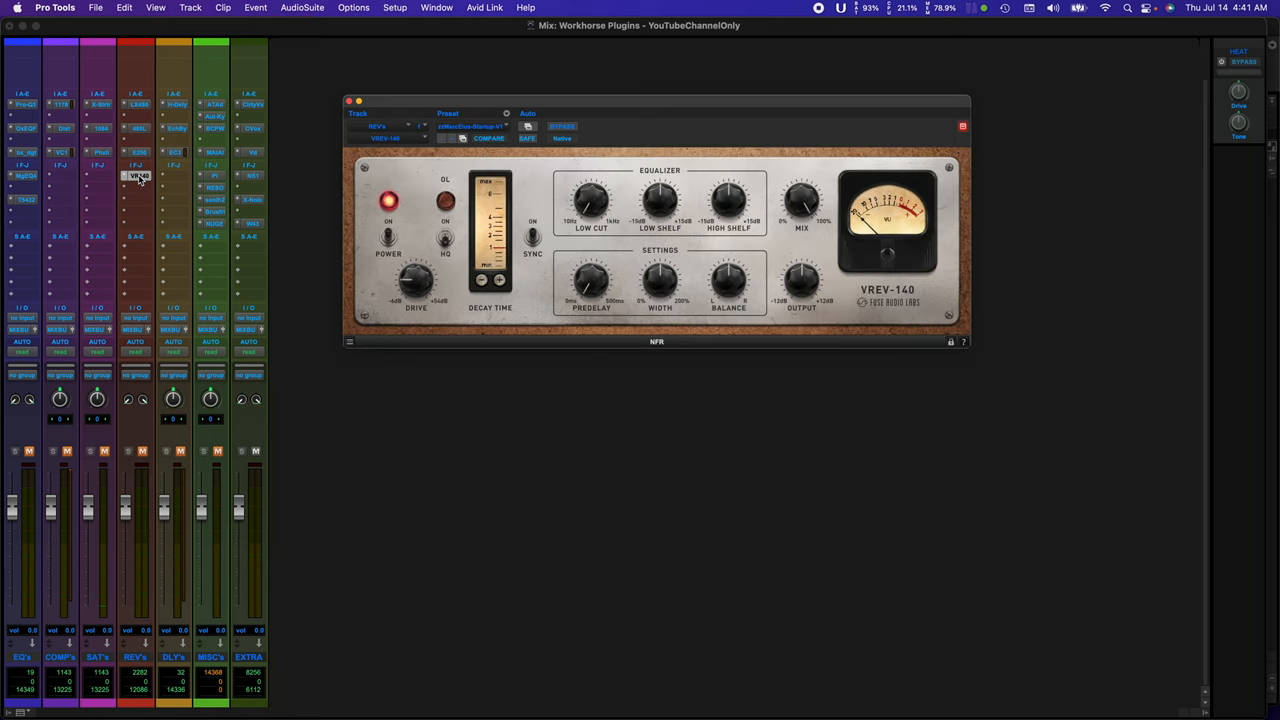
pyautogui.moveTo(414, 289)
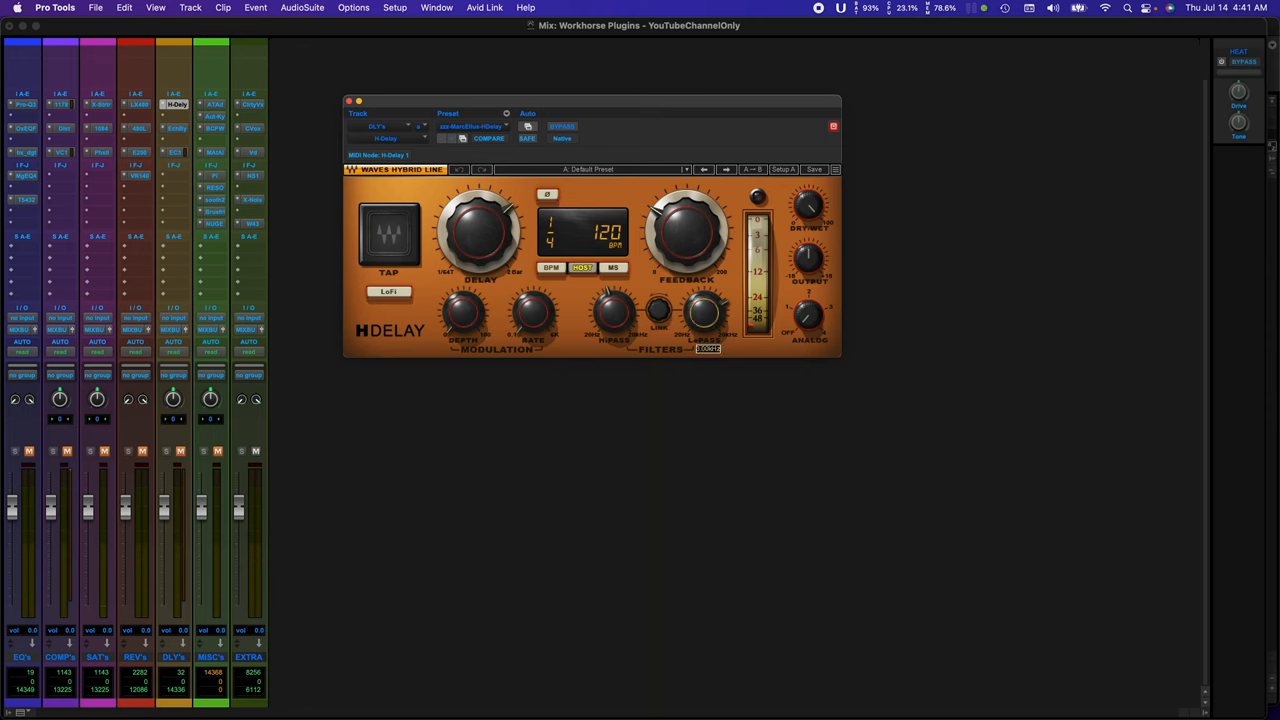
# Open EchoBoy on DLY's track with its Tweak settings, and switch EC-300 to Digital.
pyautogui.moveTo(687, 230); pyautogui.dragTo(687, 220)
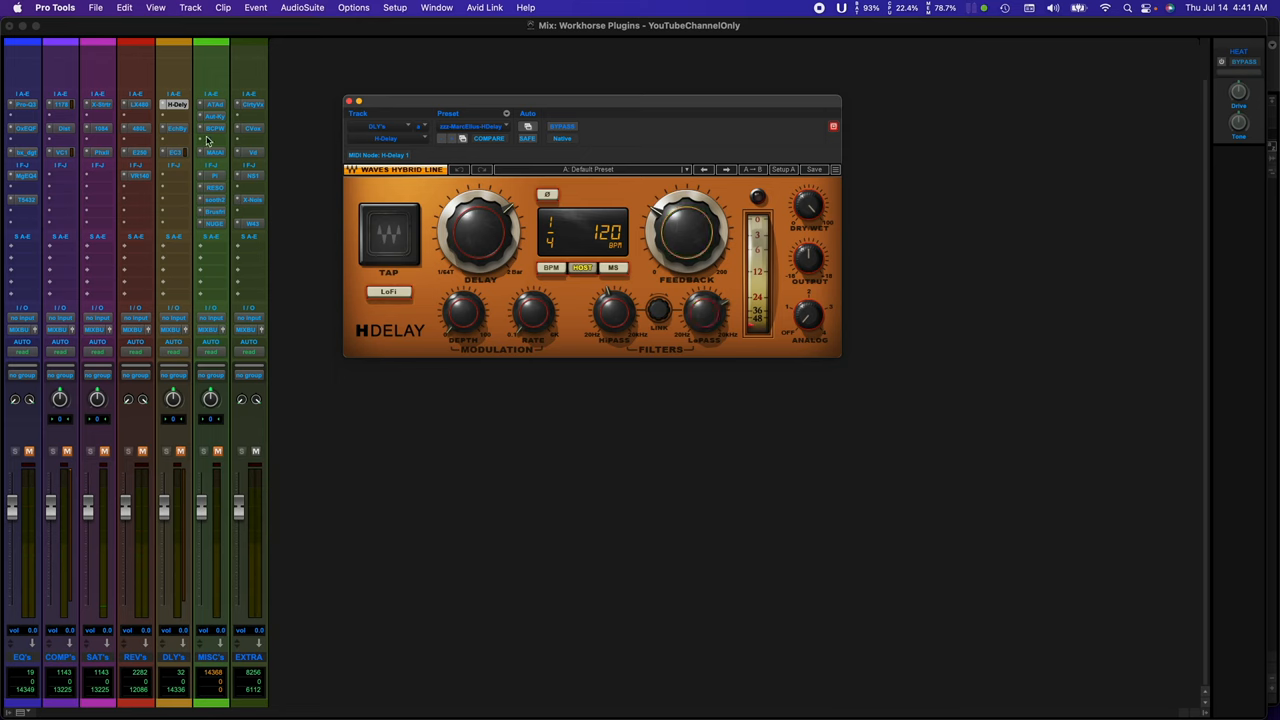
pyautogui.click(174, 131)
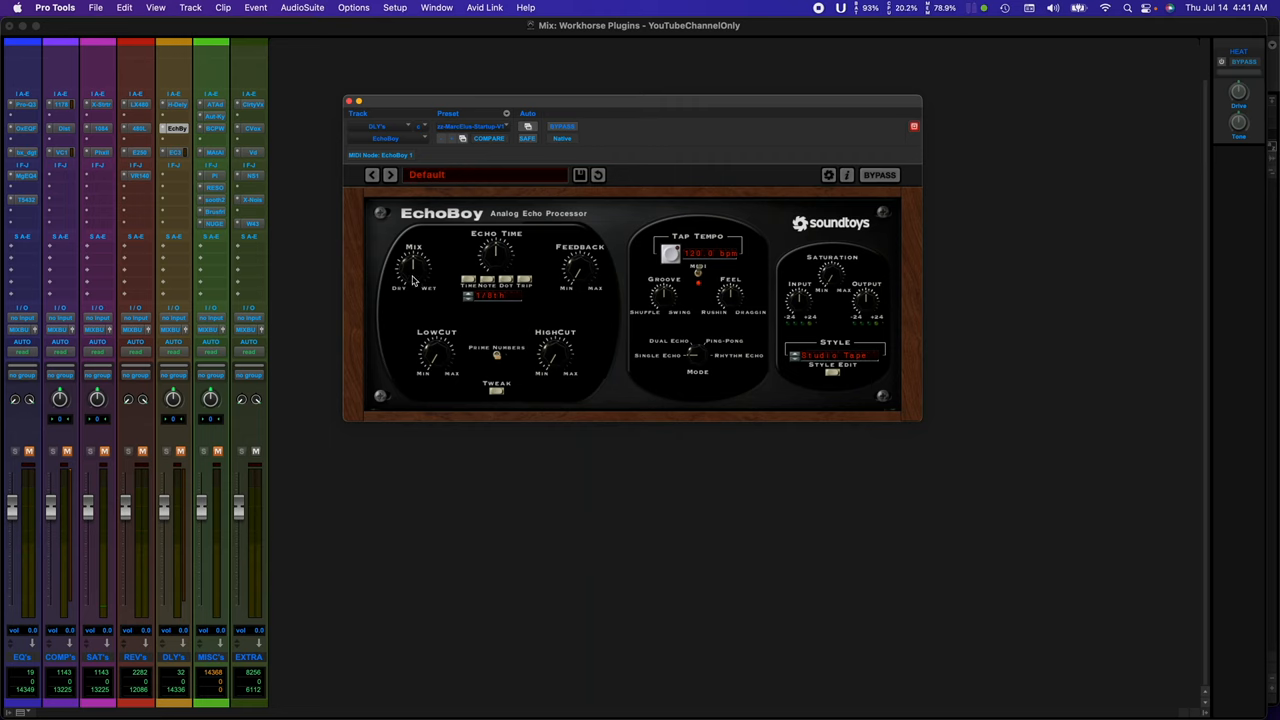
pyautogui.moveTo(543, 325)
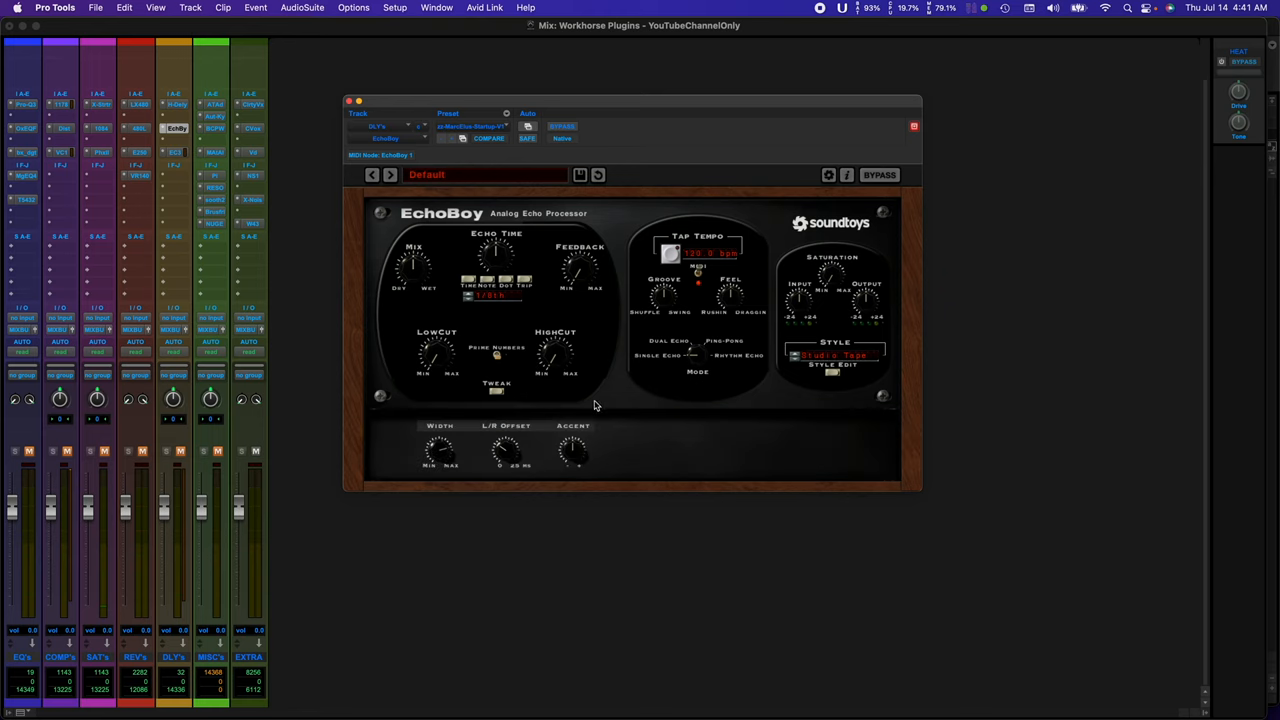
pyautogui.click(834, 370)
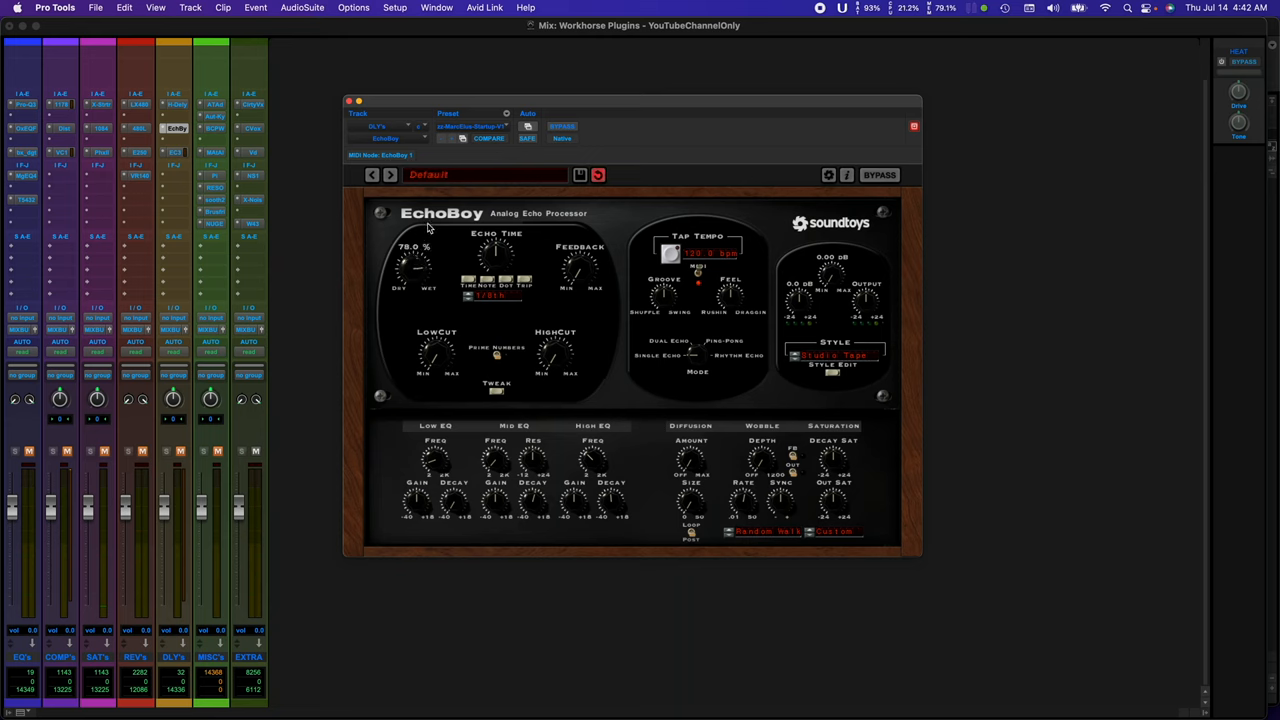
pyautogui.moveTo(499, 253)
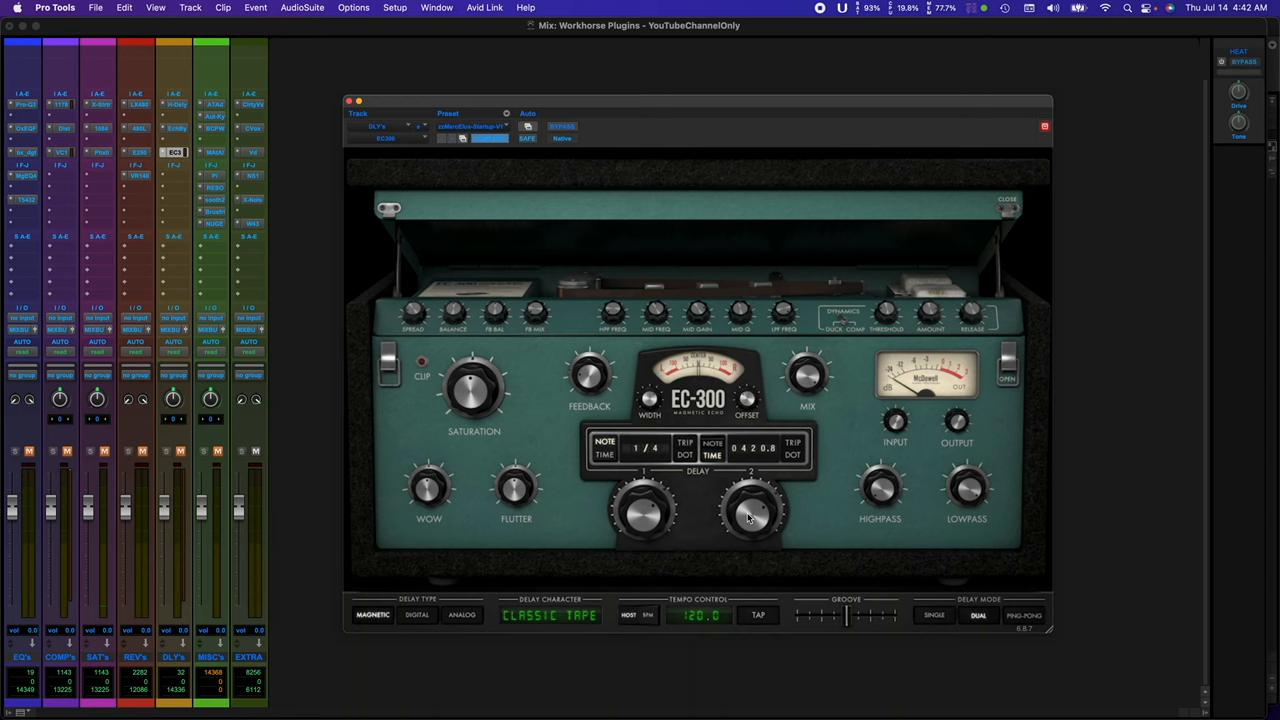
pyautogui.moveTo(873, 498)
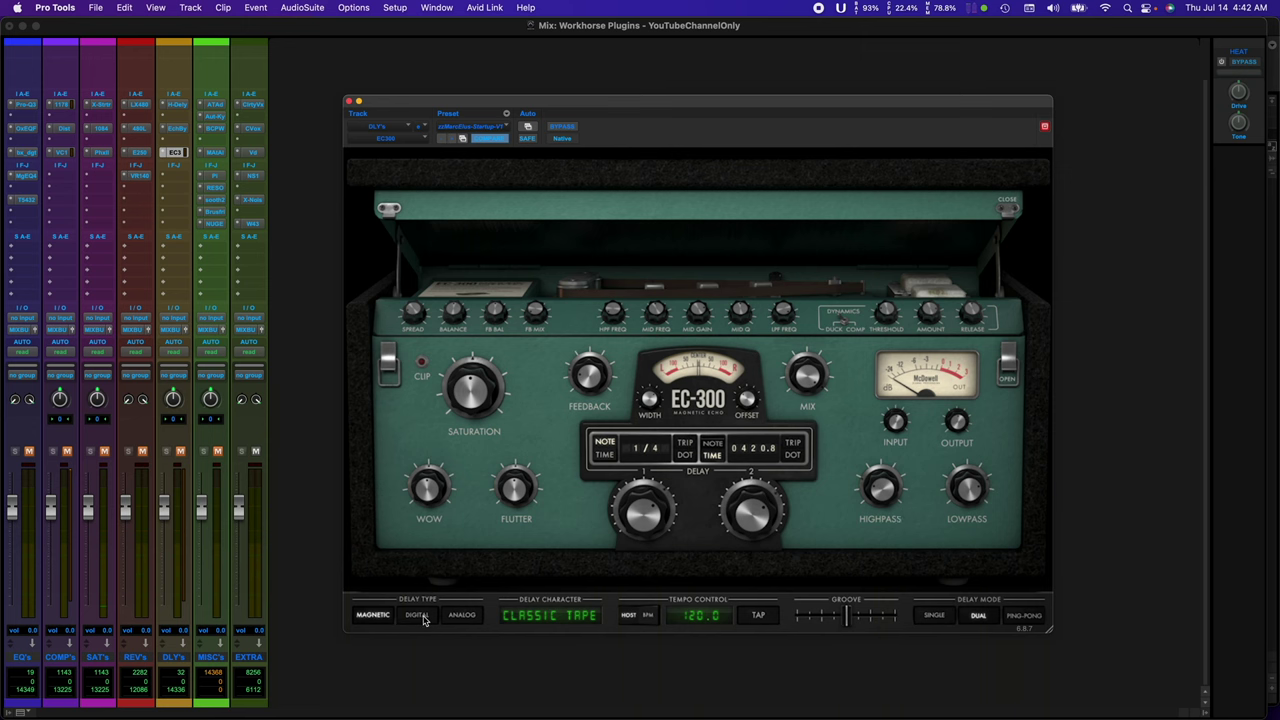
pyautogui.click(457, 615)
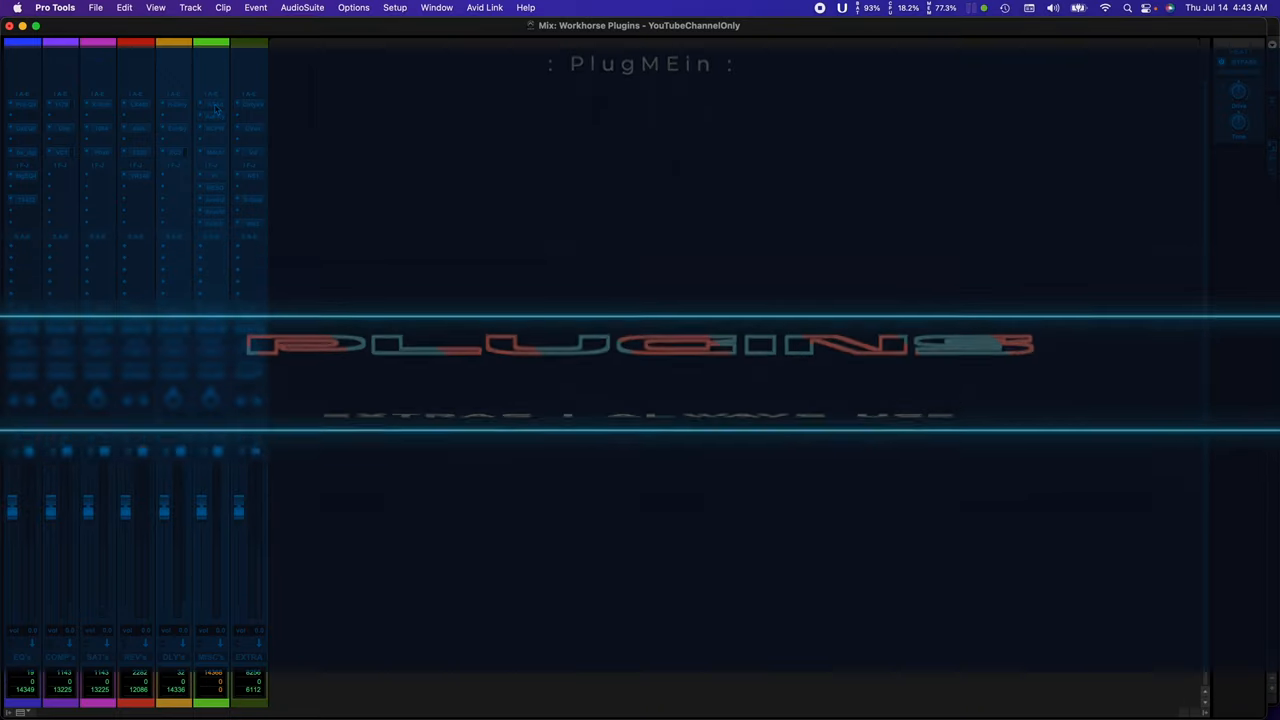
# Open Auto-Tune on MISC's track, adjust its Flex-Tune amount, then open PatchWork.
pyautogui.click(211, 106)
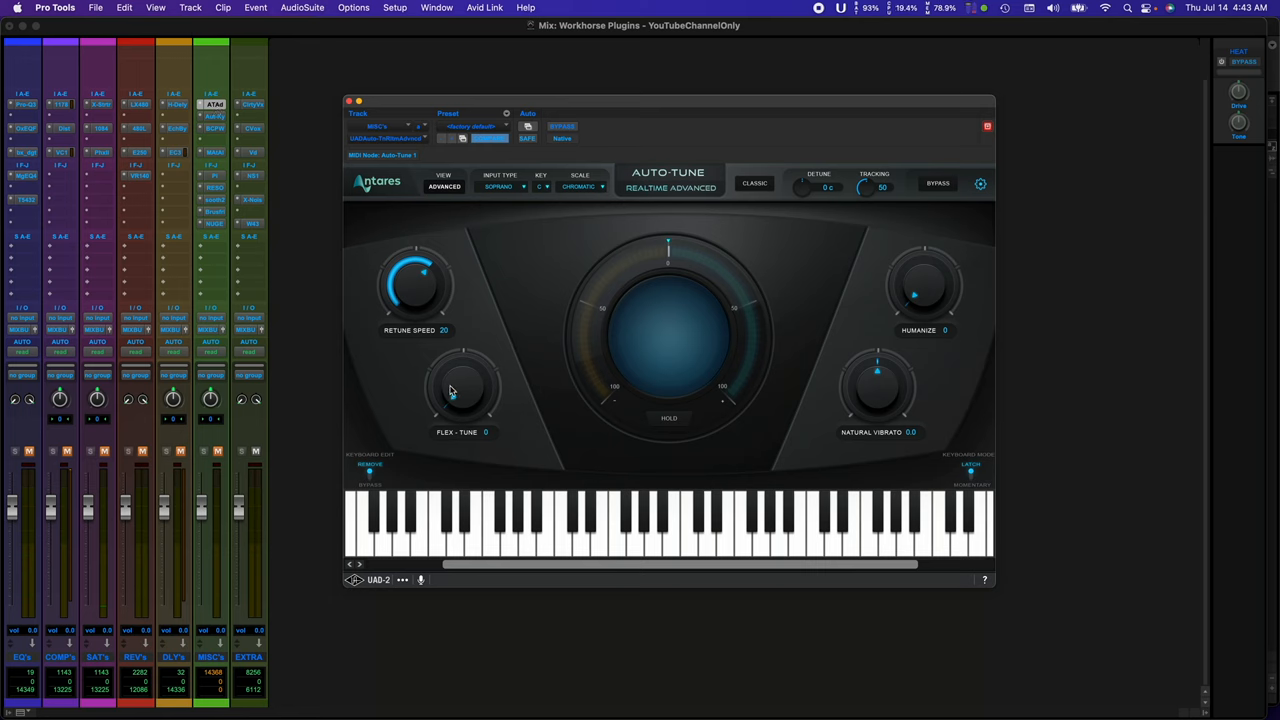
pyautogui.moveTo(461, 390); pyautogui.dragTo(461, 375)
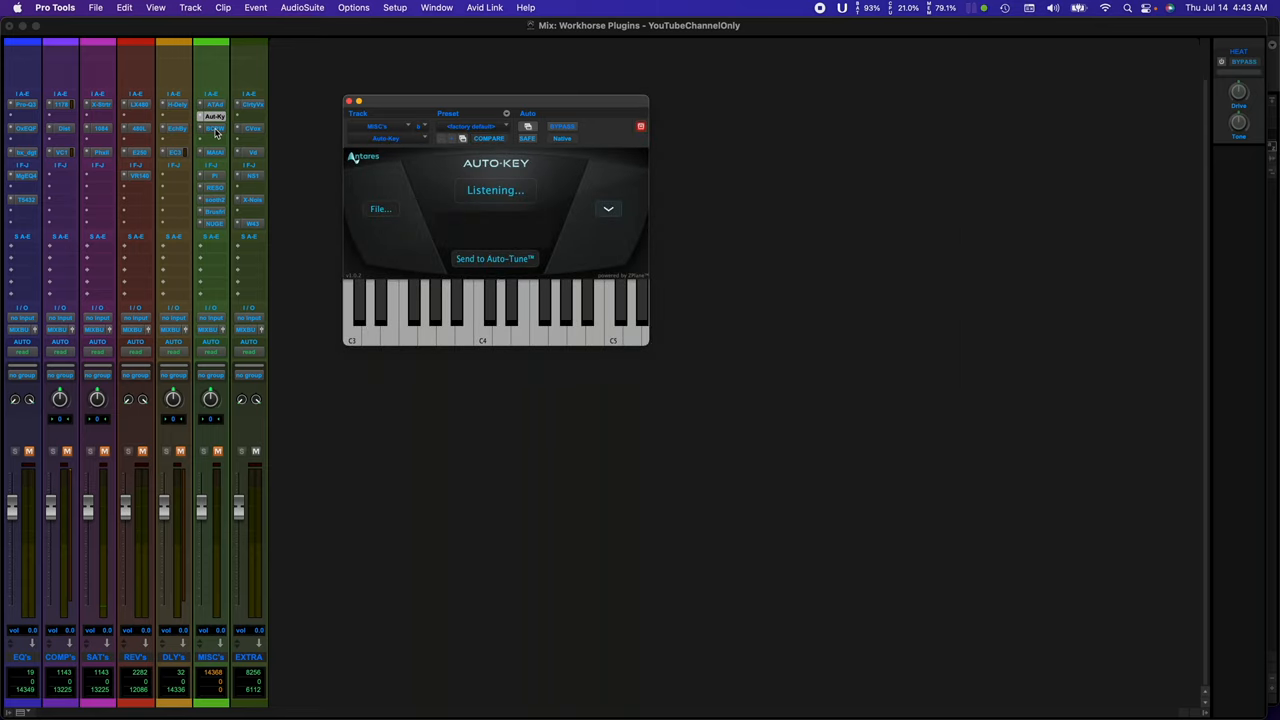
pyautogui.click(213, 128)
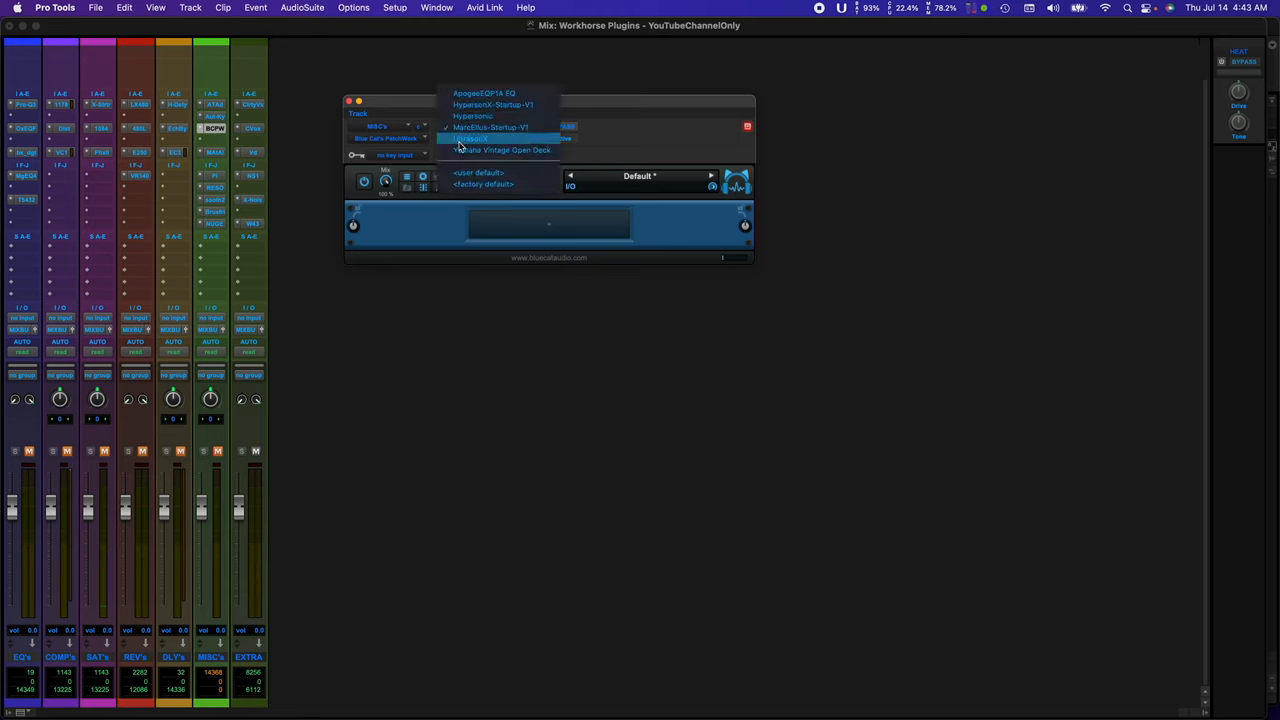
# Load the Yamaha Vintage Open Deck preset into PatchWork, move its window up, then open MAutoAlign.
pyautogui.click(490, 149)
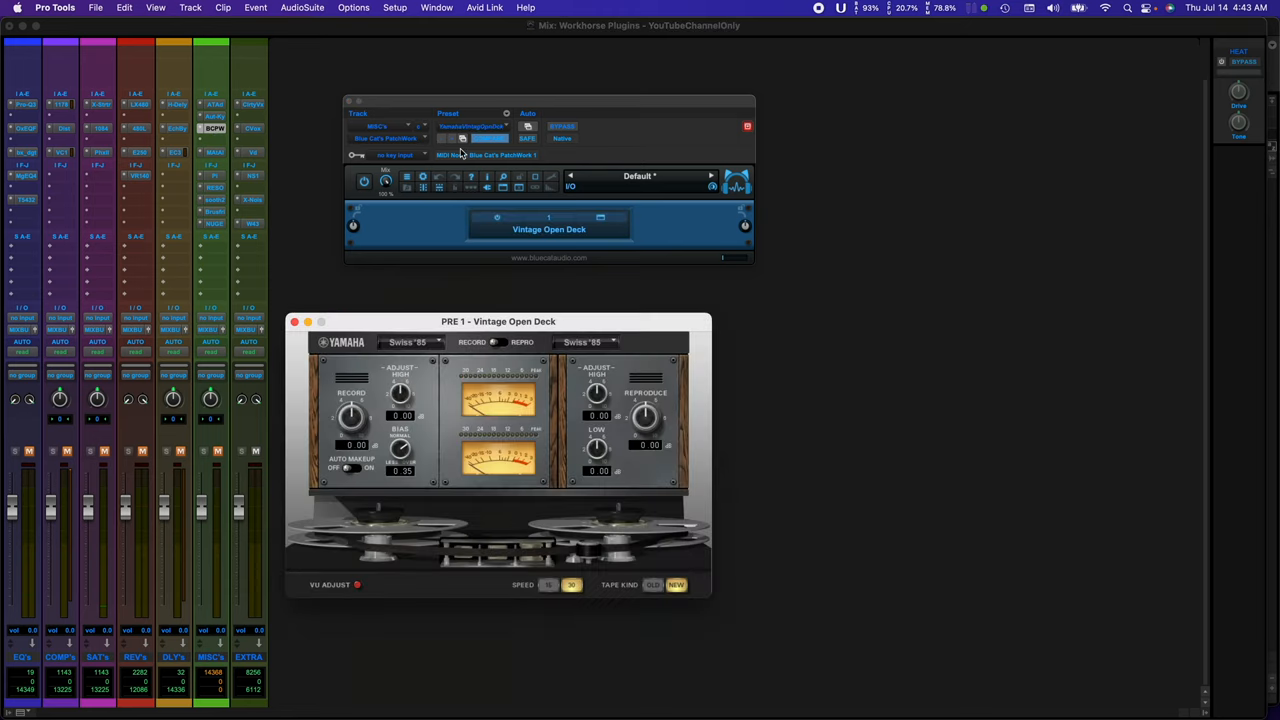
pyautogui.moveTo(498, 321); pyautogui.dragTo(547, 292)
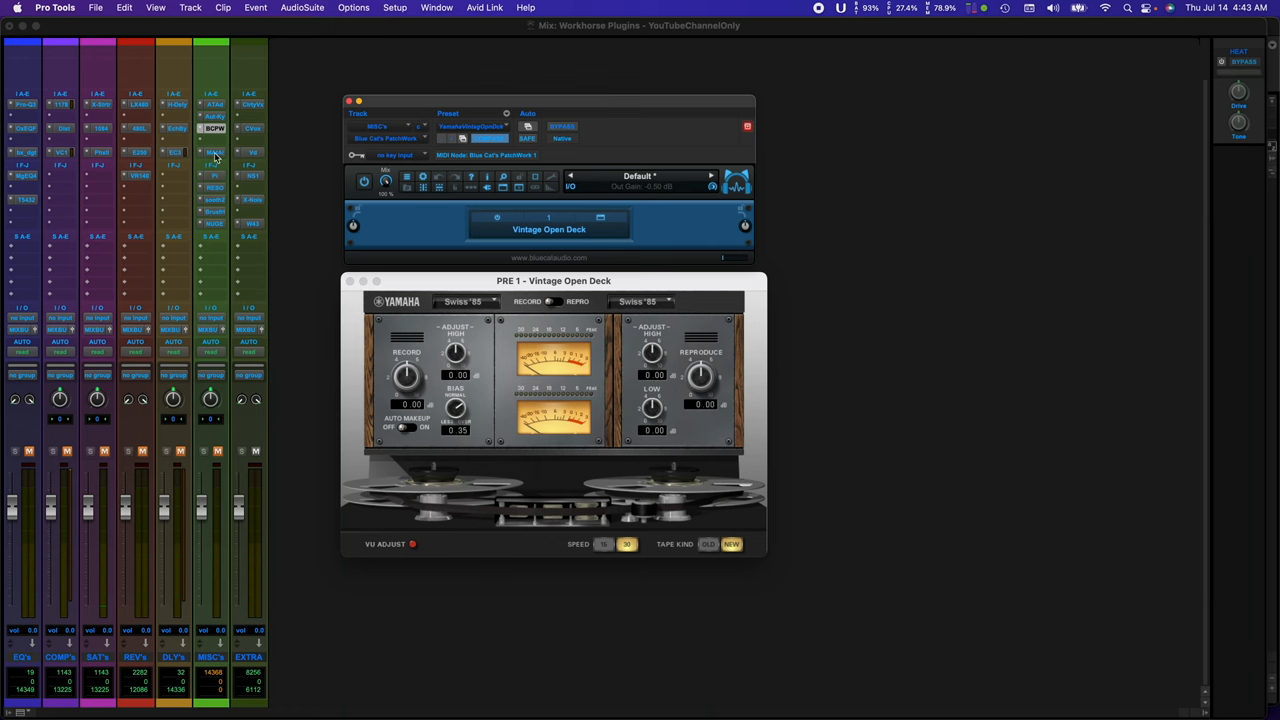
pyautogui.click(213, 152)
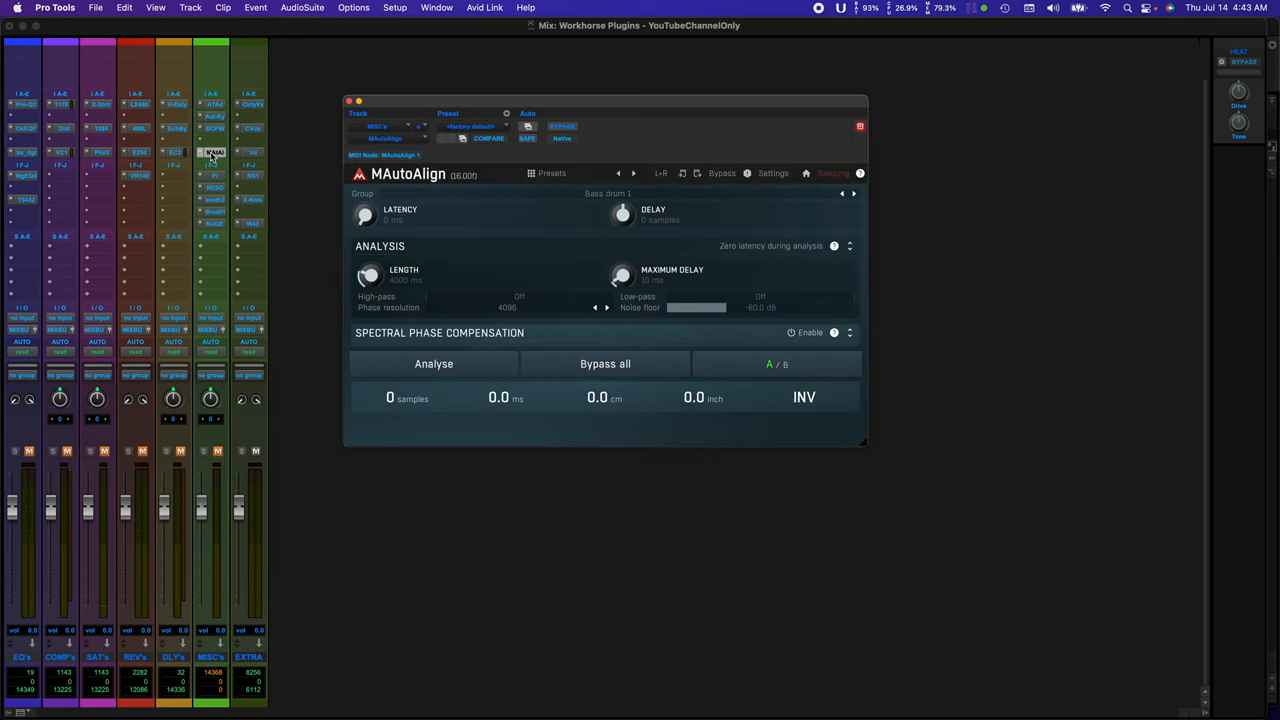
pyautogui.moveTo(411, 181)
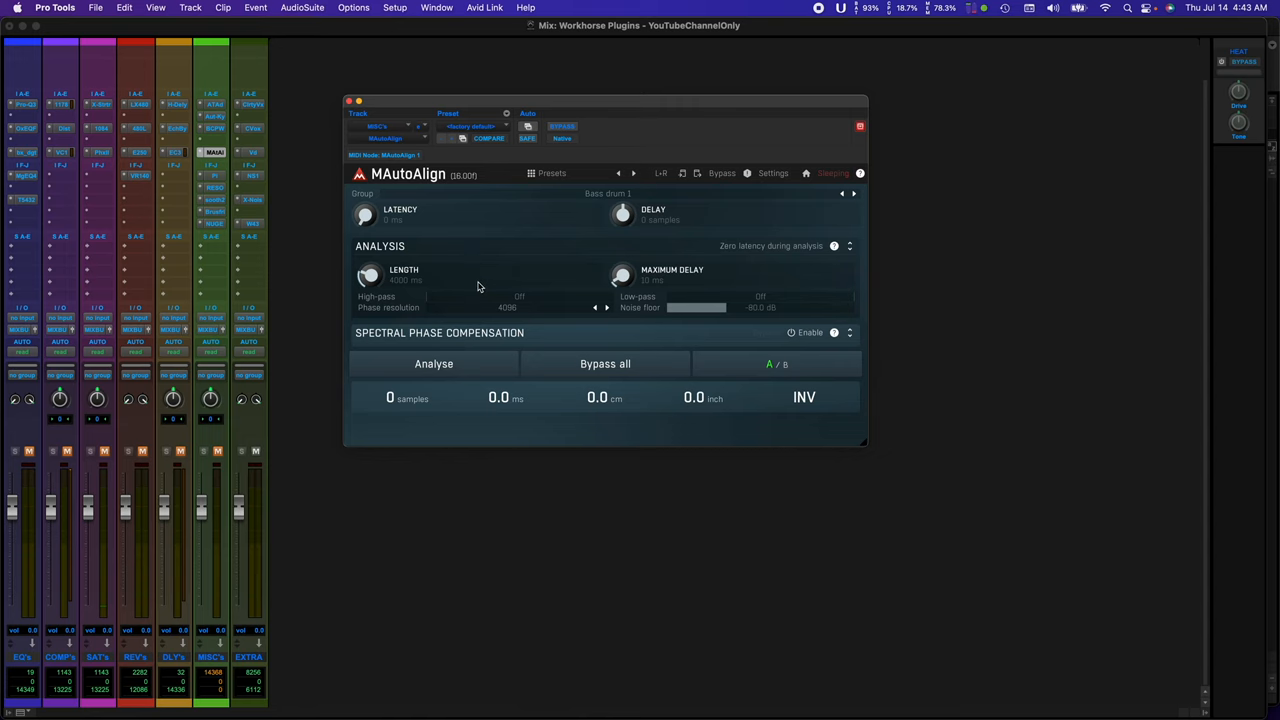
# Step MAutoAlign's group through Snare drum 2 to Drumset overheads.
pyautogui.click(607, 193)
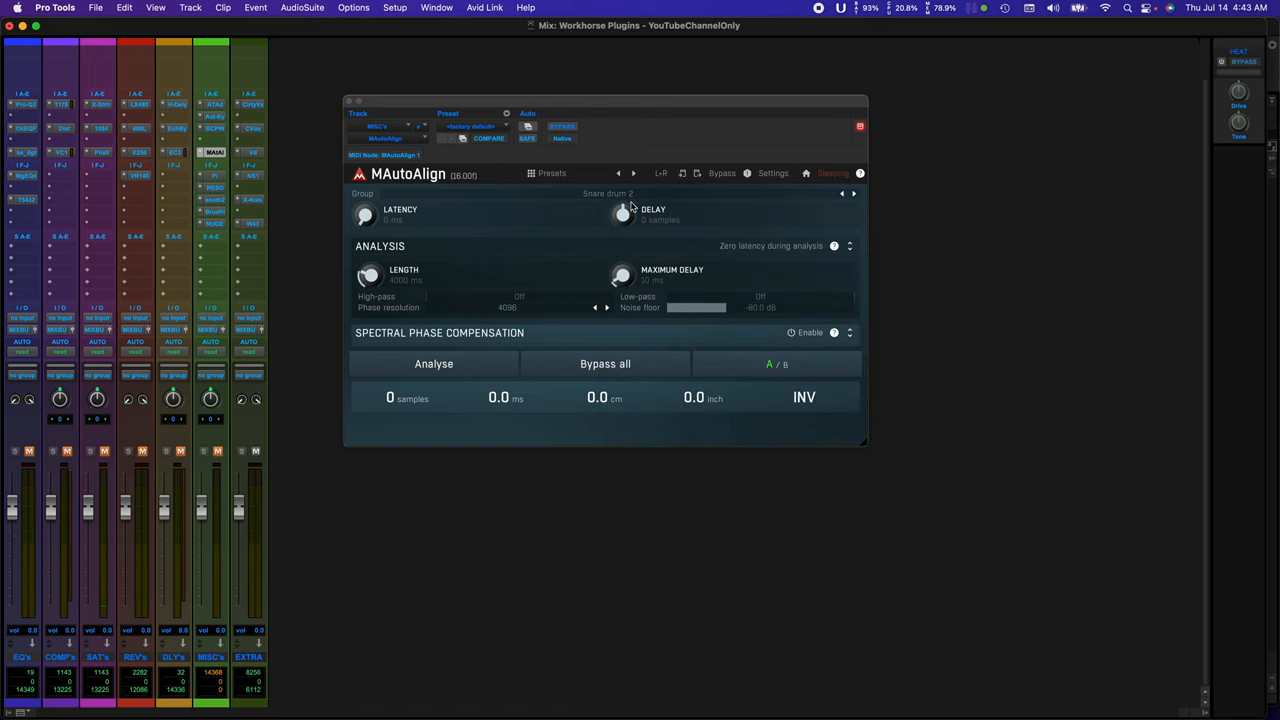
pyautogui.click(607, 193)
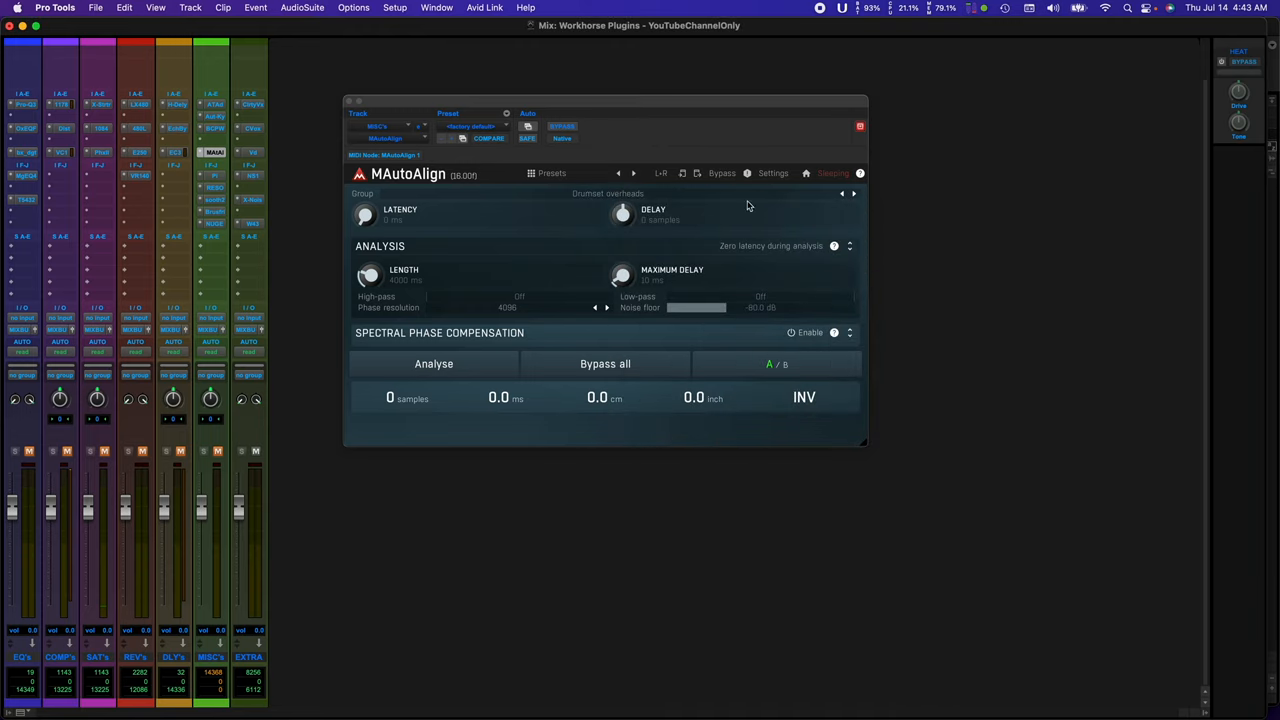
pyautogui.moveTo(599, 255)
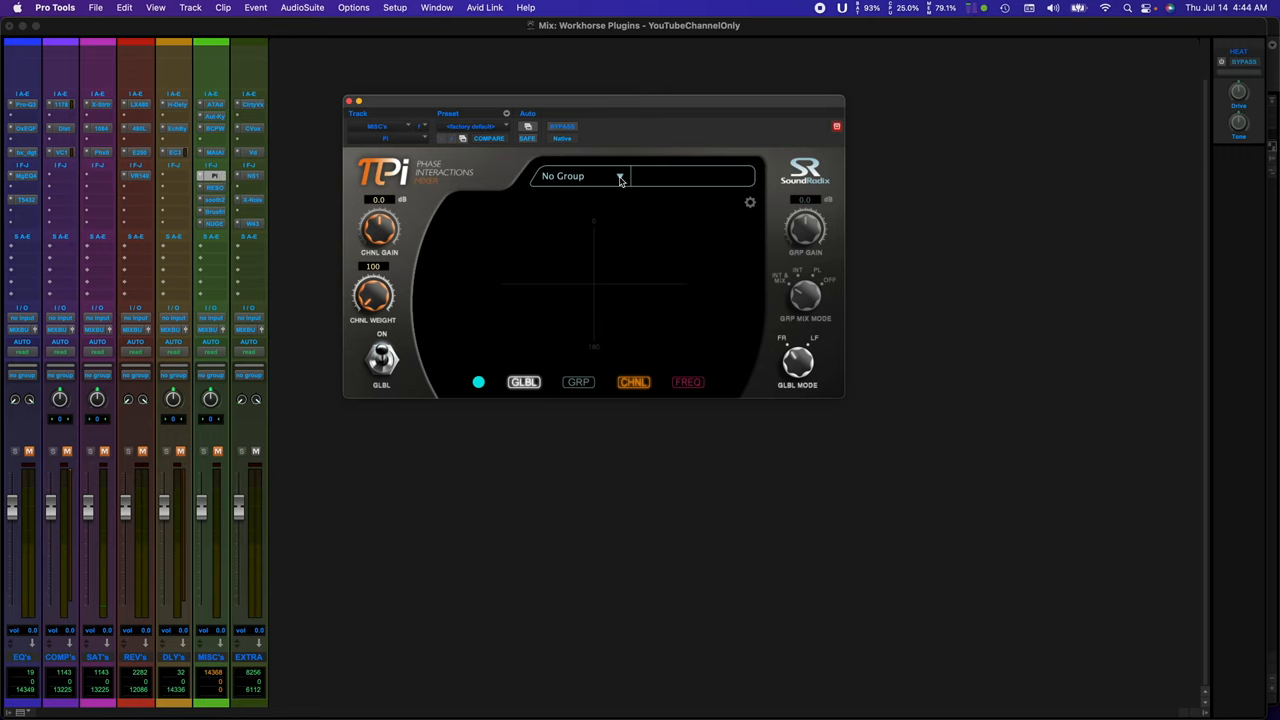
# In Pi, name Group 1 'Drums' and Group 2 'Key', then reselect Group 1.
pyautogui.click(640, 176)
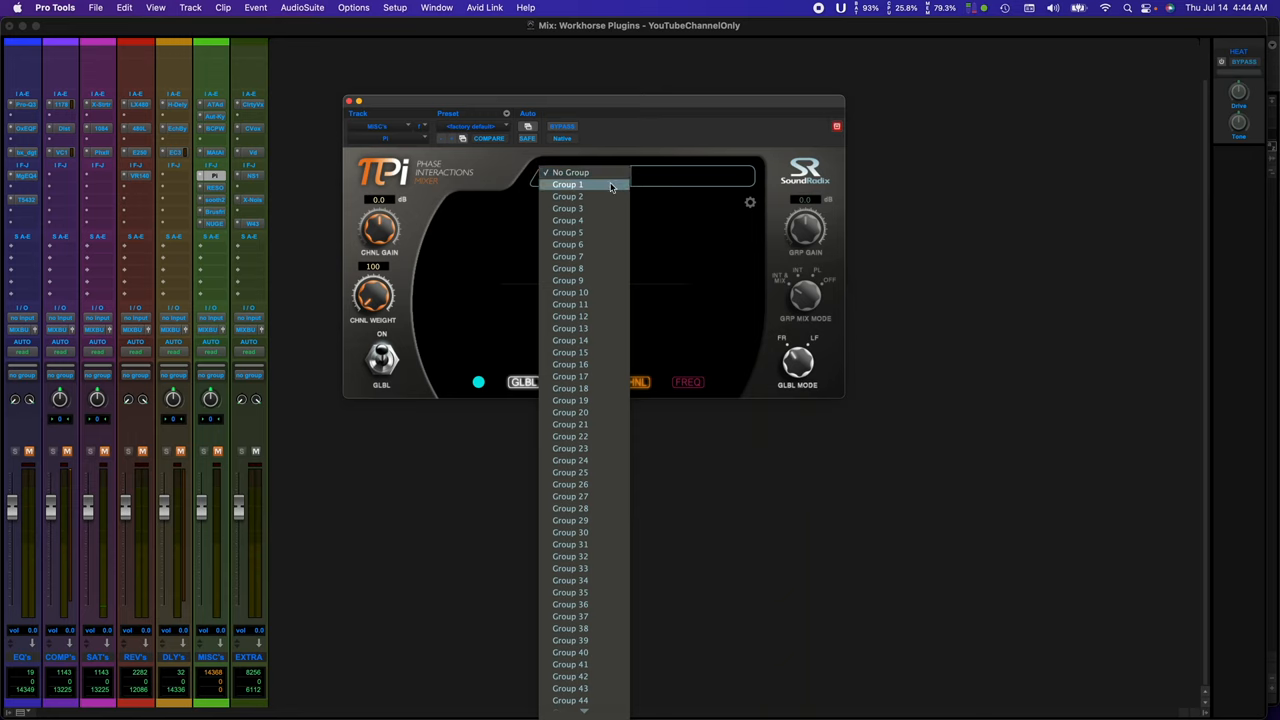
pyautogui.click(568, 184)
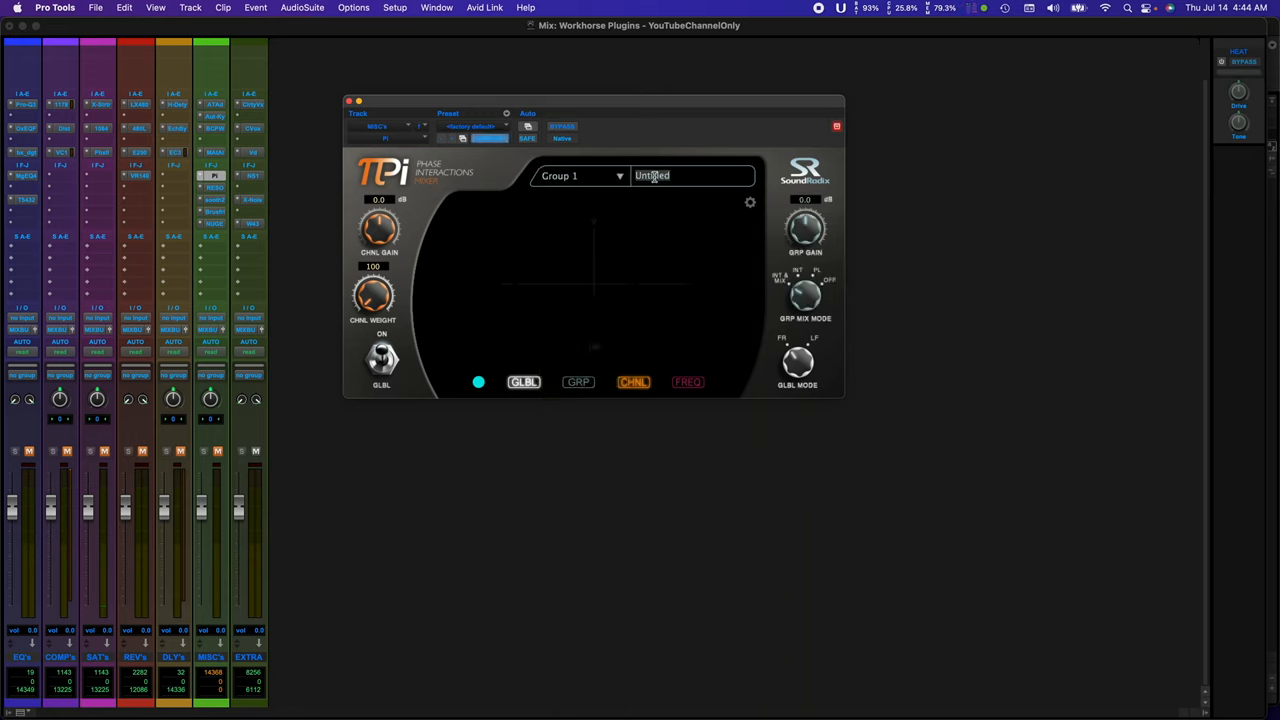
pyautogui.write('Drums')
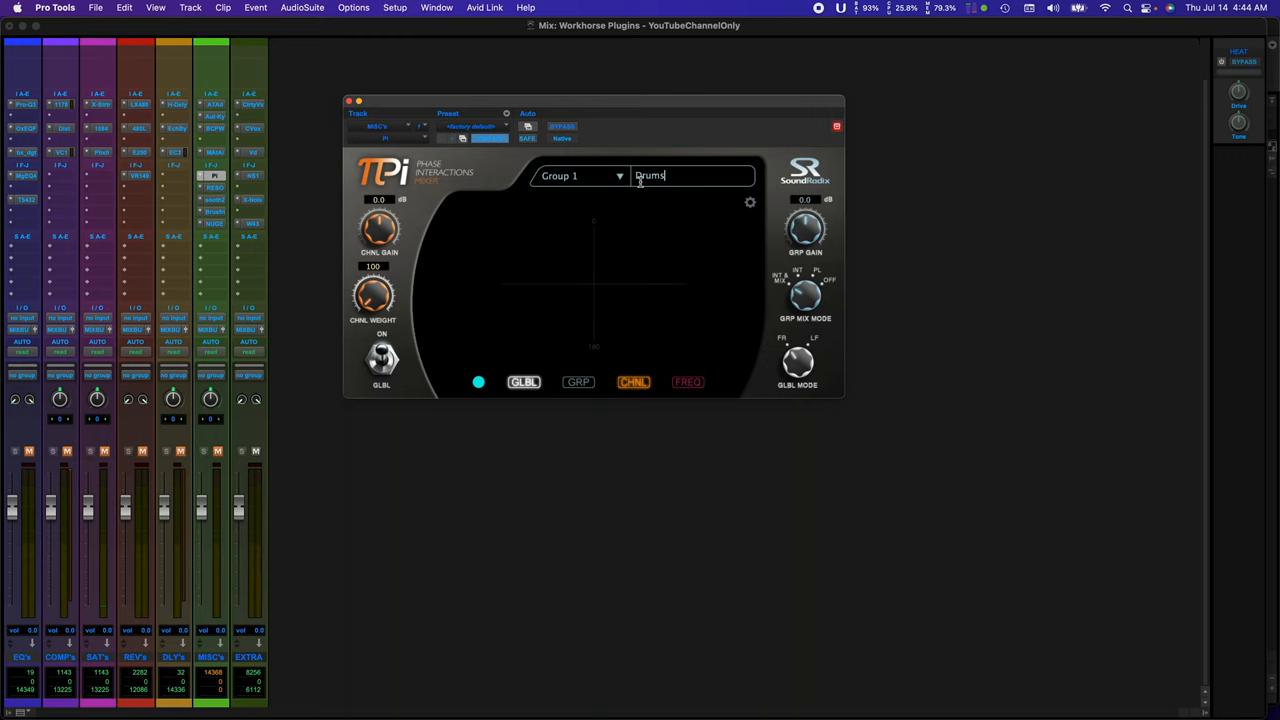
pyautogui.click(609, 176)
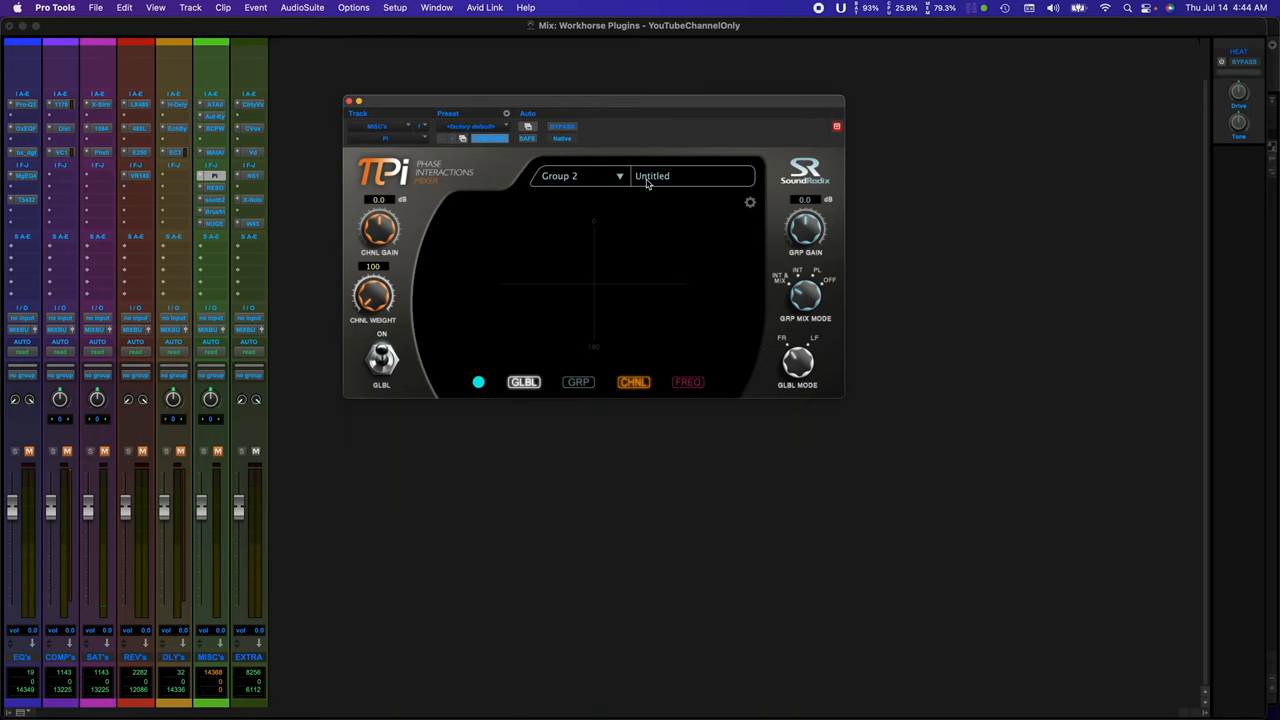
pyautogui.write('Keys')
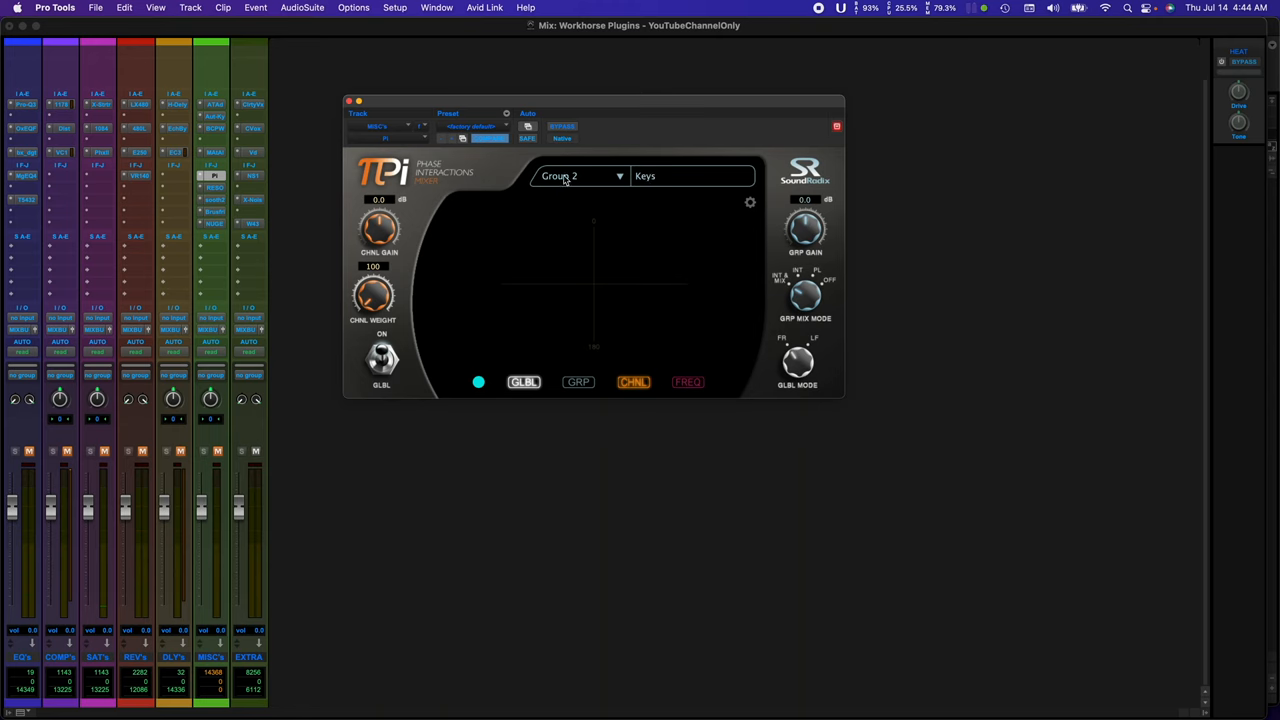
pyautogui.click(580, 176)
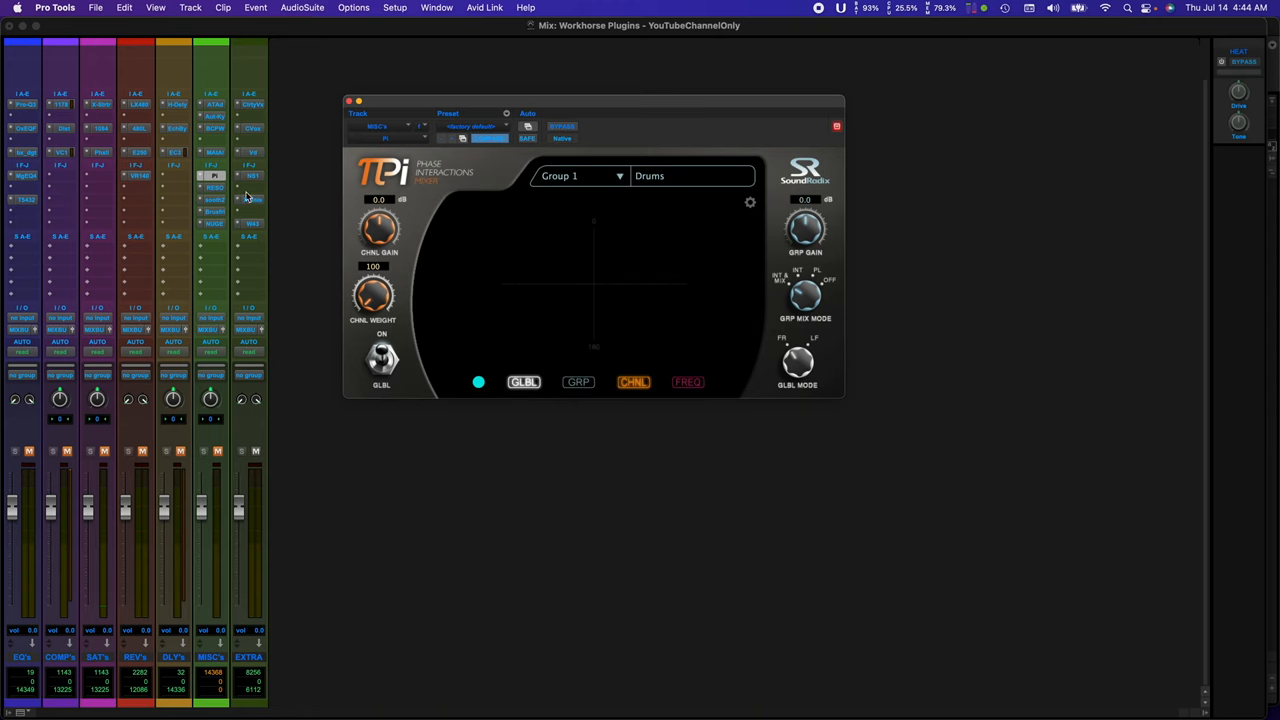
pyautogui.click(211, 187)
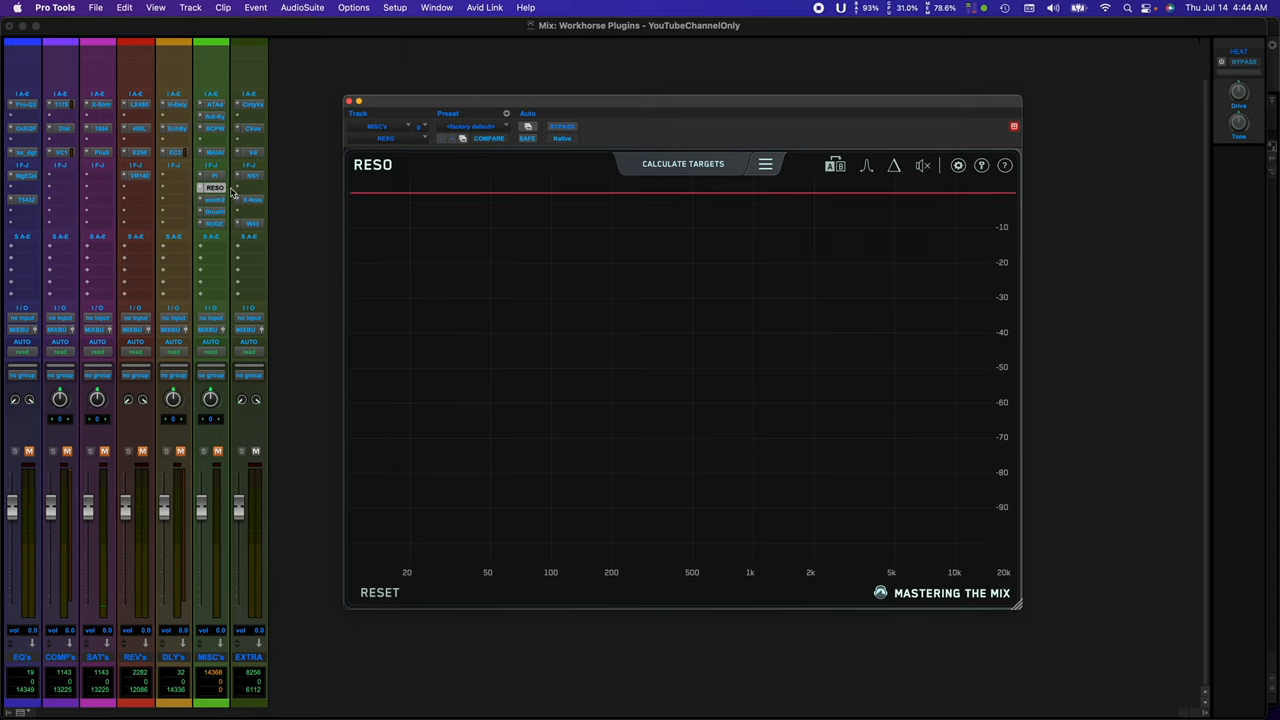
# Show Reso on the MISC's track and read frequencies across its resonance graph.
pyautogui.click(765, 164)
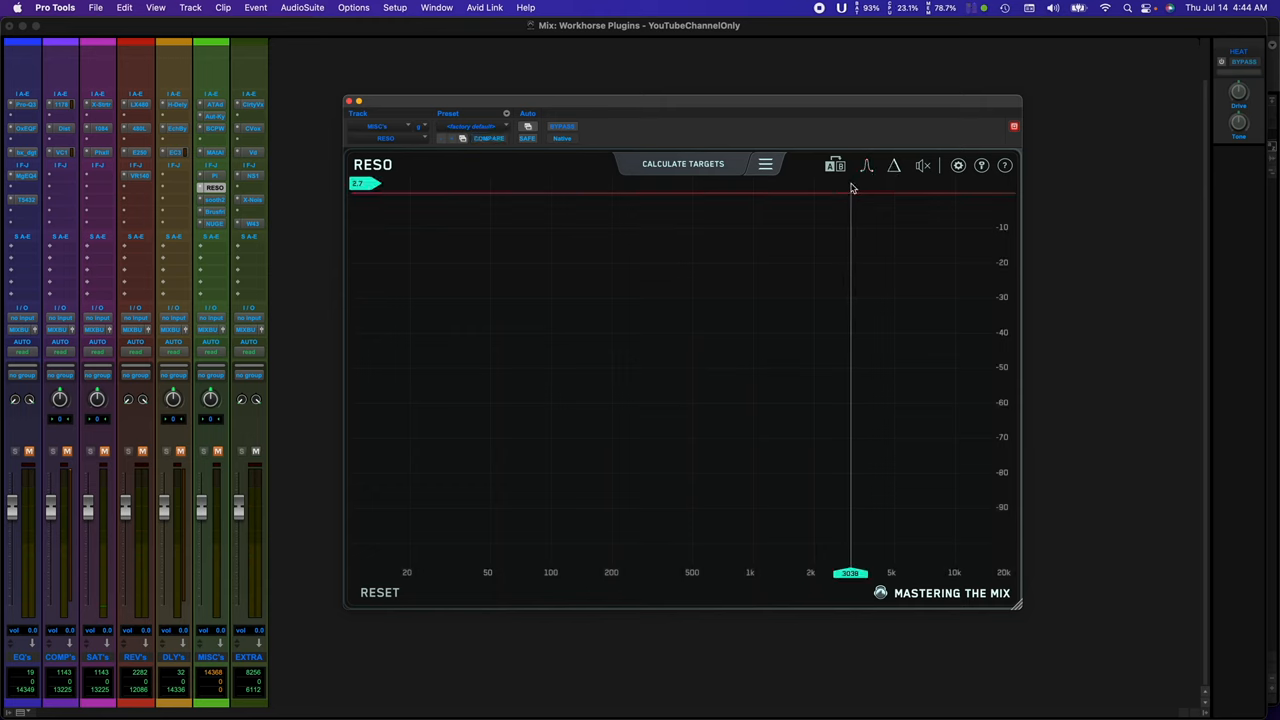
pyautogui.moveTo(850, 183); pyautogui.dragTo(540, 400)
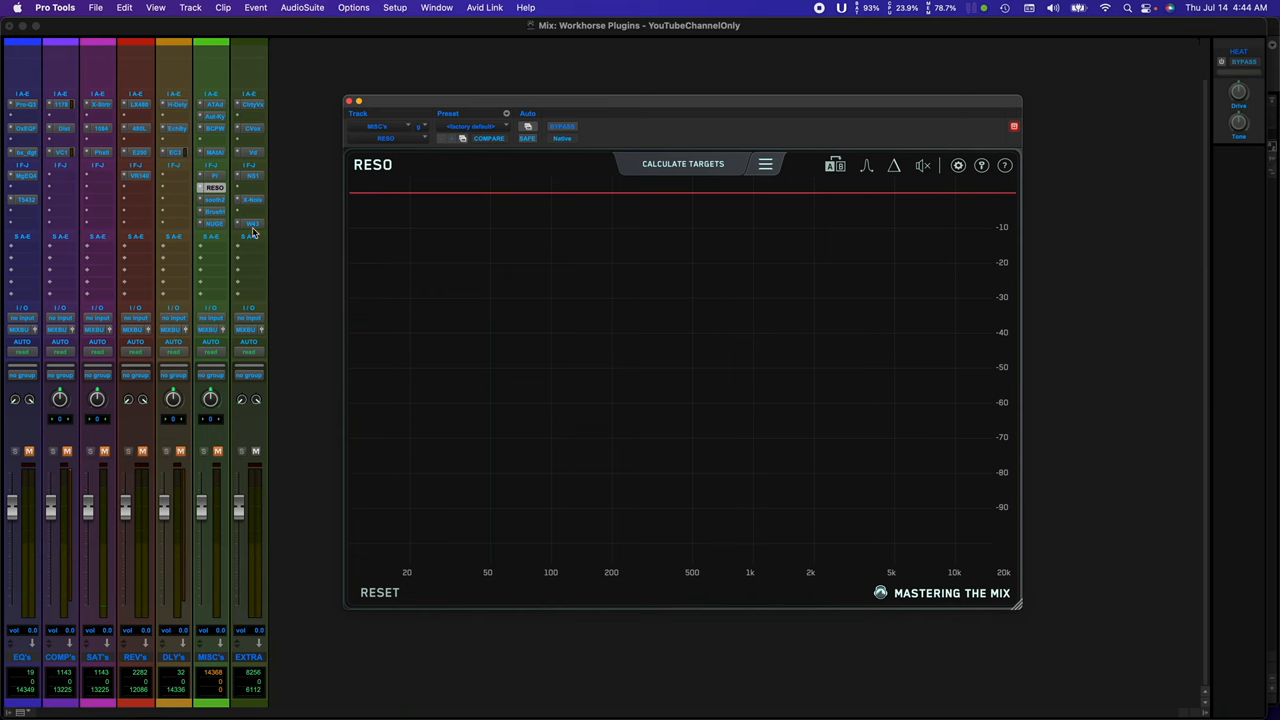
pyautogui.click(211, 199)
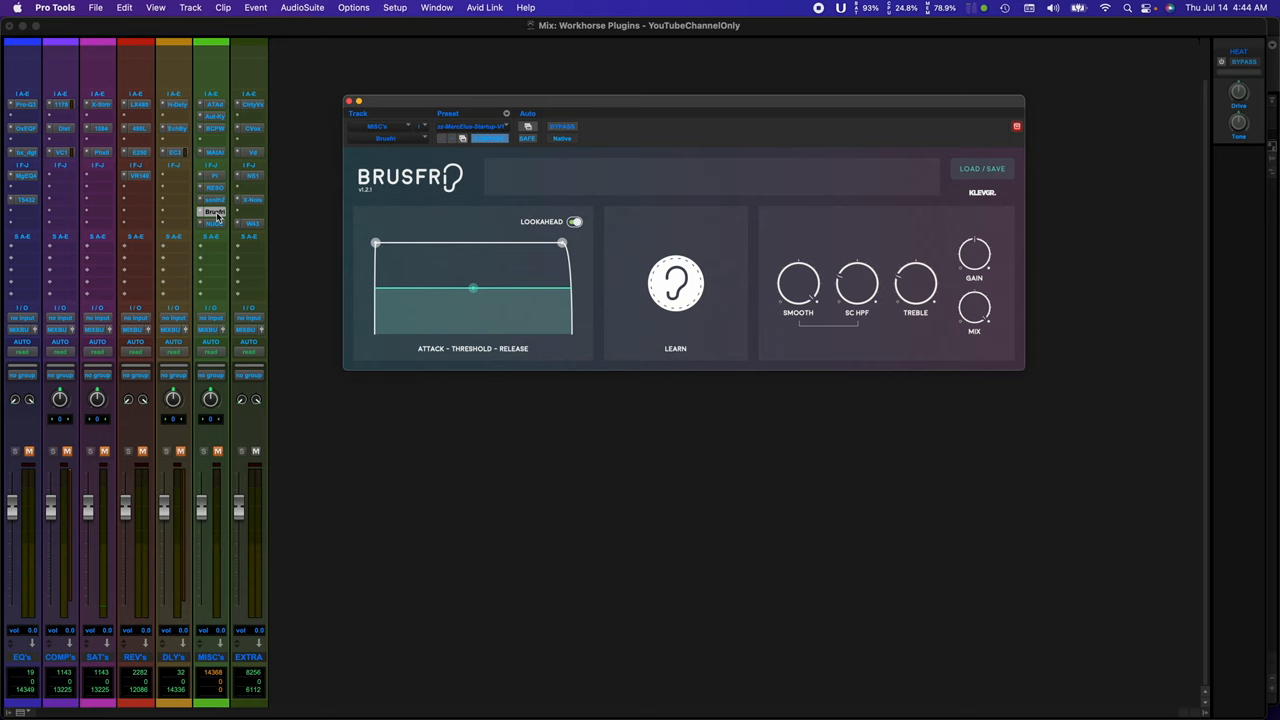
pyautogui.moveTo(483, 263)
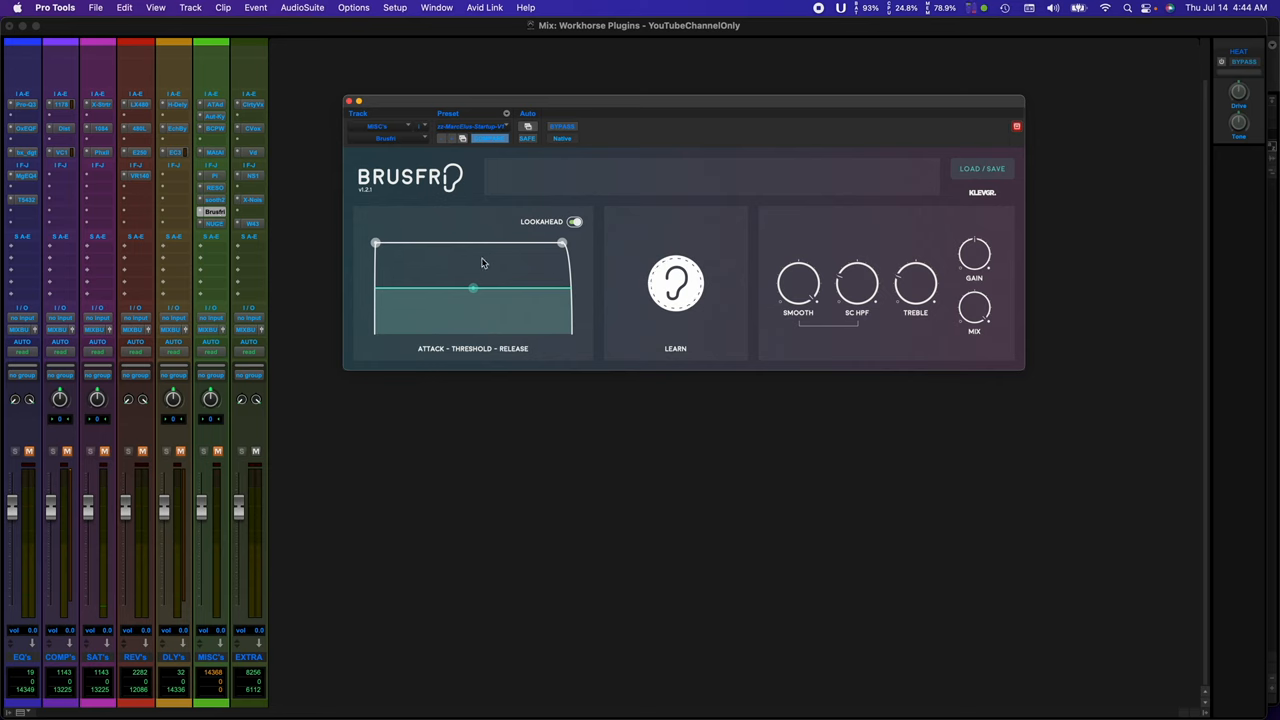
# Lower Brusfri's noise reduction threshold and reduce the smoothing slightly.
pyautogui.moveTo(473, 288); pyautogui.dragTo(473, 293)
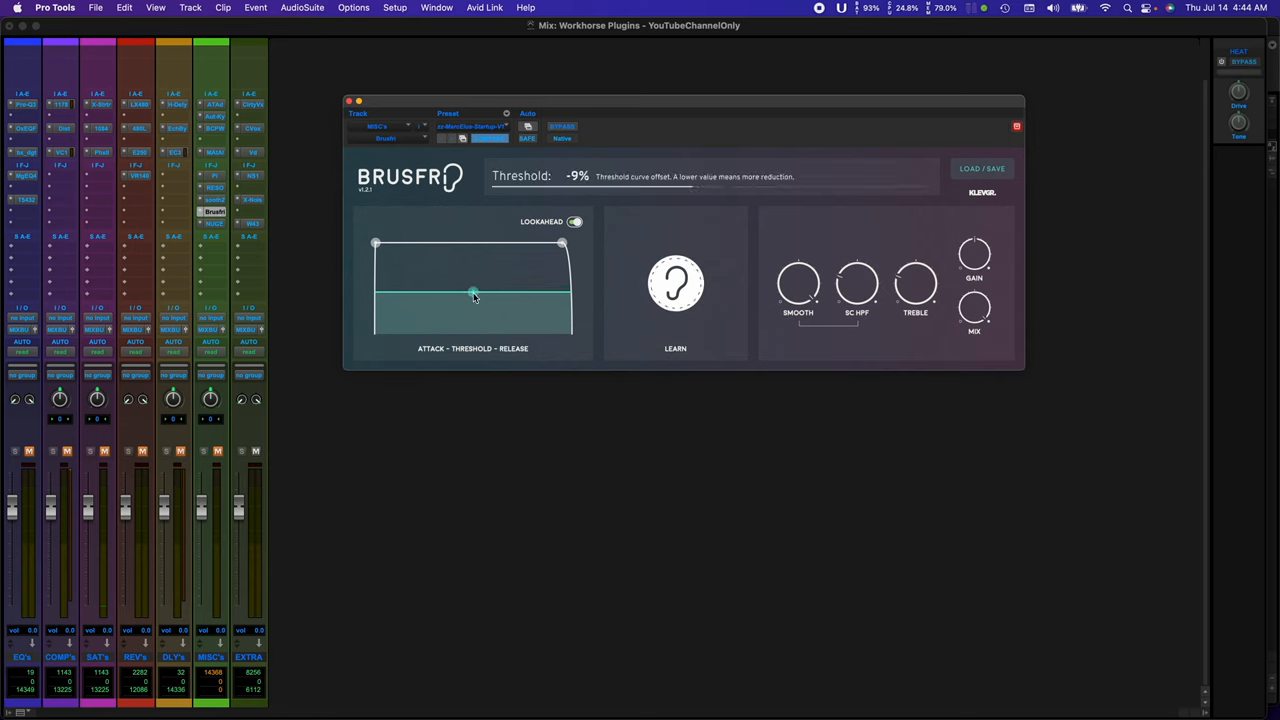
pyautogui.moveTo(474, 294); pyautogui.dragTo(474, 300)
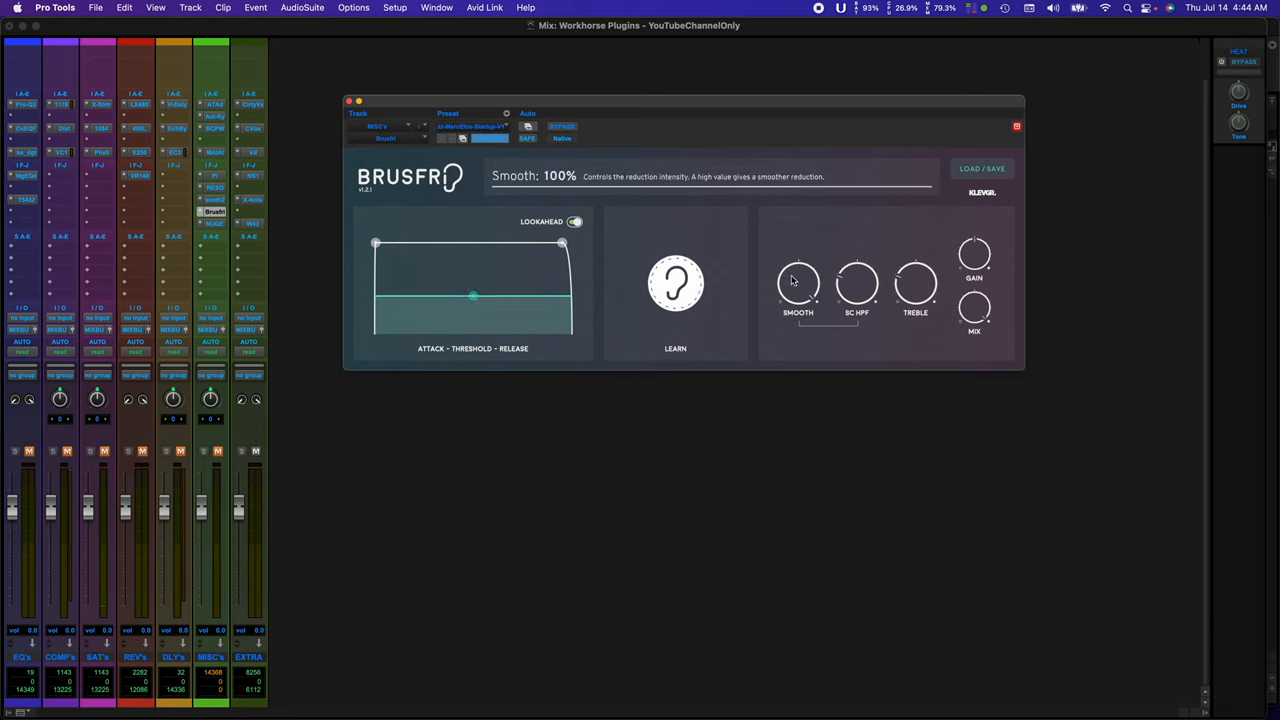
pyautogui.moveTo(798, 283); pyautogui.dragTo(798, 290)
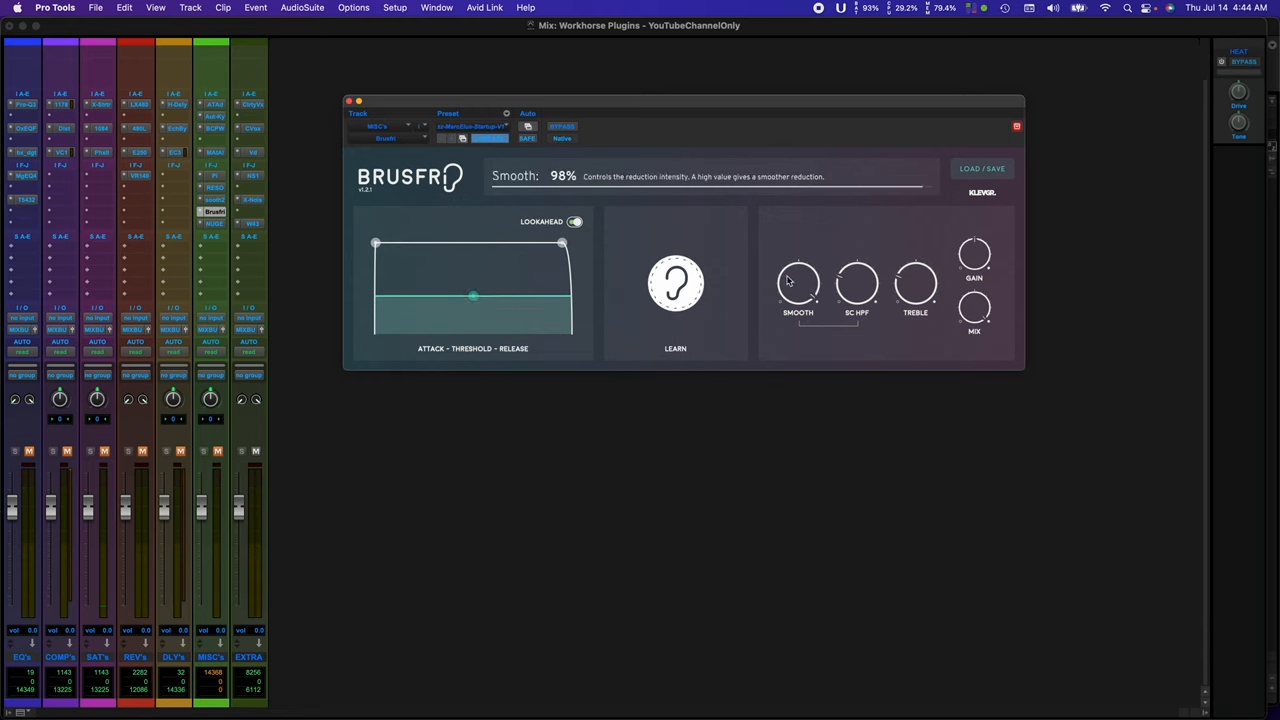
pyautogui.moveTo(855, 290)
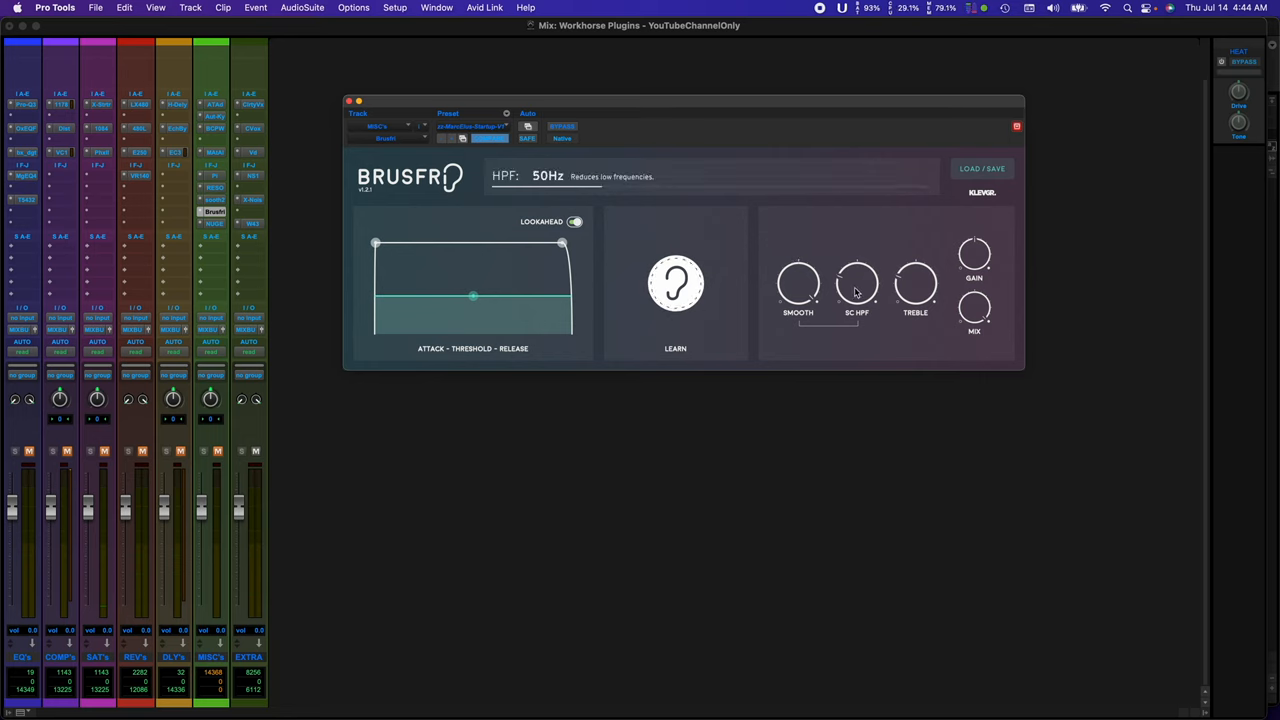
# Let Brusfri learn the background noise, then test heavy and moderate threshold levels.
pyautogui.click(675, 283)
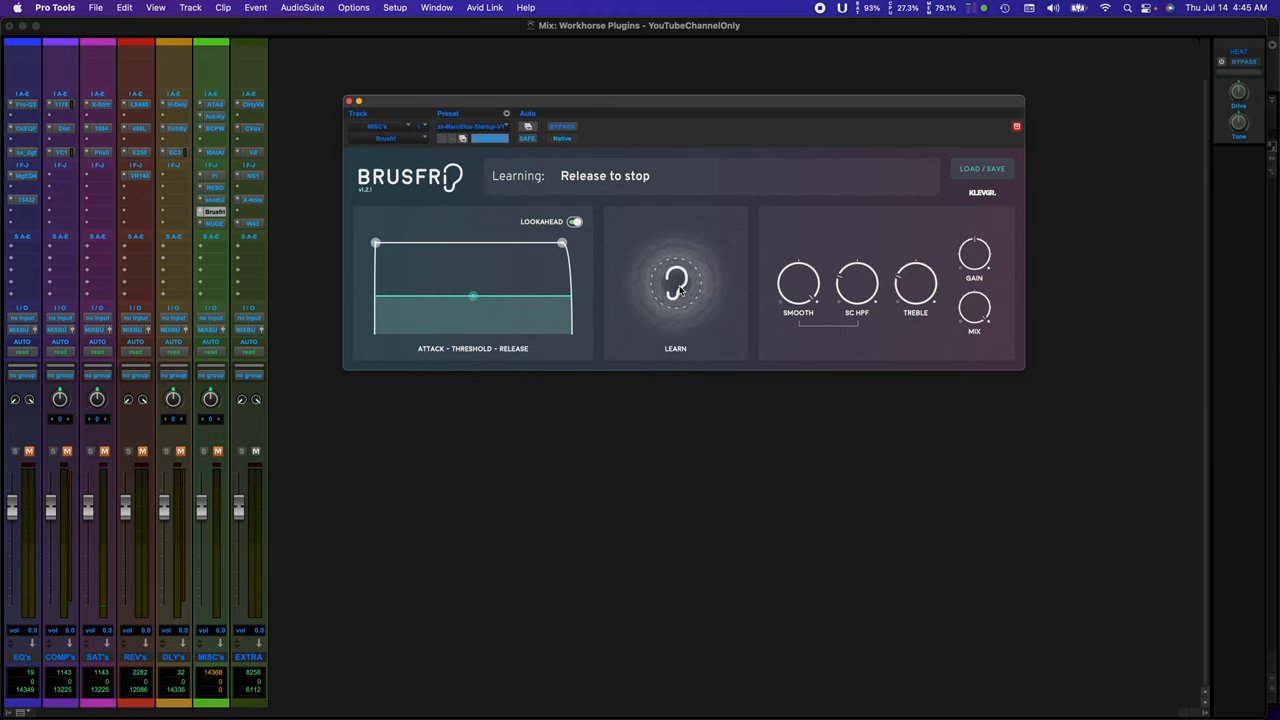
pyautogui.click(675, 283)
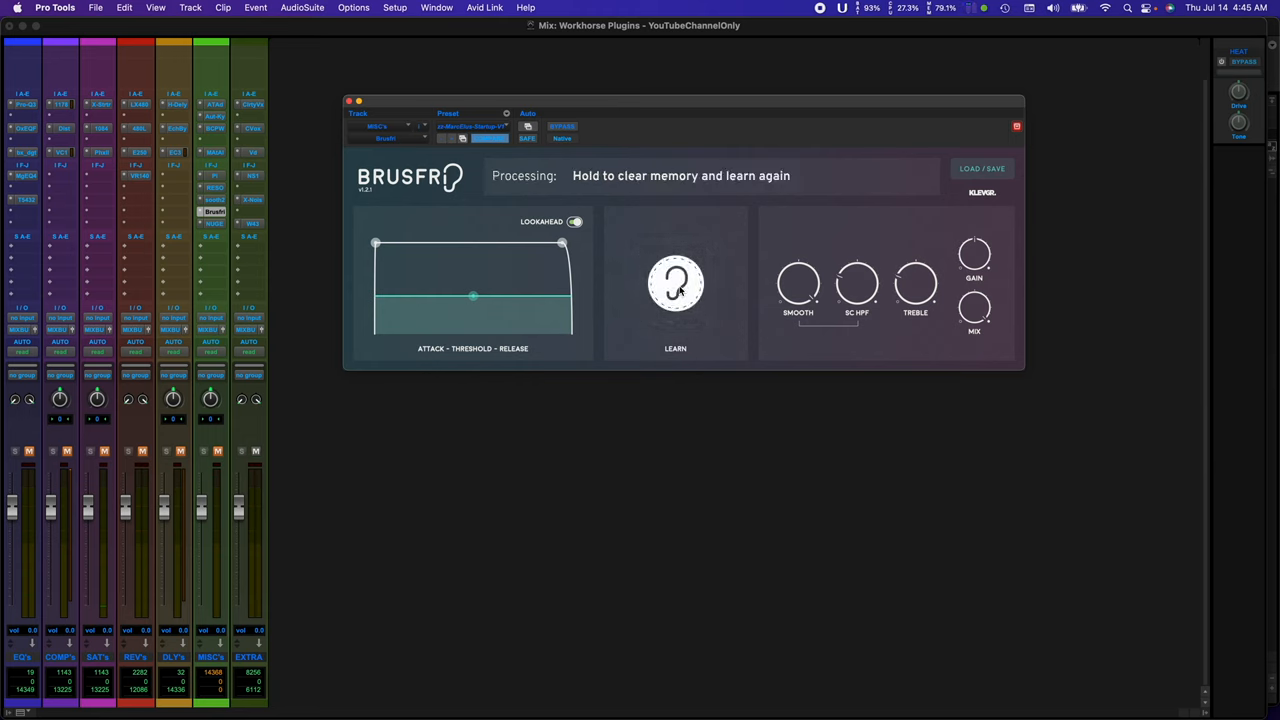
pyautogui.moveTo(473, 294); pyautogui.dragTo(473, 299)
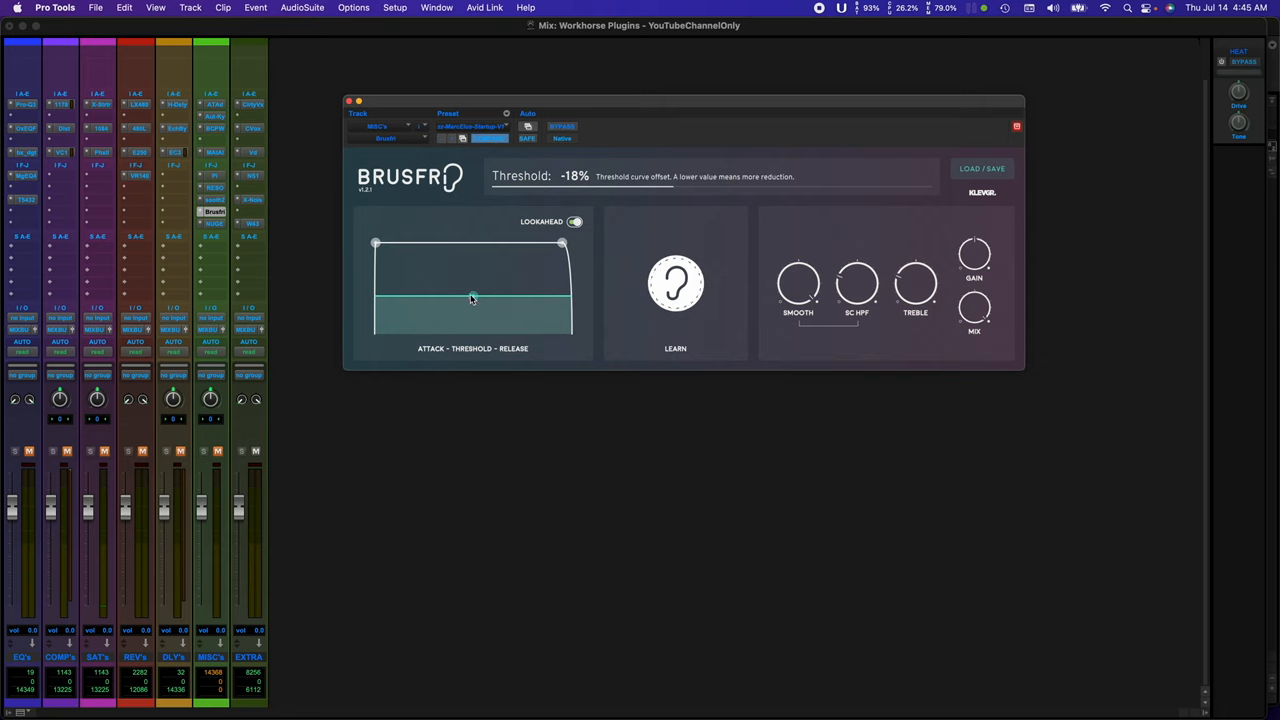
pyautogui.moveTo(473, 298); pyautogui.dragTo(474, 311)
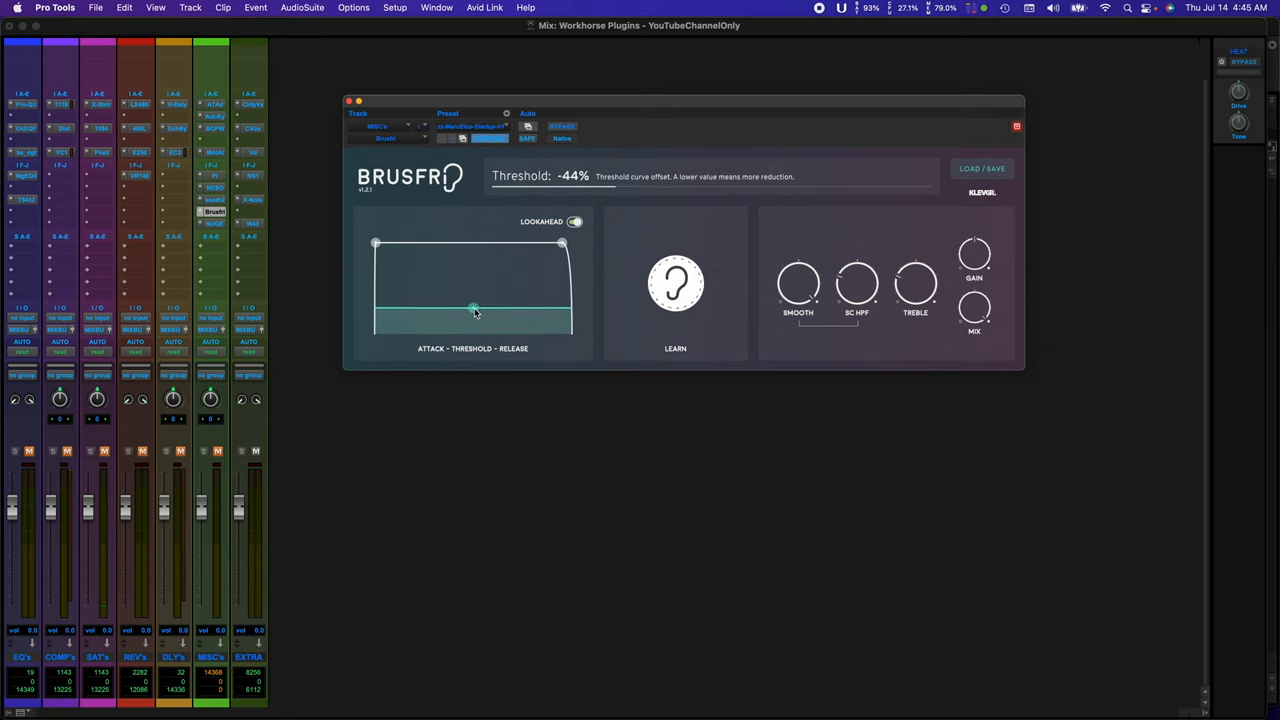
pyautogui.moveTo(474, 309); pyautogui.dragTo(474, 297)
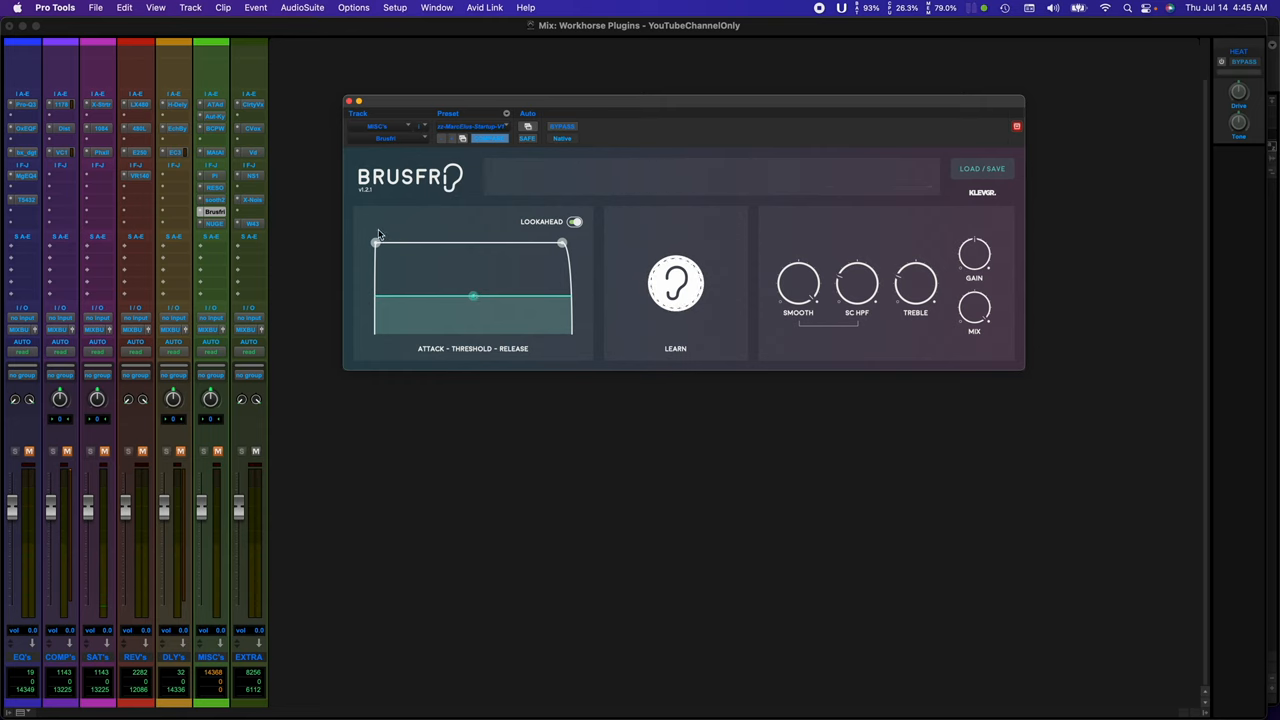
pyautogui.moveTo(247, 109)
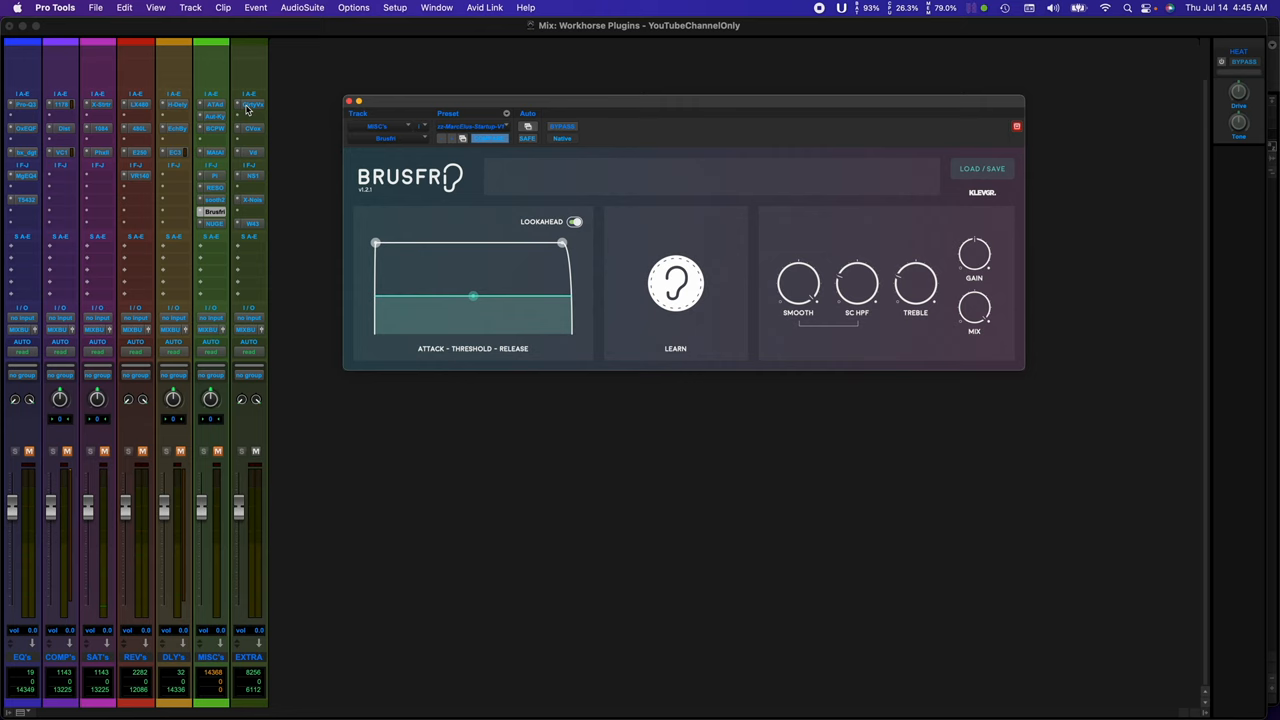
pyautogui.click(251, 129)
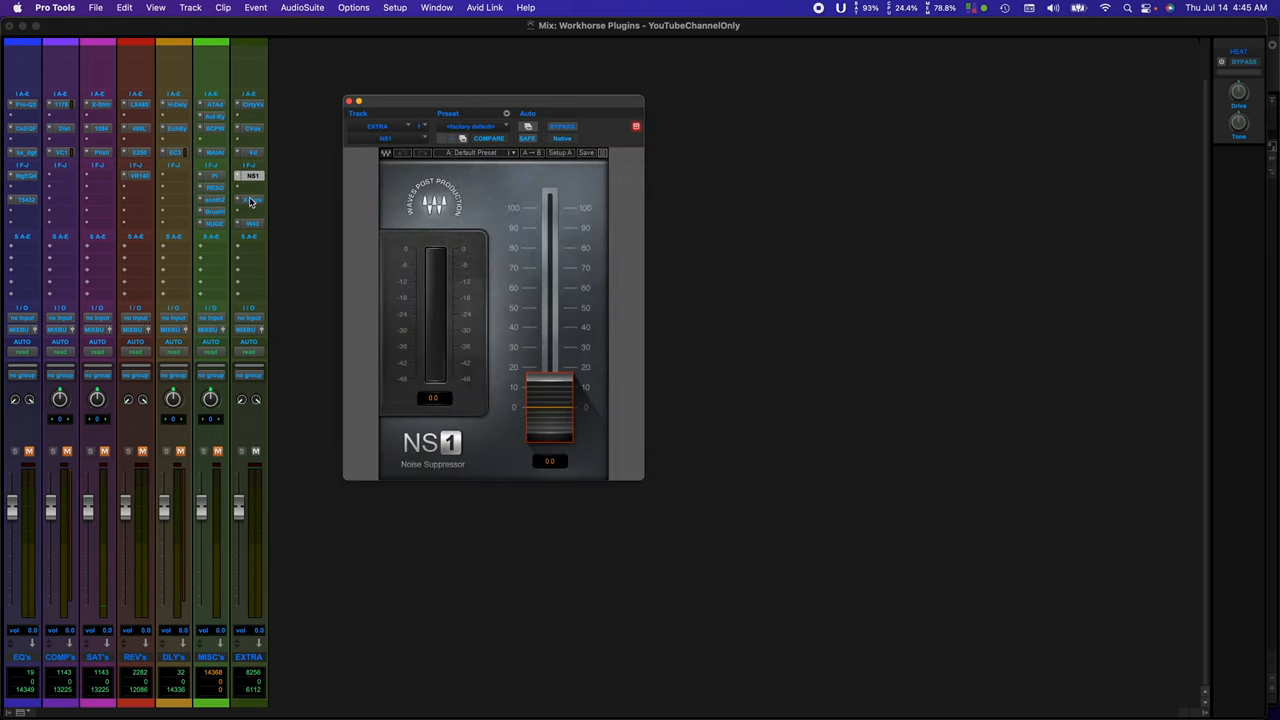
# Close the NS1 window and bring up the MasterCheck meter on MISC's.
pyautogui.click(249, 223)
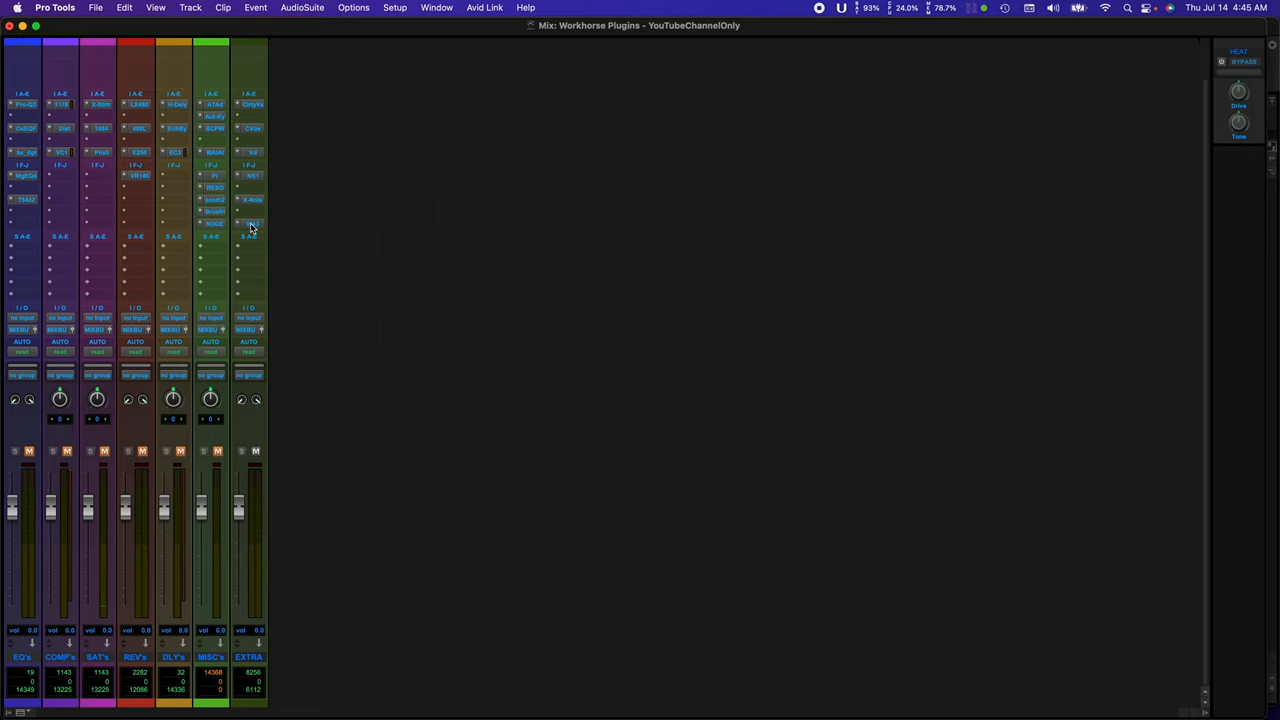
pyautogui.click(213, 211)
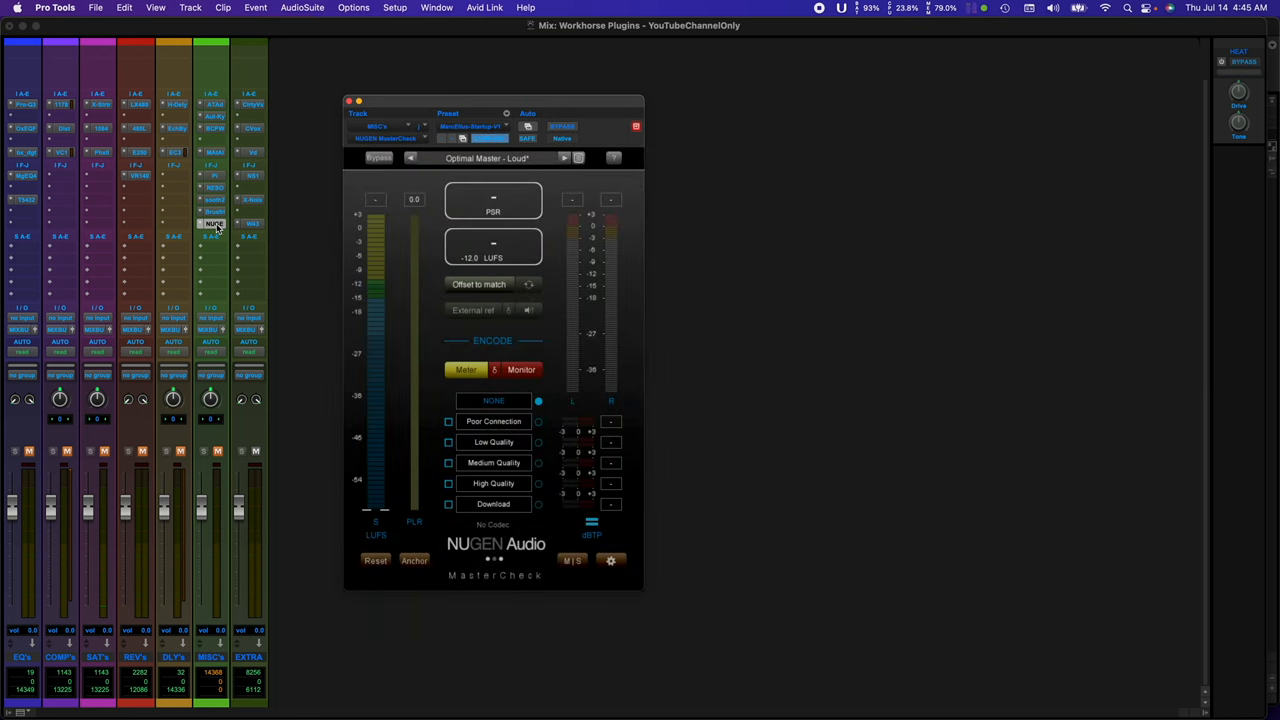
pyautogui.moveTo(275, 229)
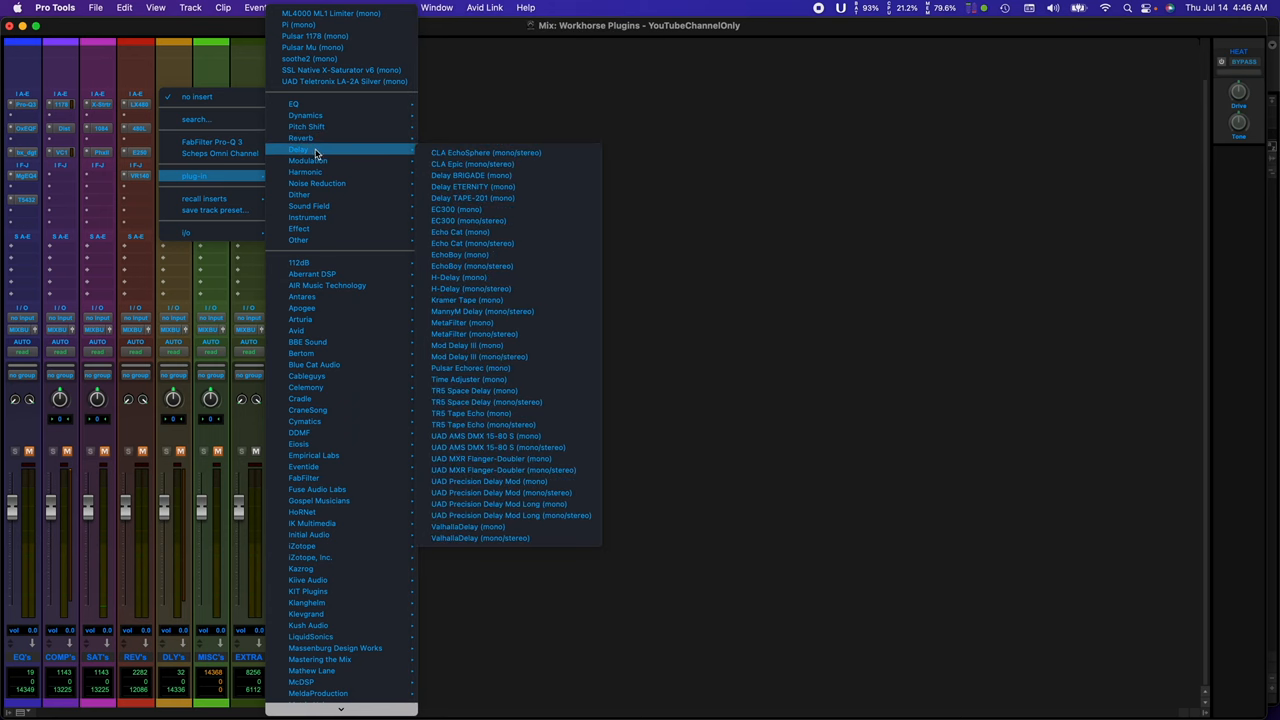
pyautogui.moveTo(317, 160)
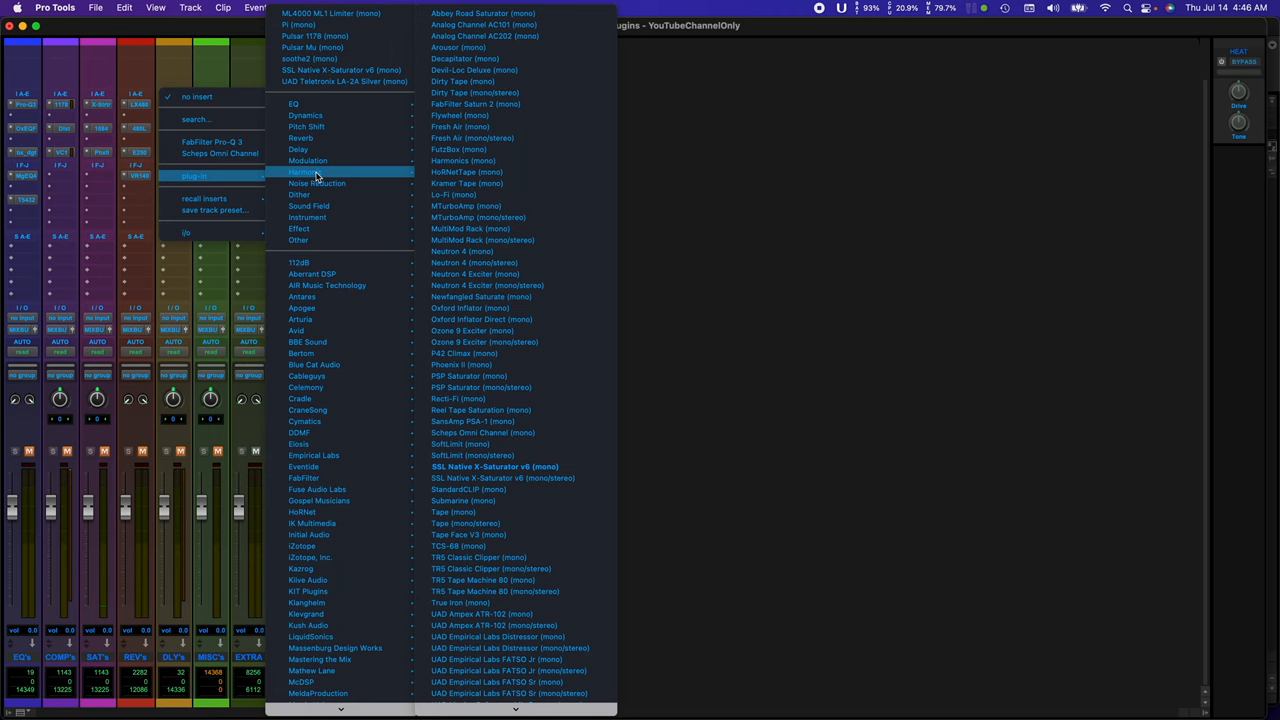
pyautogui.moveTo(318, 183)
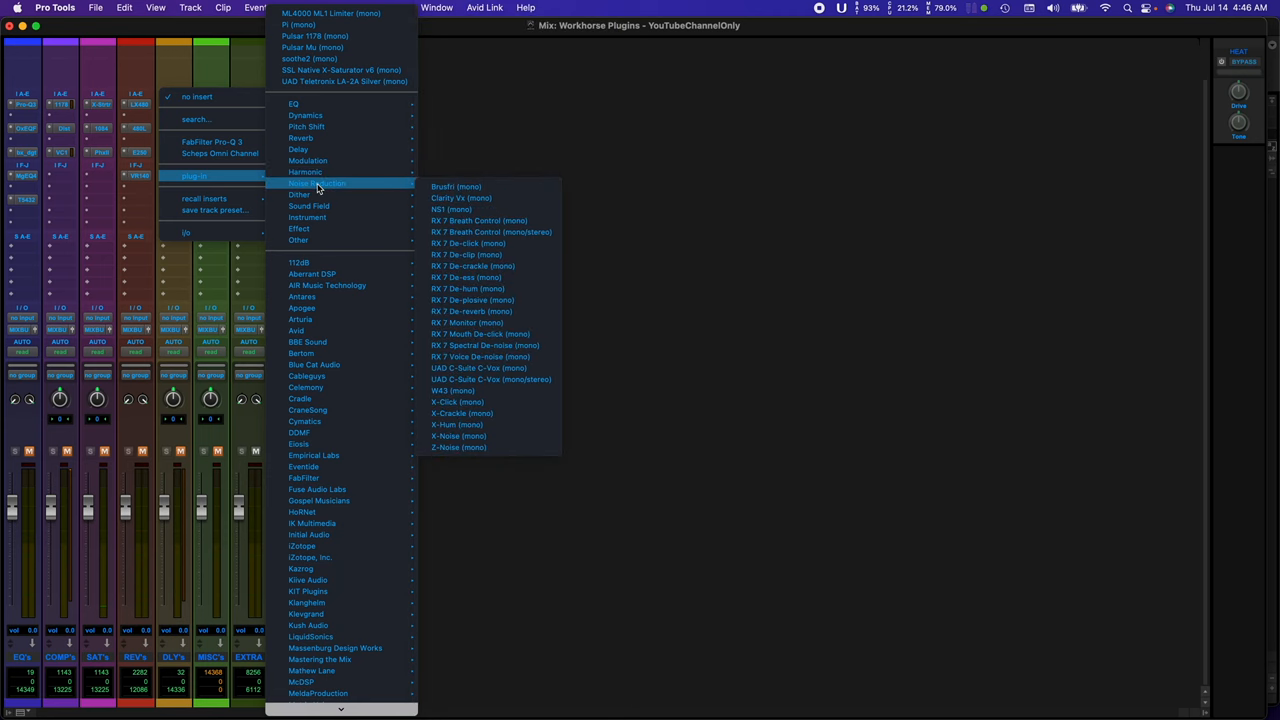
pyautogui.moveTo(310, 194)
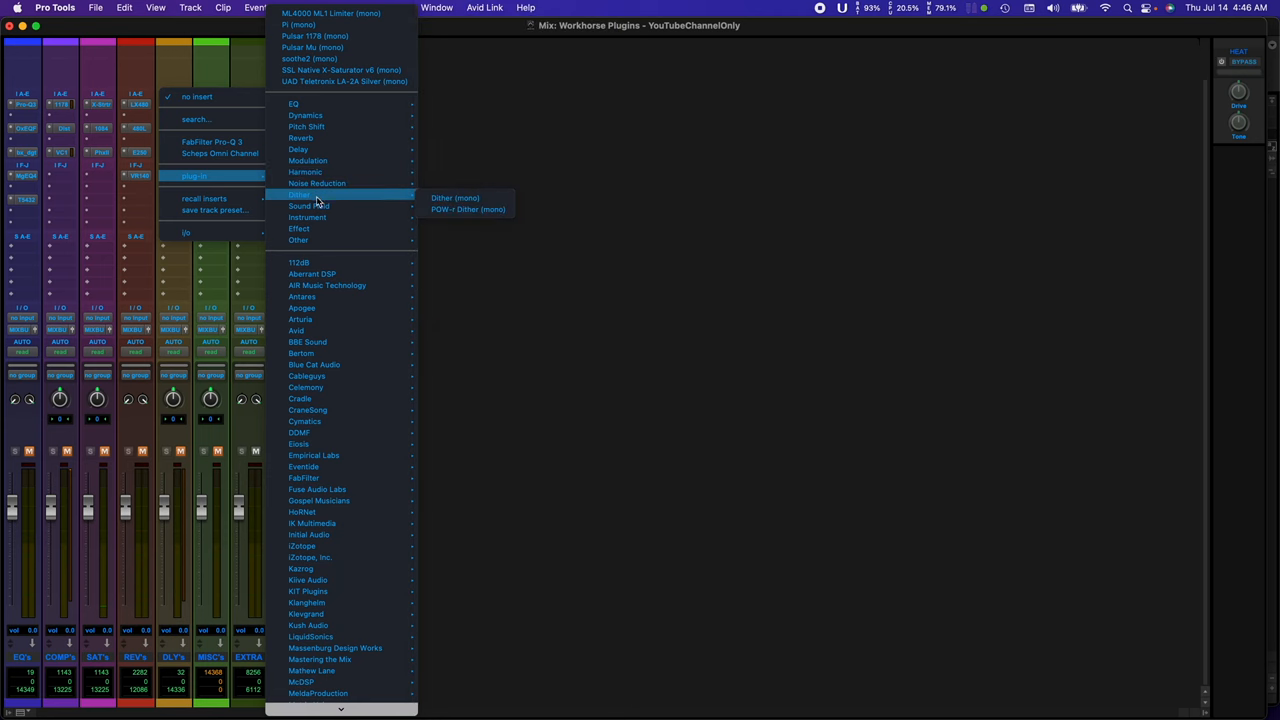
pyautogui.moveTo(307, 217)
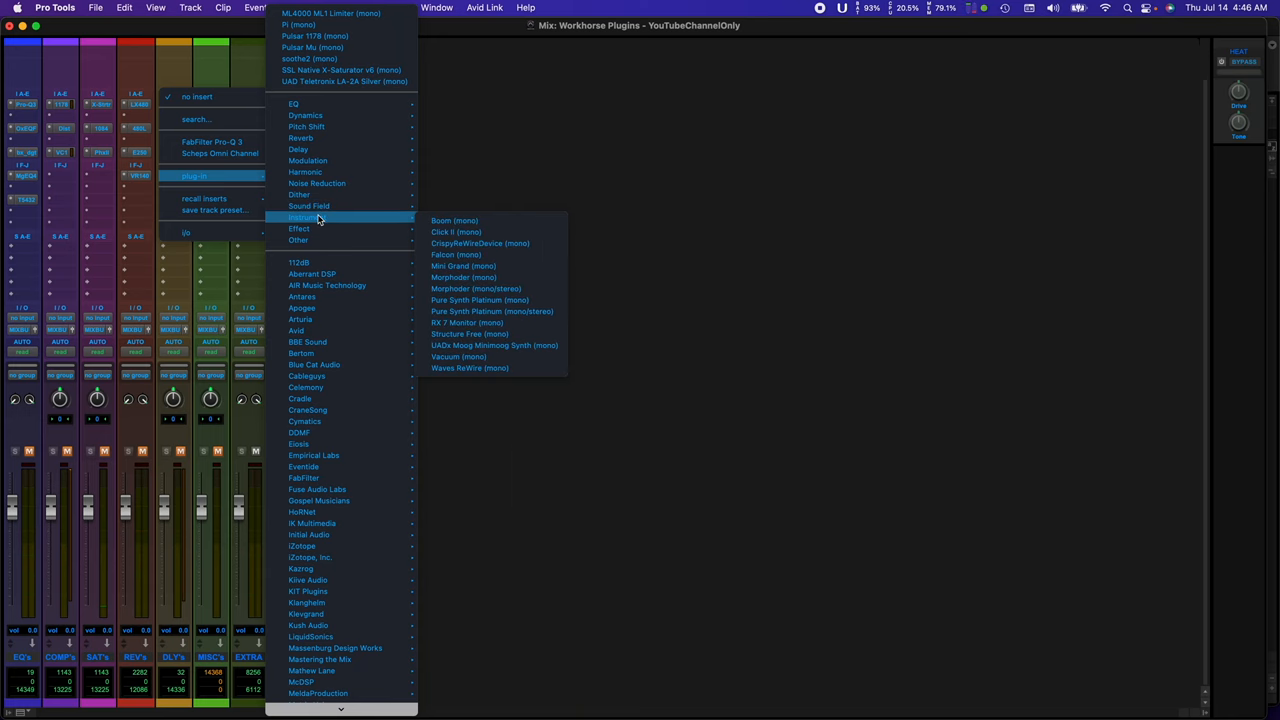
pyautogui.moveTo(318, 228)
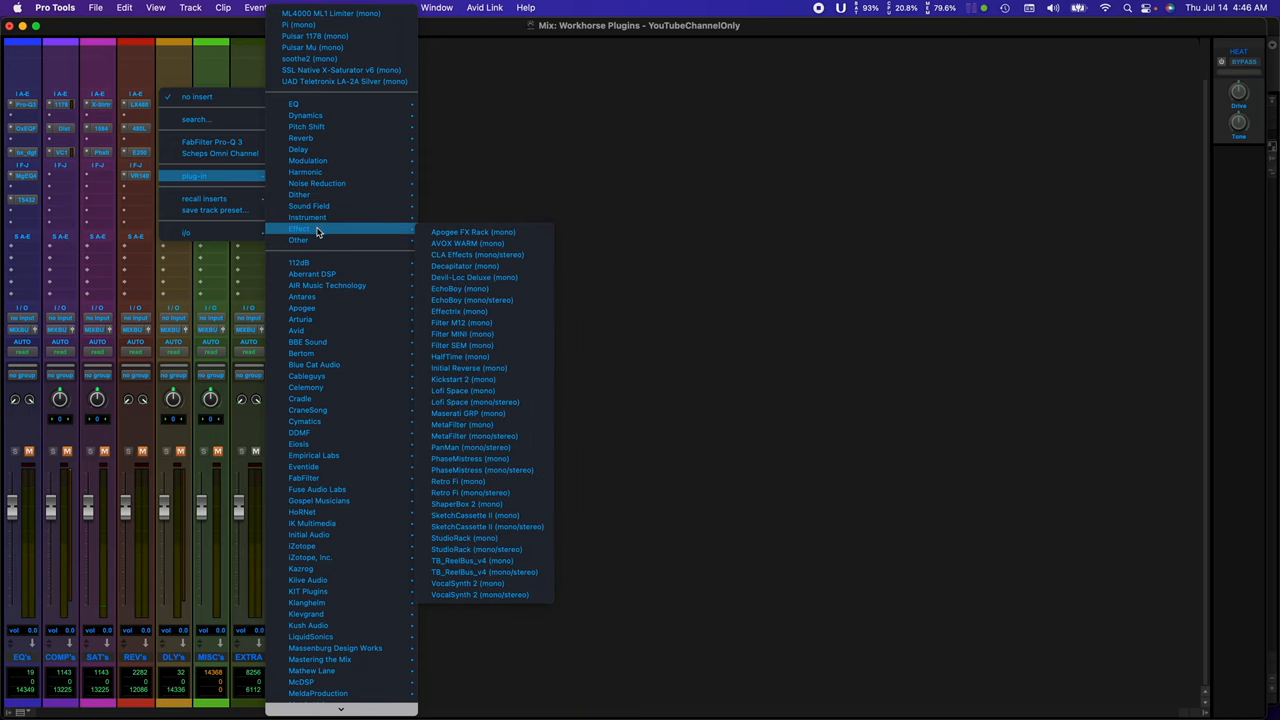
pyautogui.moveTo(224, 270)
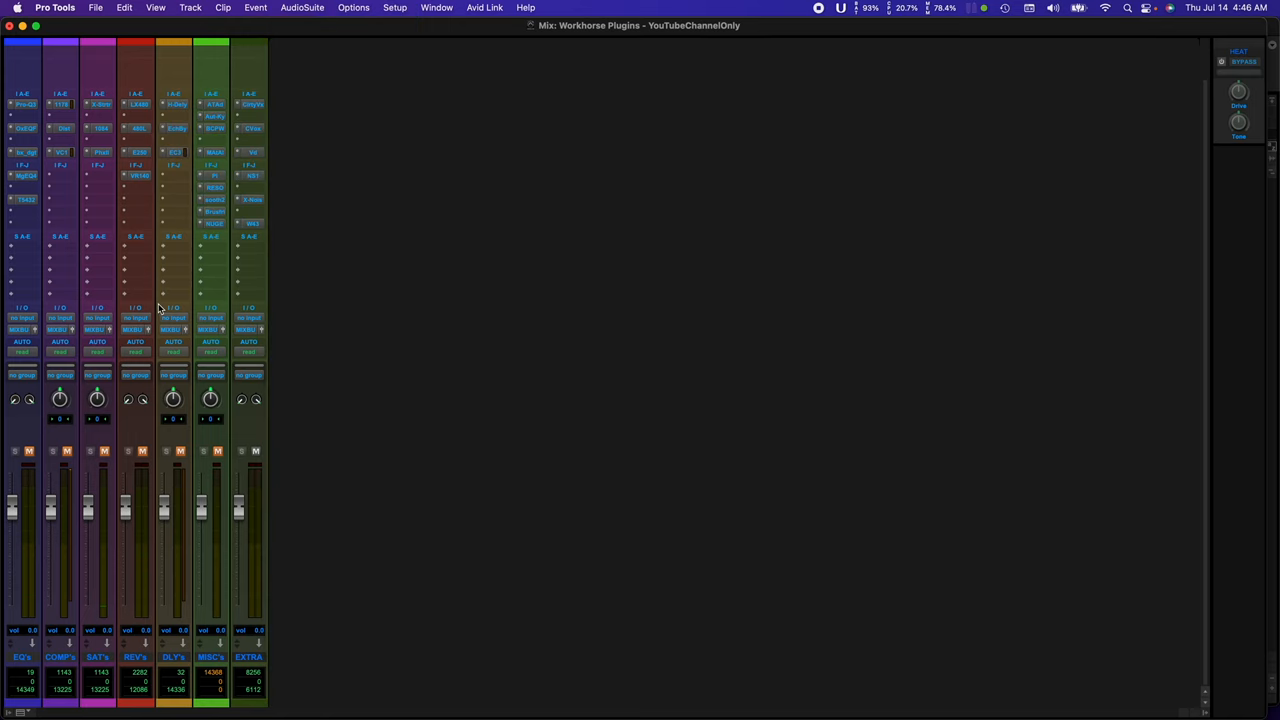
pyautogui.moveTo(254, 272)
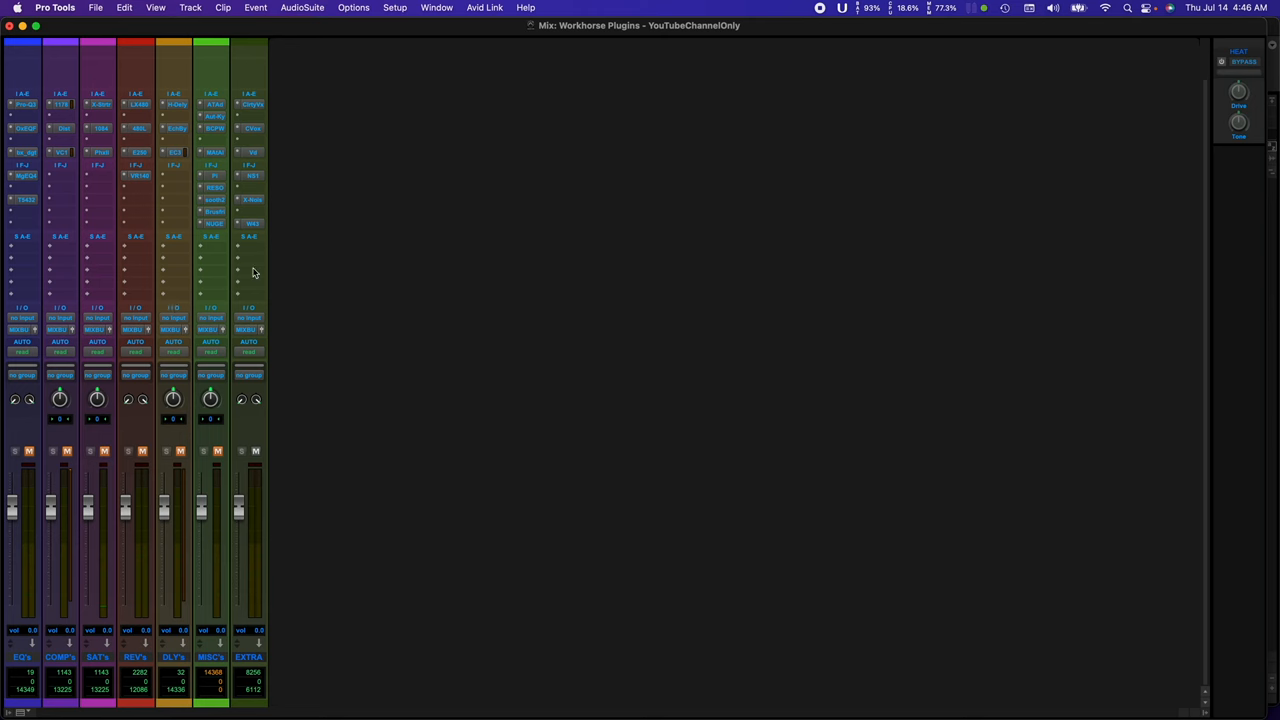